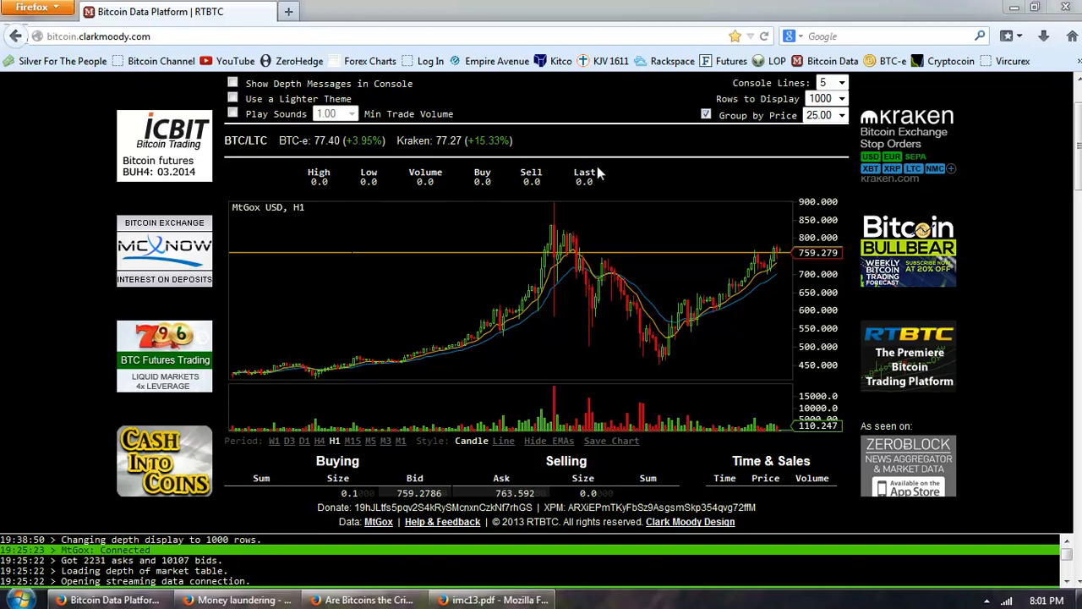
{"action": "mouse_move", "coordinate": [596, 274]}
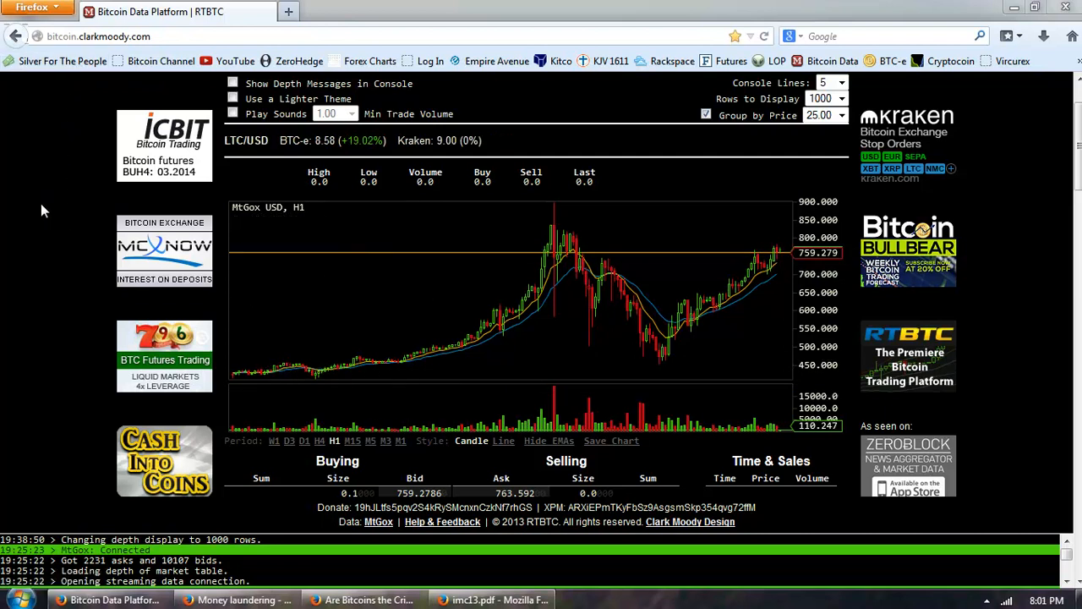
{"action": "mouse_move", "coordinate": [20, 276]}
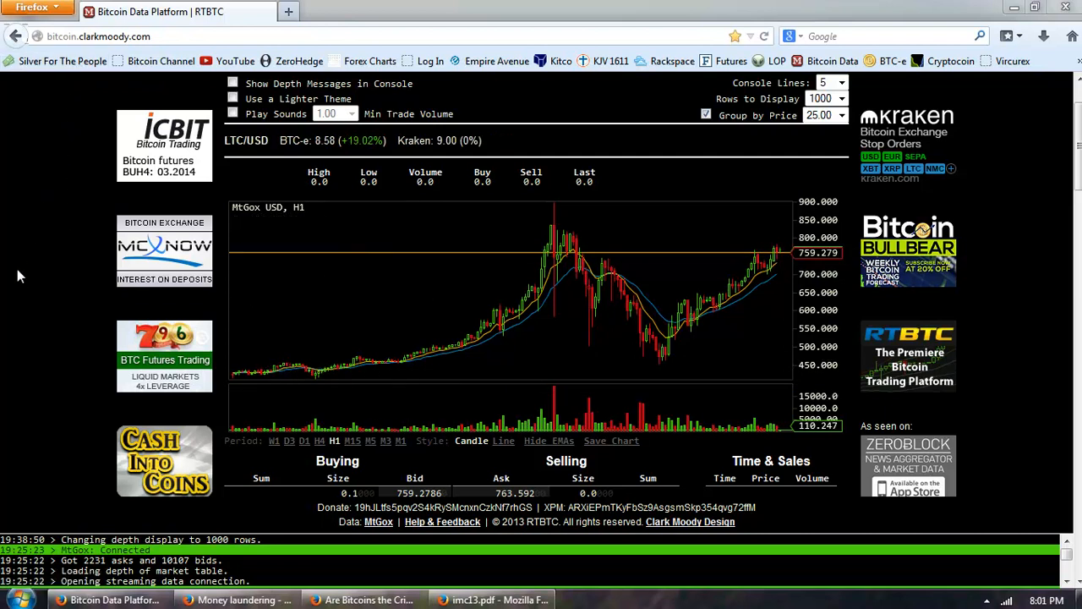
{"action": "mouse_move", "coordinate": [580, 312]}
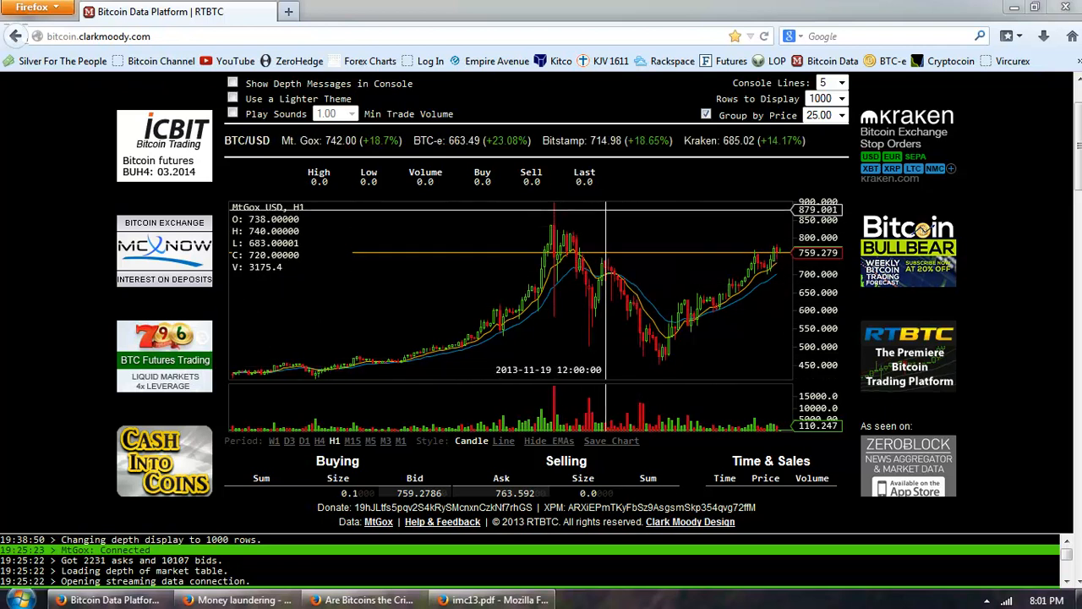
{"action": "mouse_move", "coordinate": [609, 209]}
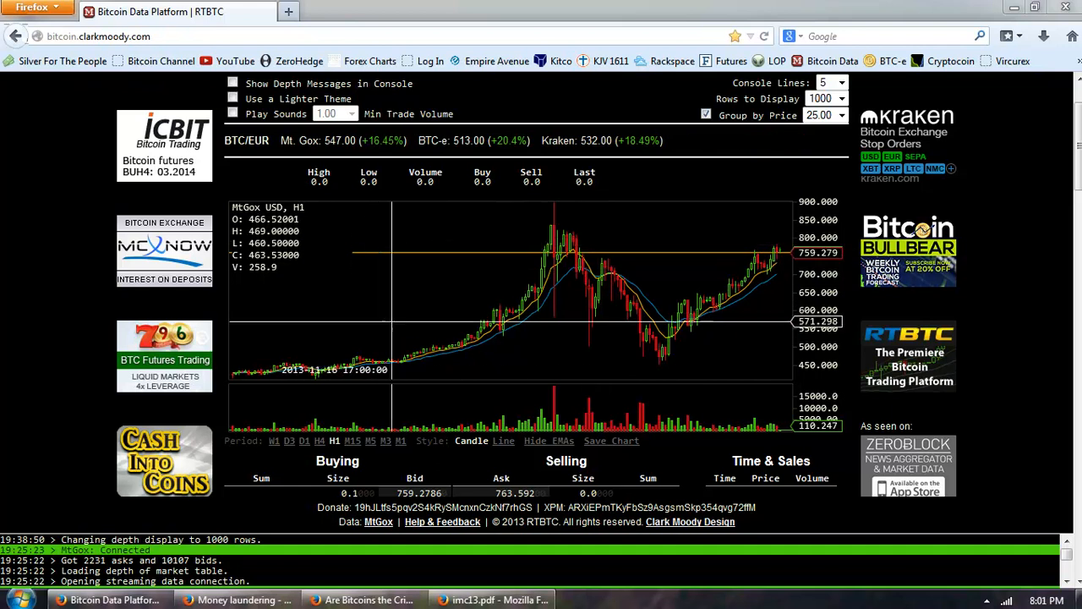
{"action": "mouse_move", "coordinate": [555, 287]}
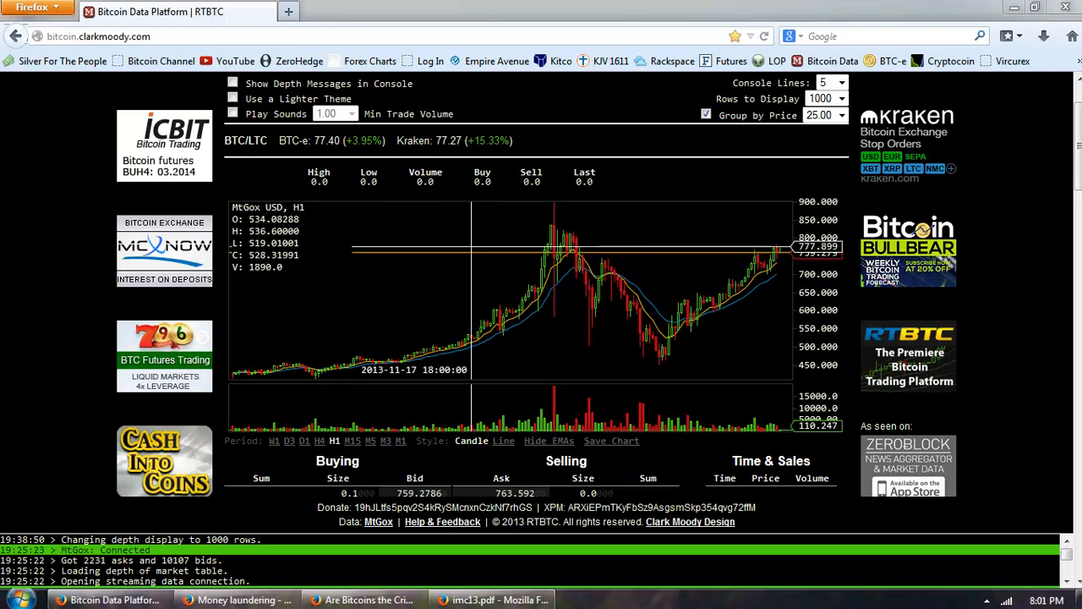
{"action": "mouse_move", "coordinate": [469, 291]}
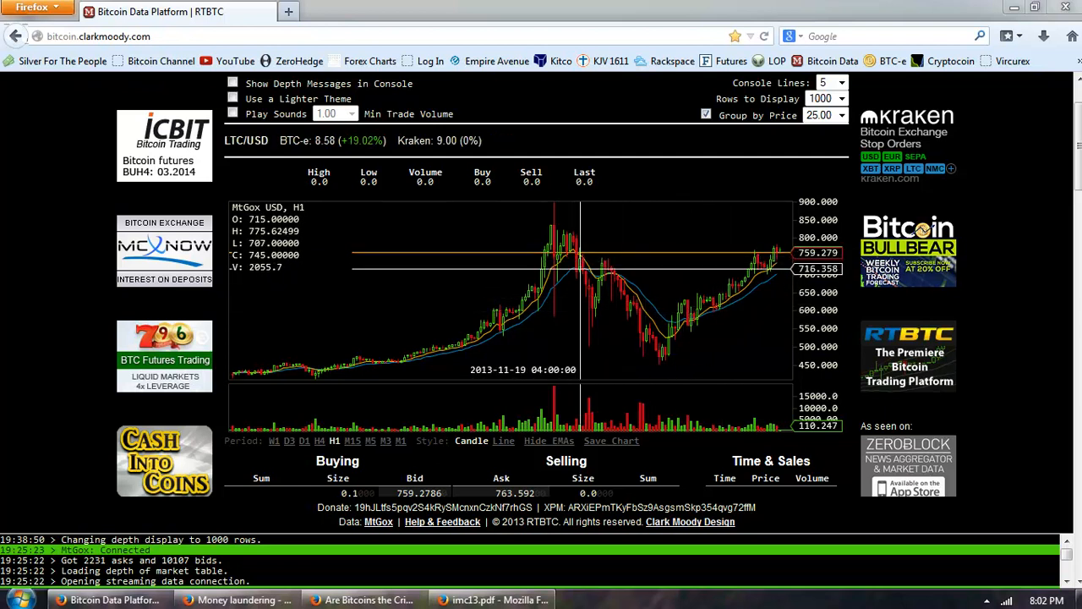
{"action": "mouse_move", "coordinate": [419, 301]}
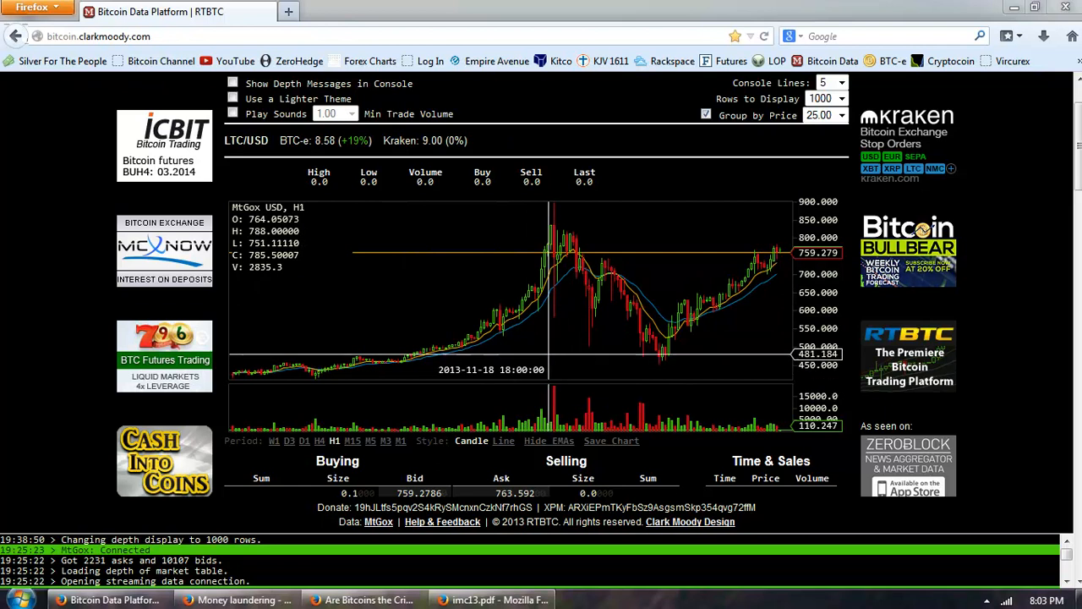
{"action": "mouse_move", "coordinate": [551, 347]}
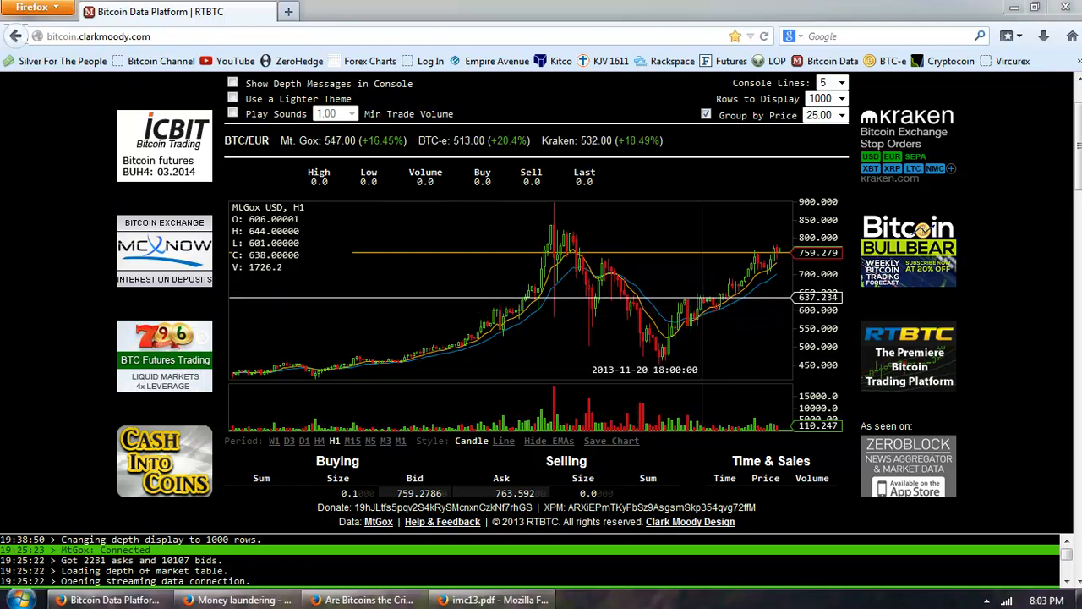
{"action": "mouse_move", "coordinate": [702, 296]}
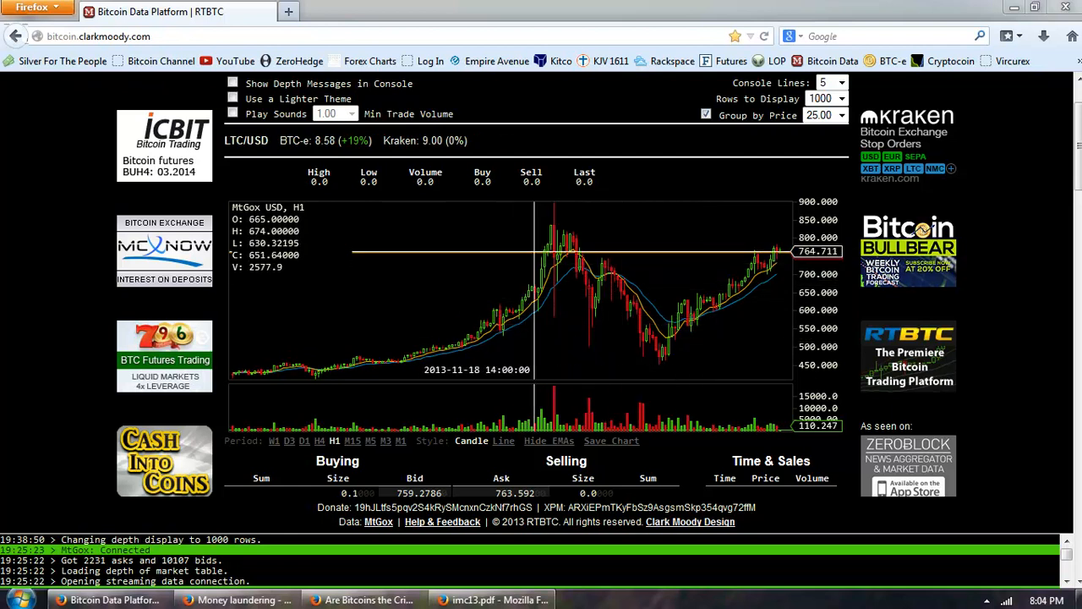
{"action": "mouse_move", "coordinate": [570, 296]}
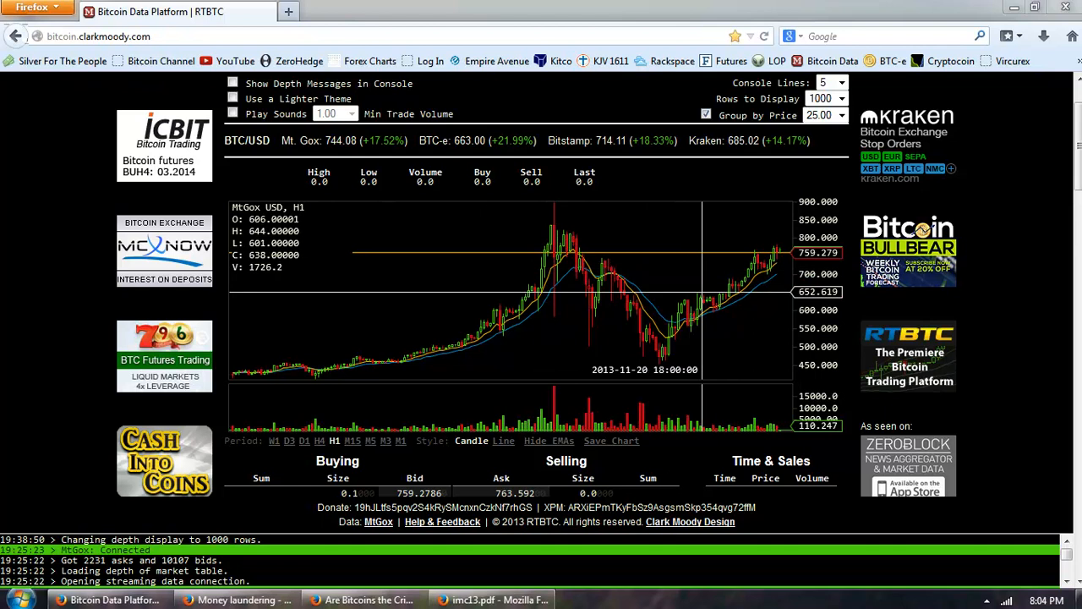
{"action": "mouse_move", "coordinate": [702, 294]}
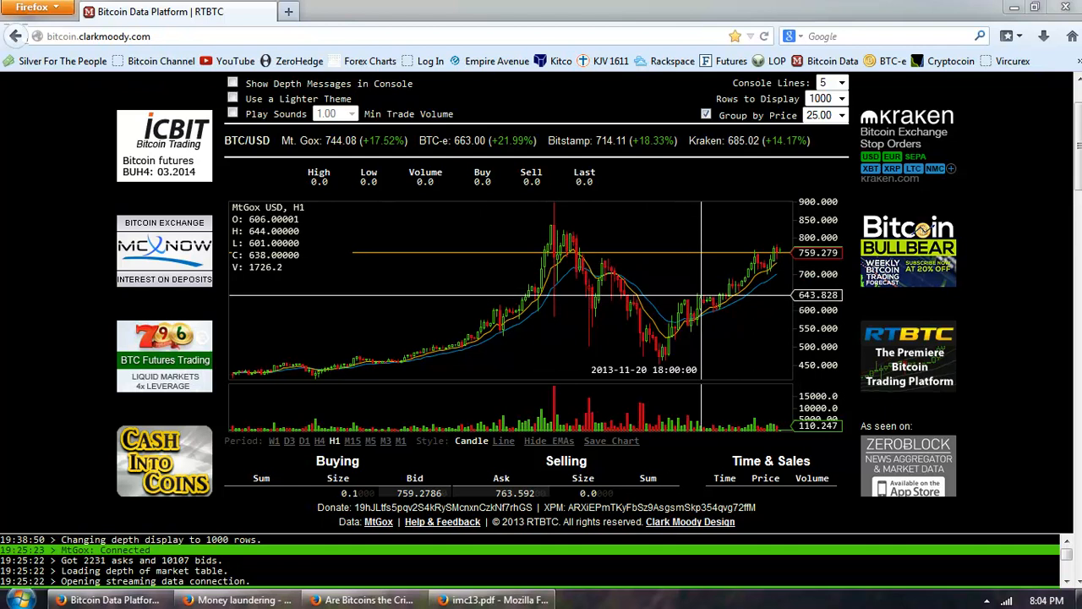
{"action": "mouse_move", "coordinate": [691, 298]}
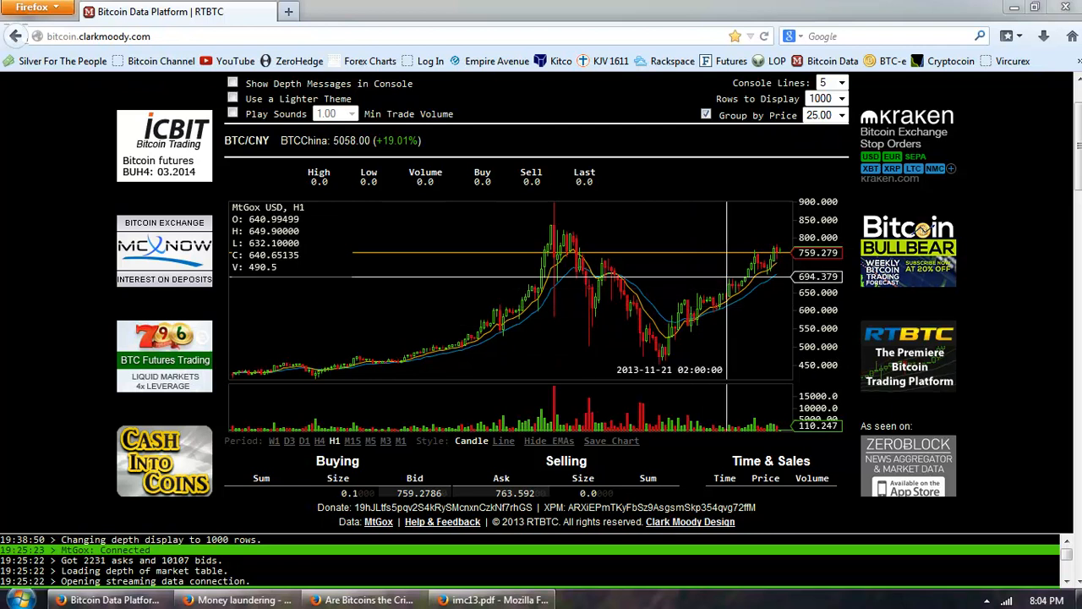
{"action": "mouse_move", "coordinate": [640, 338]}
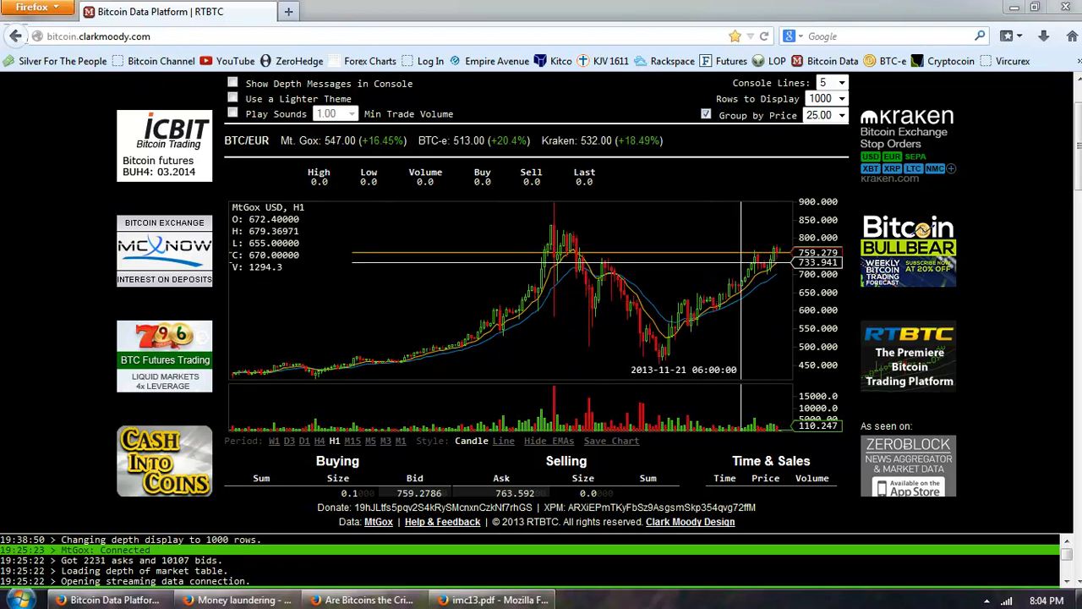
{"action": "mouse_move", "coordinate": [582, 370]}
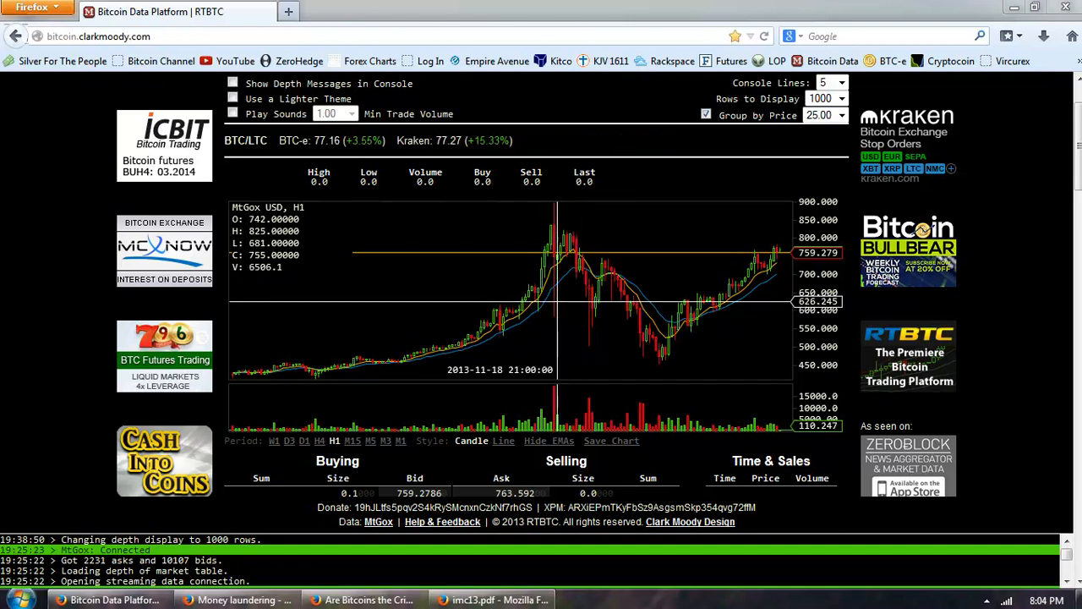
{"action": "mouse_move", "coordinate": [582, 237]}
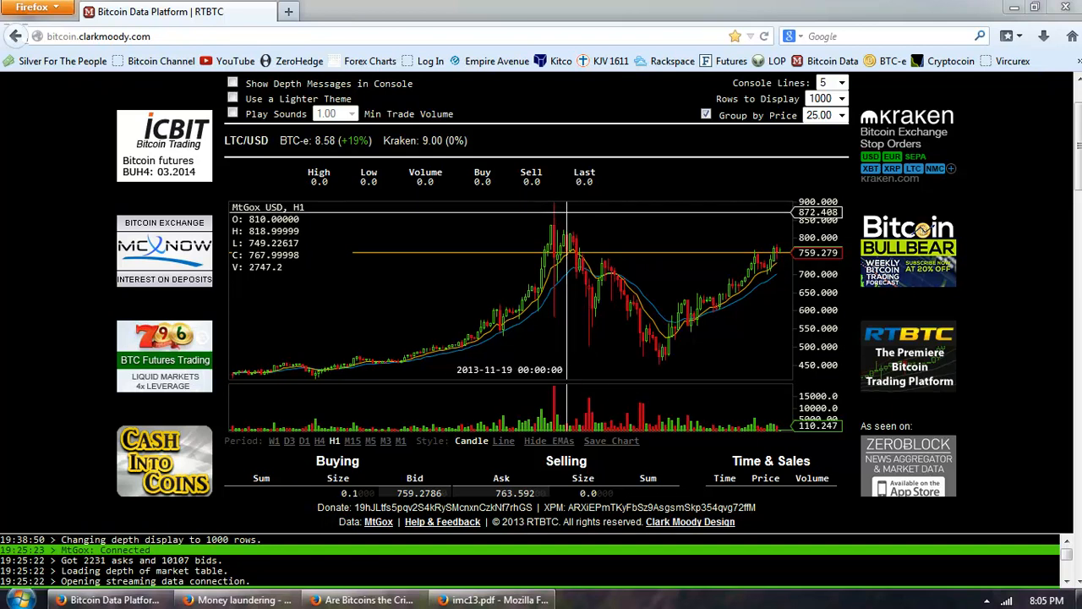
{"action": "mouse_move", "coordinate": [646, 241]}
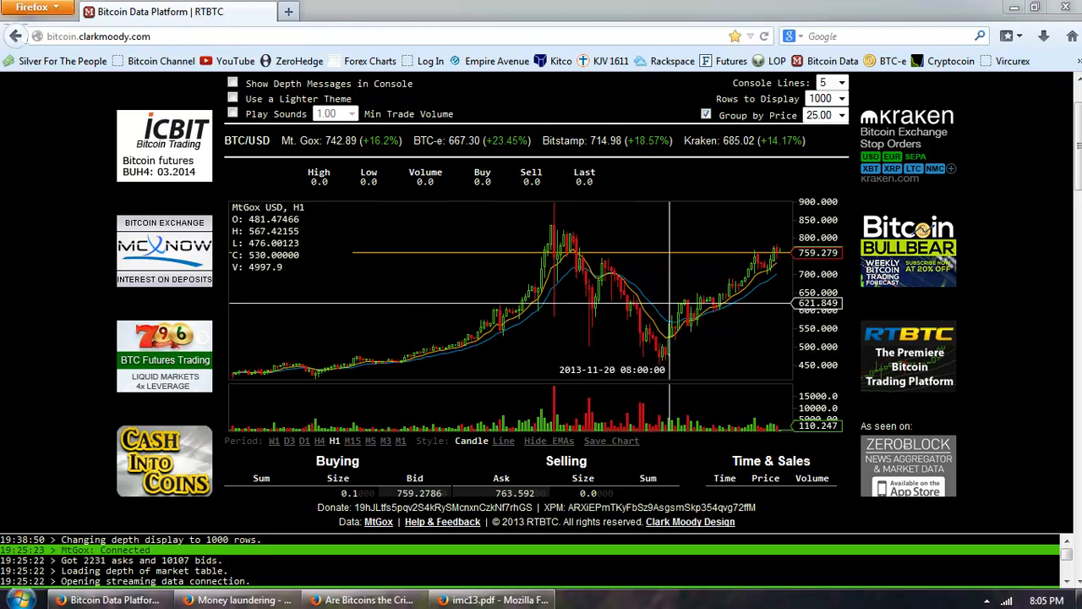
{"action": "mouse_move", "coordinate": [659, 313]}
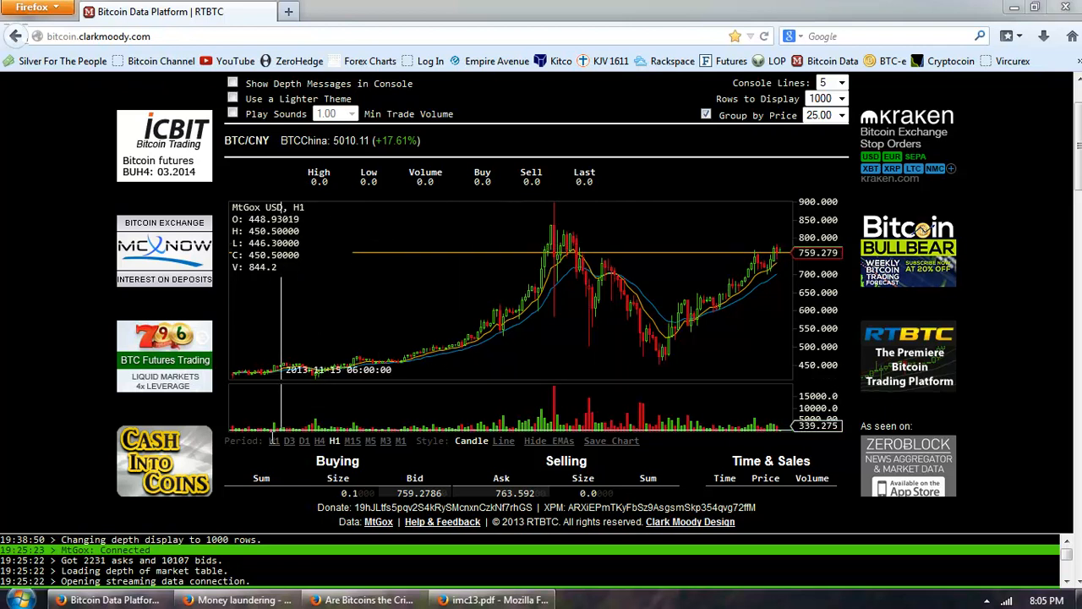
Step: Switch the MtGox USD chart to W1 weekly candles spanning the full history
{"action": "left_click", "coordinate": [273, 440]}
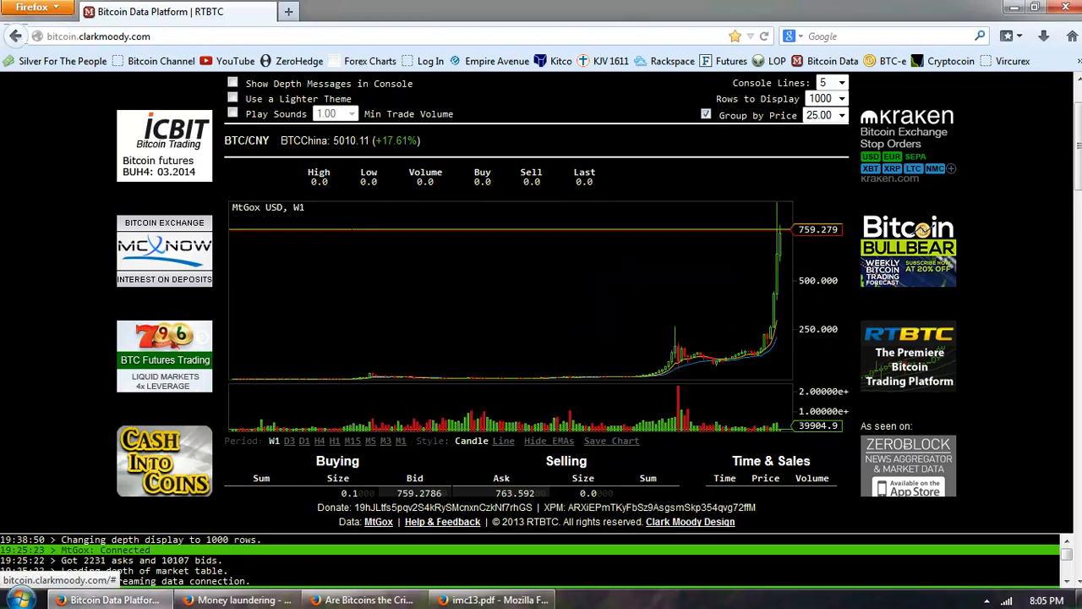
{"action": "mouse_move", "coordinate": [700, 324]}
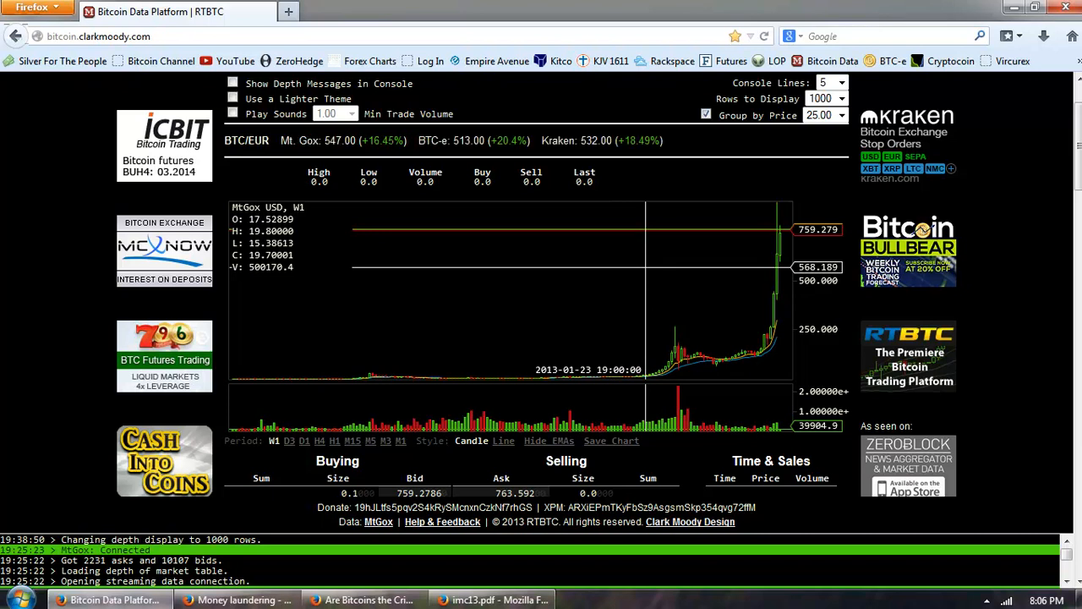
{"action": "mouse_move", "coordinate": [381, 436]}
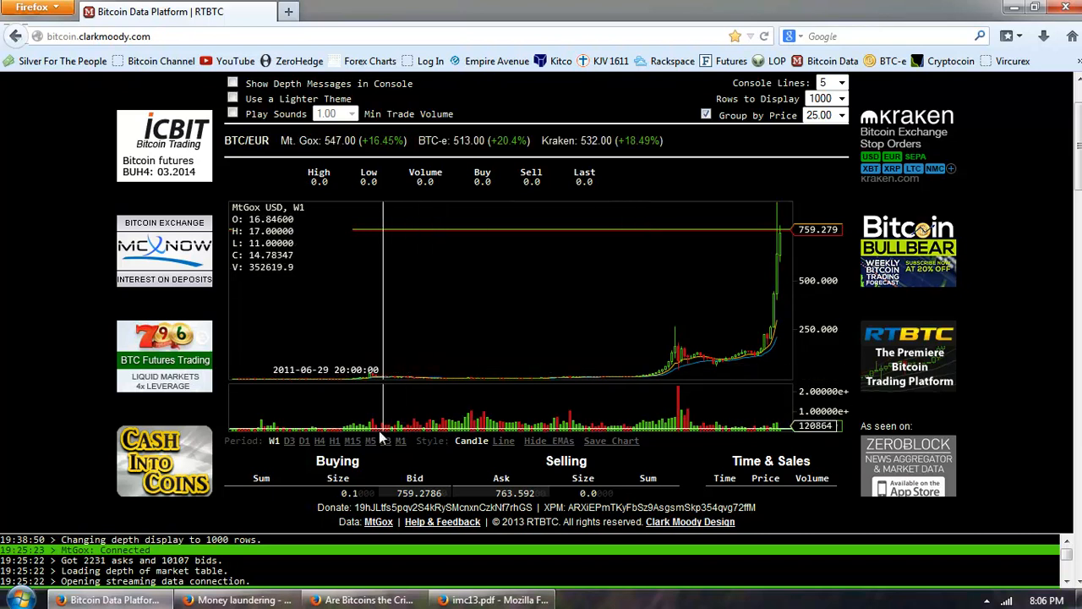
Step: Switch the MtGox USD chart back to H1 hourly candles
{"action": "left_click", "coordinate": [335, 440]}
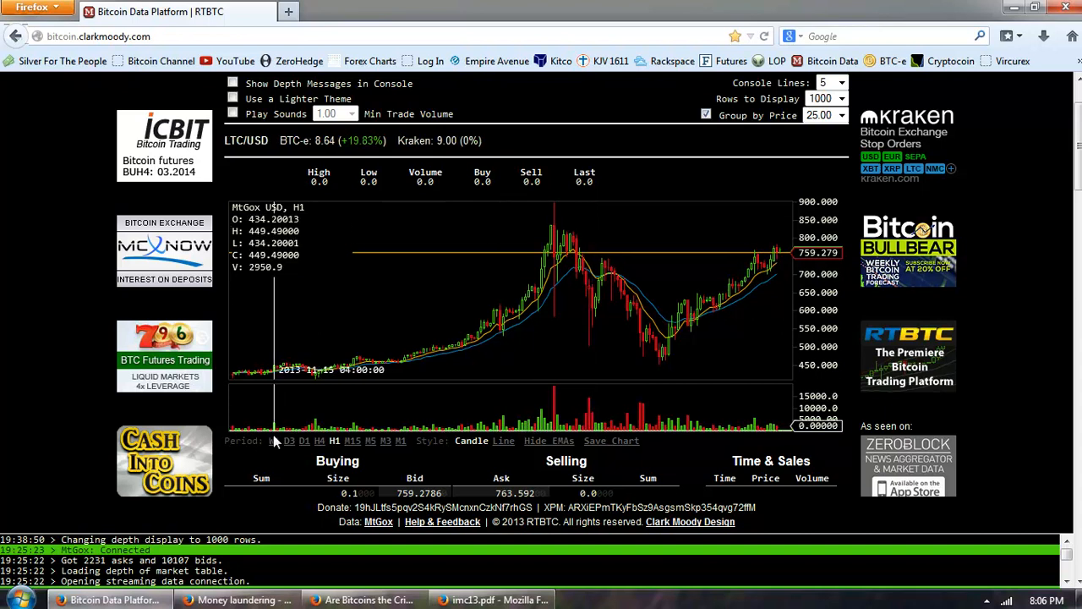
Step: Switch the MtGox USD chart back to W1 weekly candles
{"action": "left_click", "coordinate": [272, 440]}
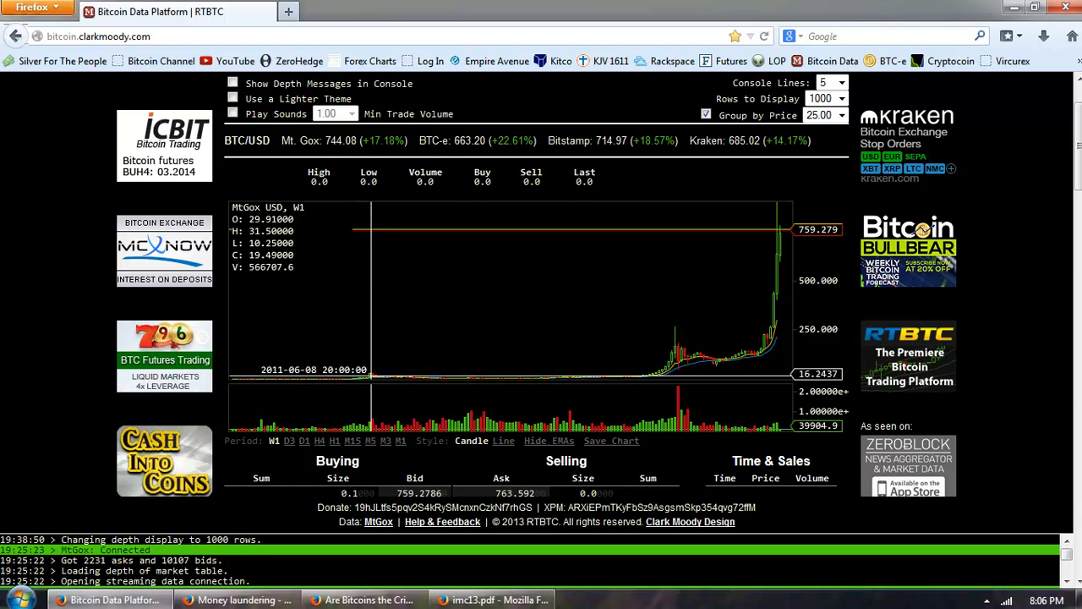
{"action": "mouse_move", "coordinate": [371, 370]}
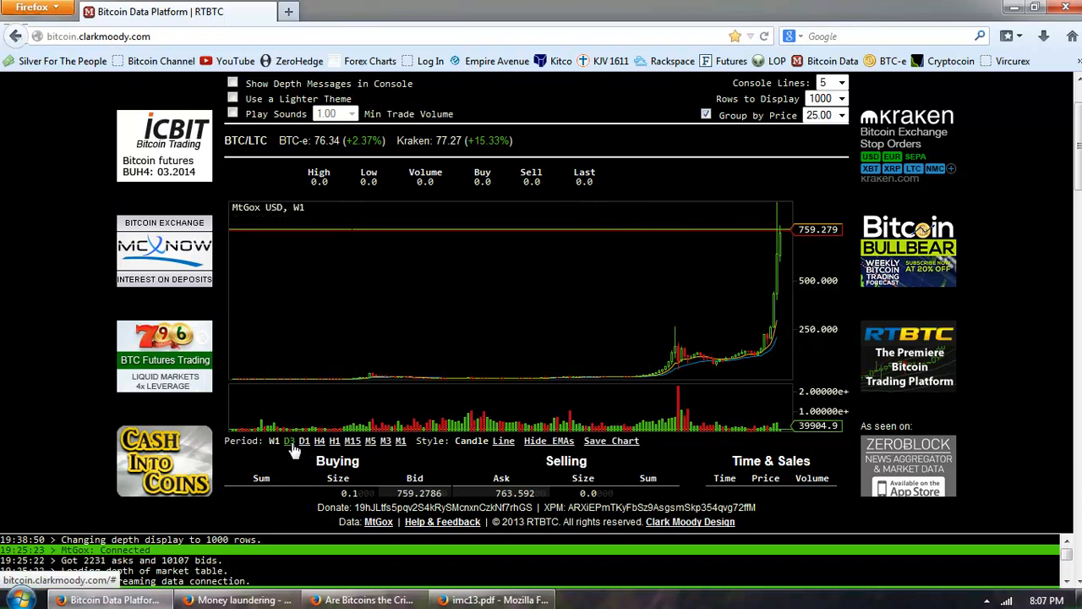
Step: Change the MtGox USD chart period from W1 to D3 three-day candles
{"action": "left_click", "coordinate": [290, 441]}
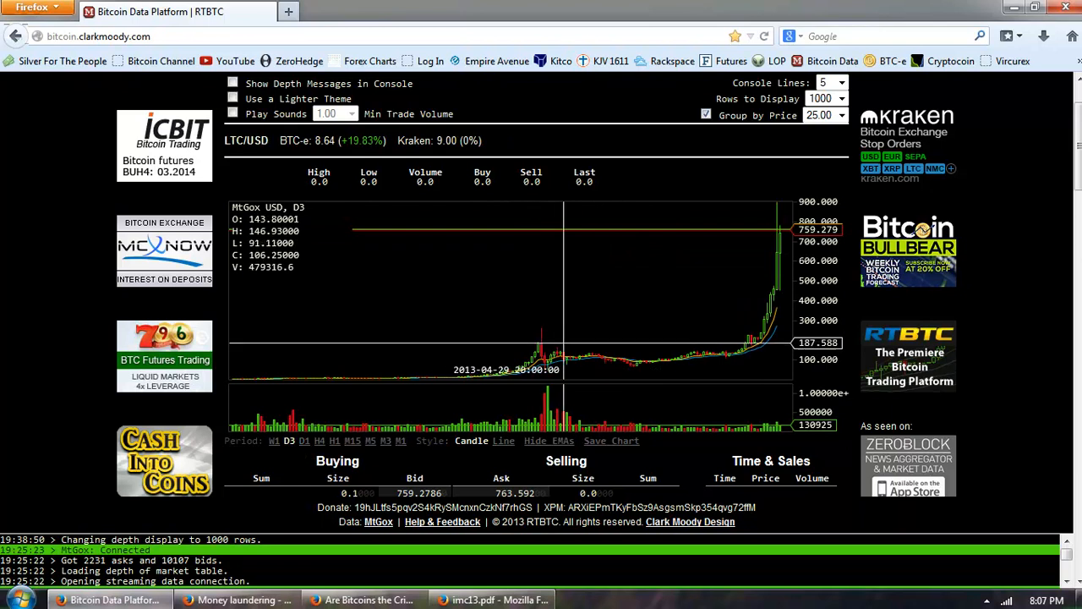
{"action": "mouse_move", "coordinate": [539, 347]}
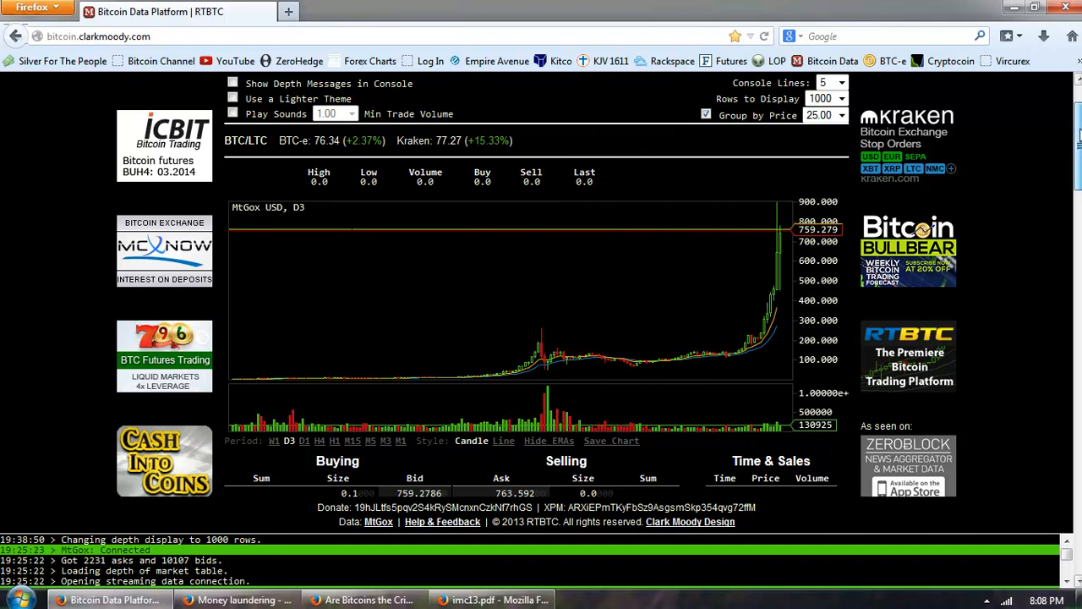
{"action": "scroll", "scroll_direction": "down", "scroll_amount": 3}
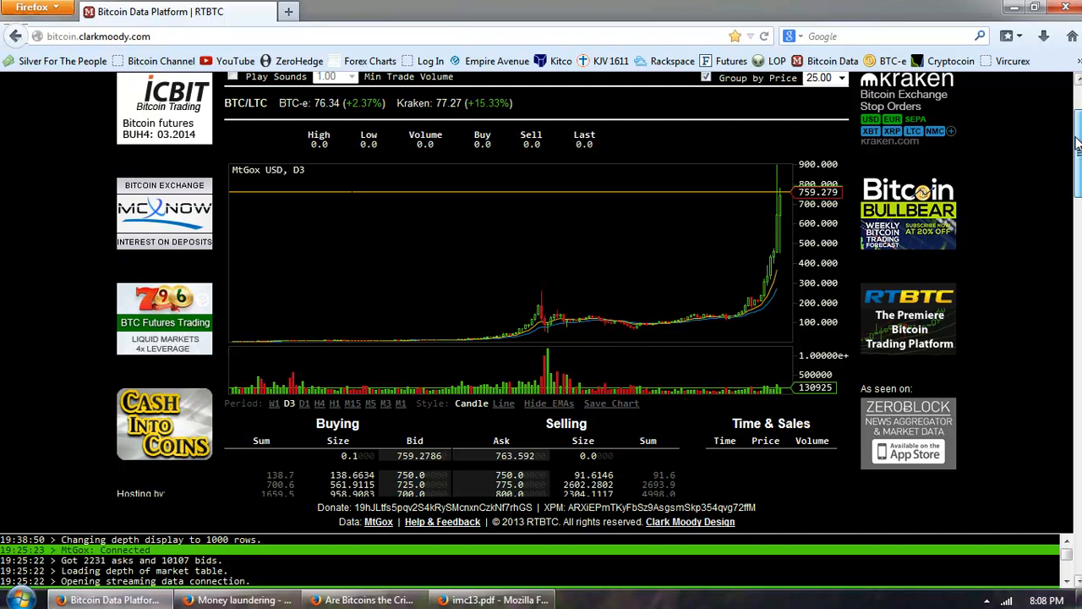
{"action": "scroll", "scroll_direction": "down", "scroll_amount": 3}
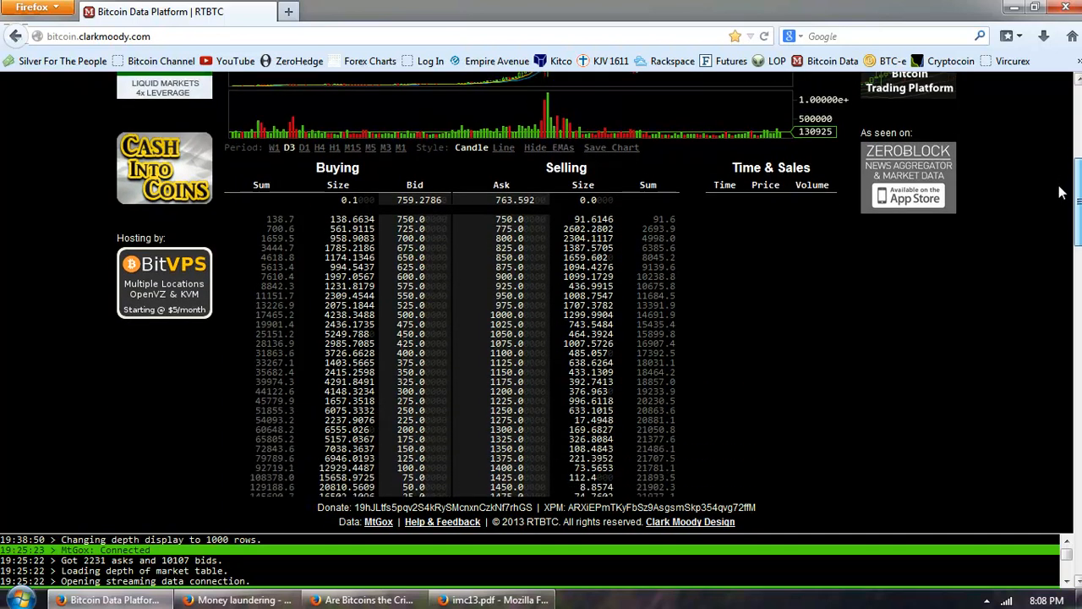
{"action": "scroll", "scroll_direction": "down", "scroll_amount": 3}
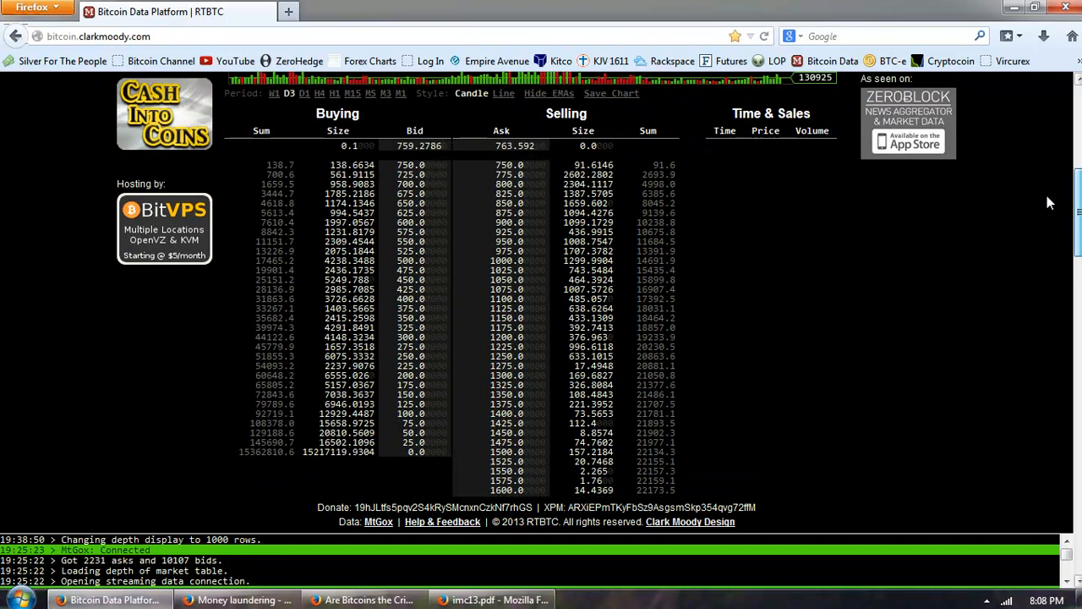
{"action": "scroll", "scroll_direction": "down", "scroll_amount": 3}
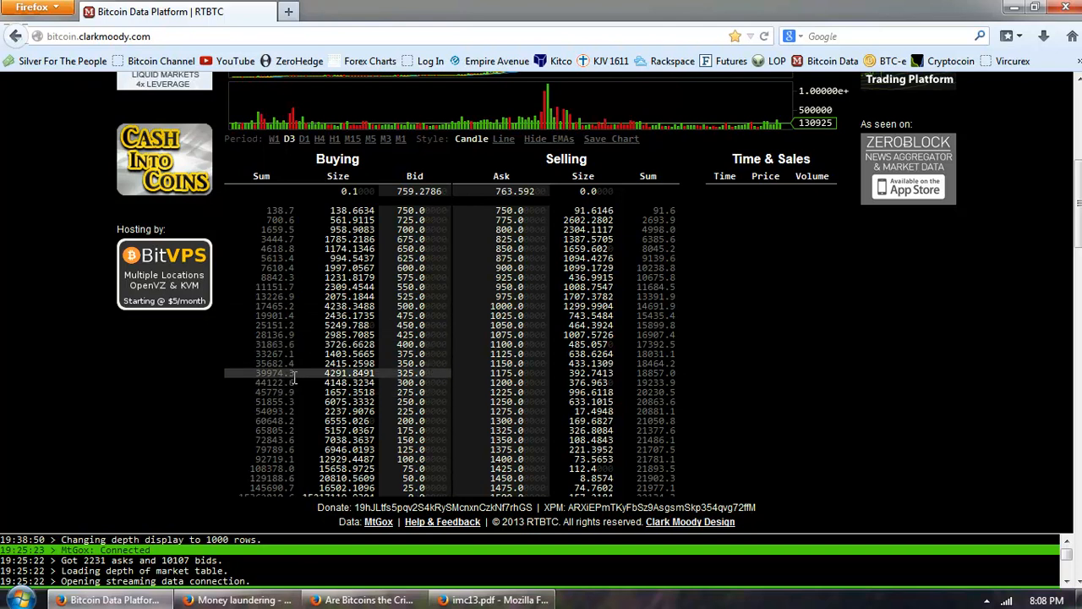
{"action": "mouse_move", "coordinate": [297, 402]}
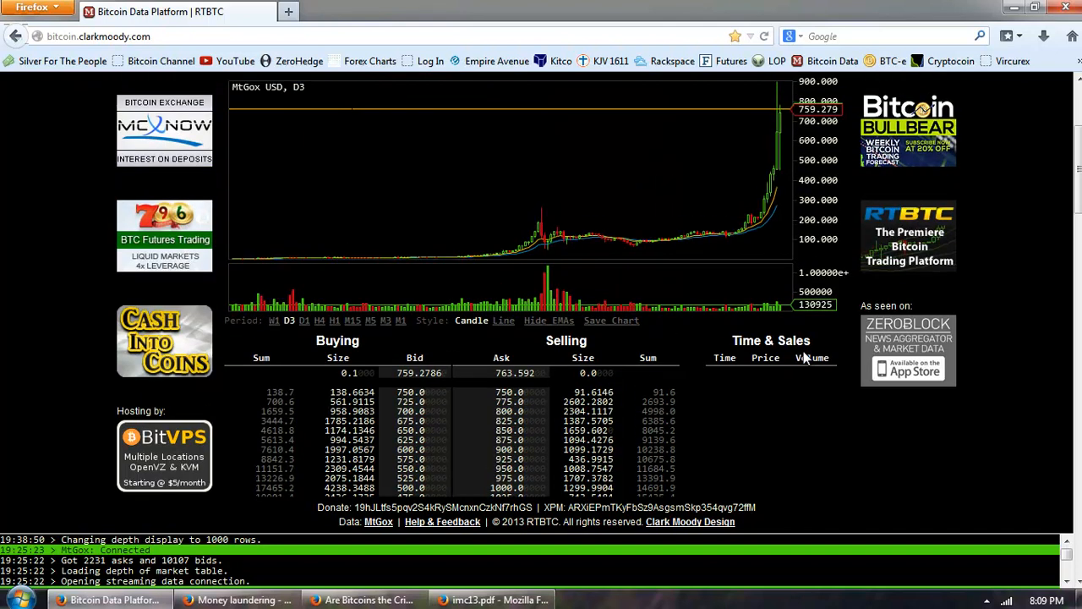
{"action": "scroll", "scroll_direction": "down", "scroll_amount": 3}
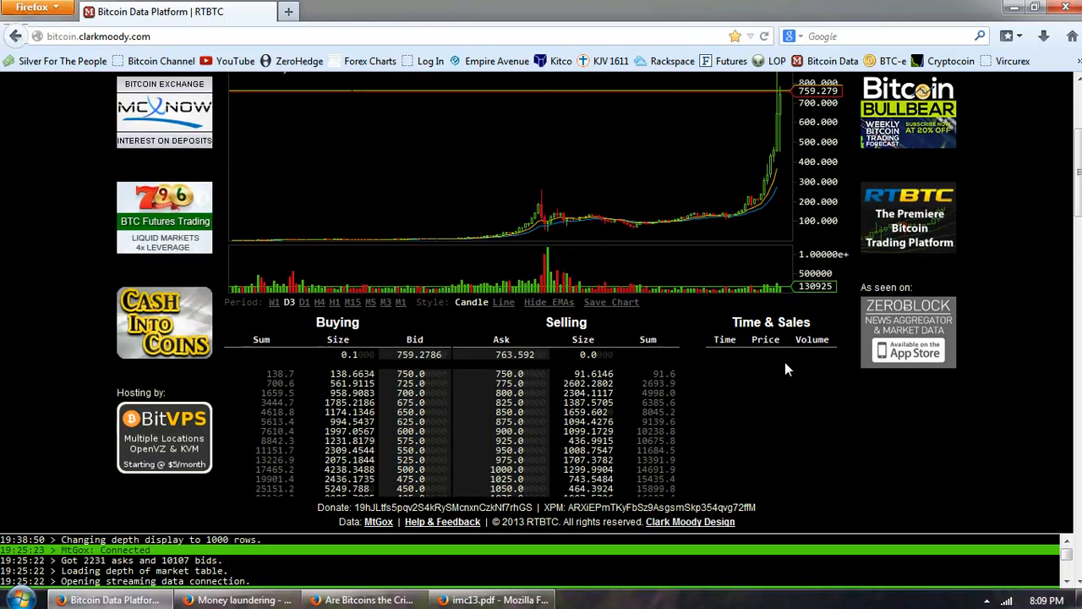
{"action": "scroll", "scroll_direction": "down", "scroll_amount": 3}
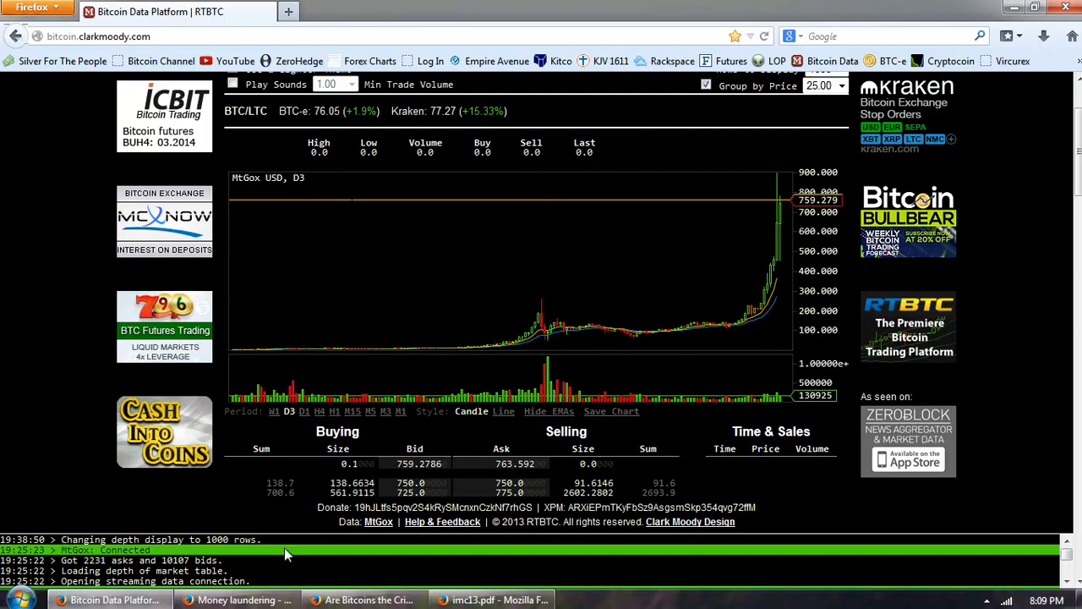
Step: Open the Money laundering article, highlight 'concealing sources of money', and scroll down slightly
{"action": "left_click", "coordinate": [237, 600]}
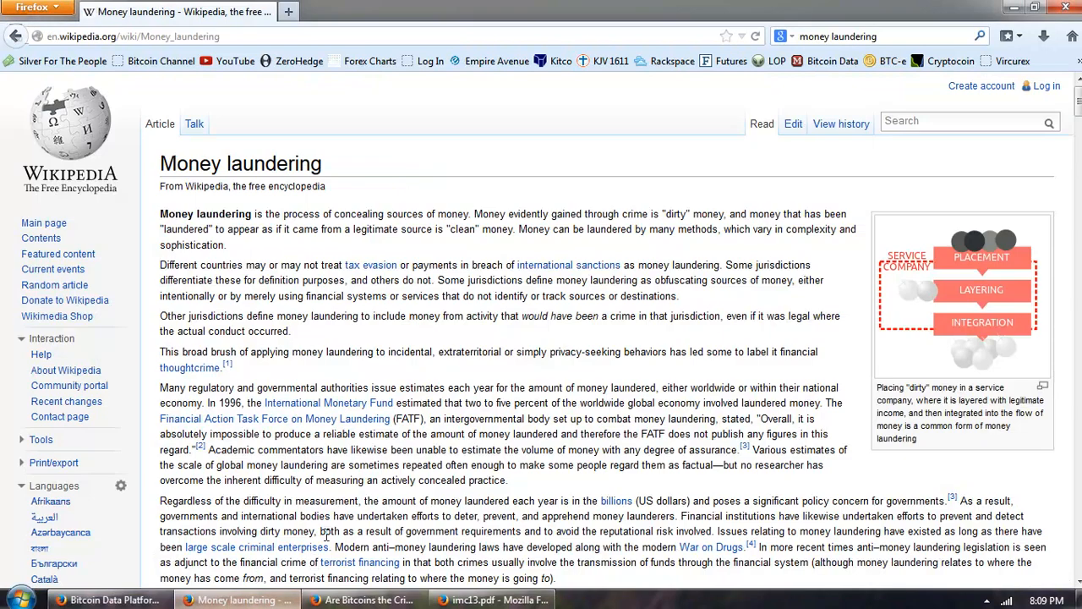
{"action": "mouse_move", "coordinate": [569, 175]}
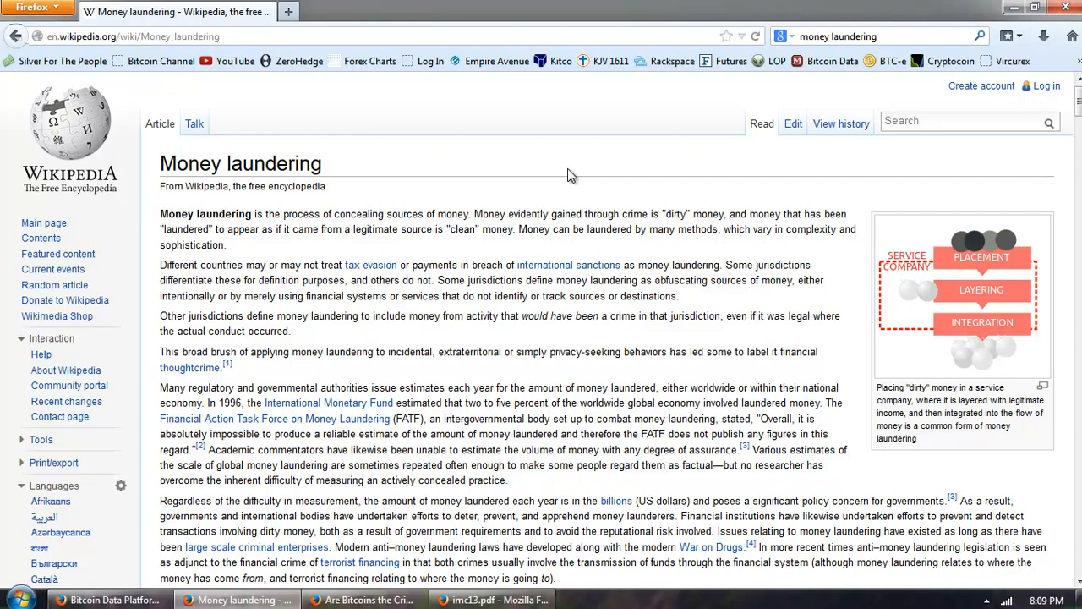
{"action": "mouse_move", "coordinate": [529, 173]}
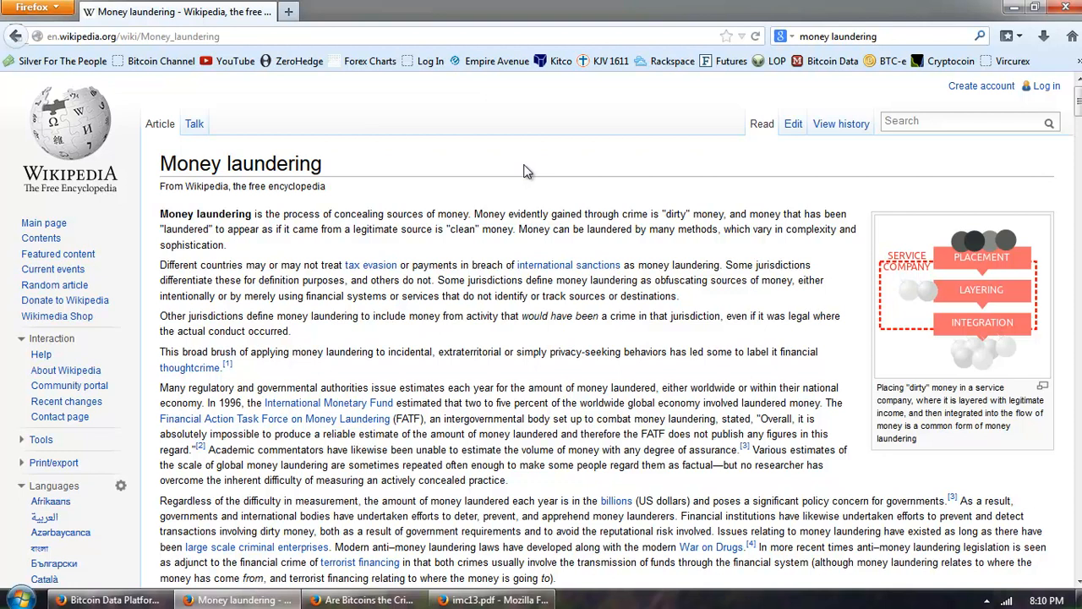
{"action": "mouse_move", "coordinate": [532, 161]}
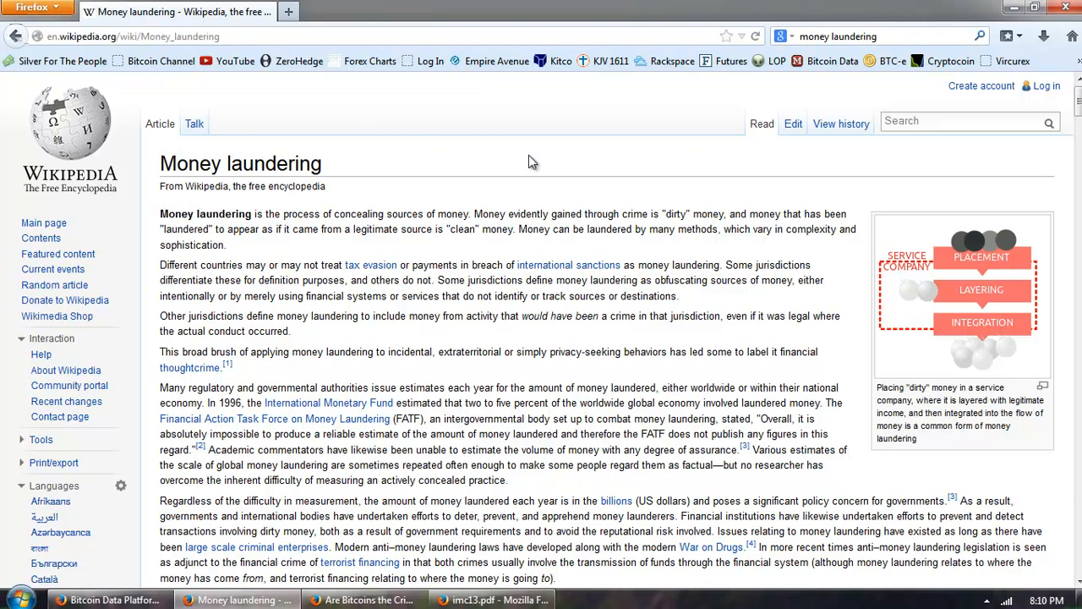
{"action": "mouse_move", "coordinate": [532, 163]}
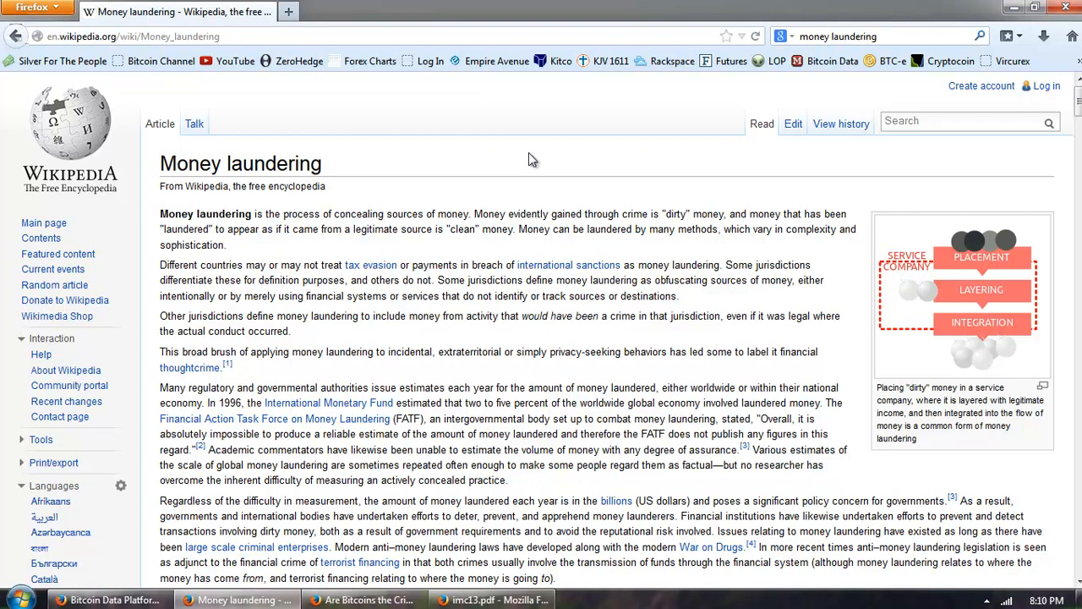
{"action": "mouse_move", "coordinate": [533, 153]}
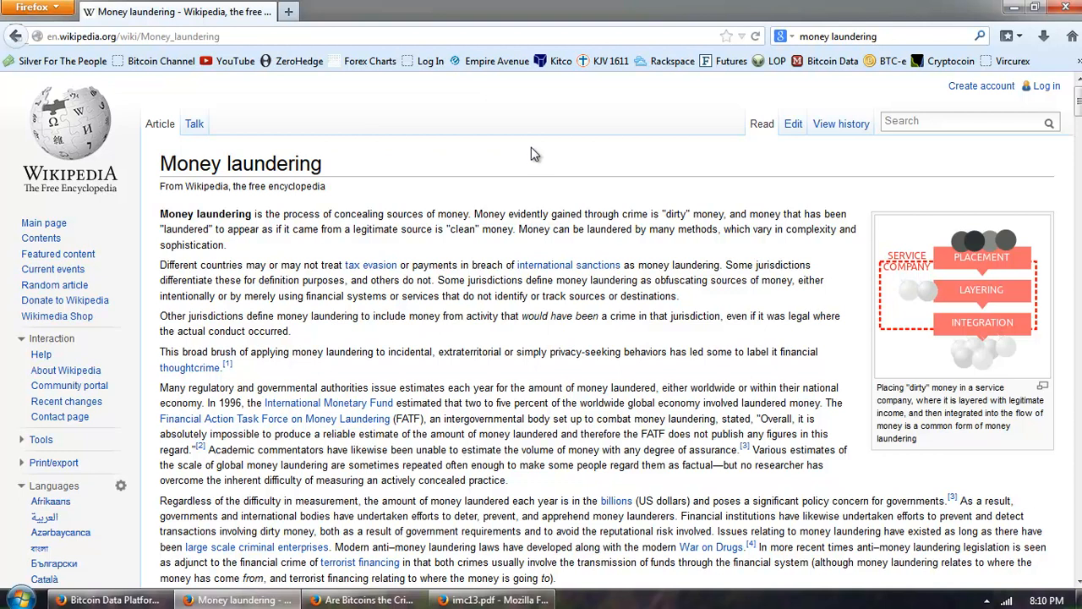
{"action": "mouse_move", "coordinate": [499, 167]}
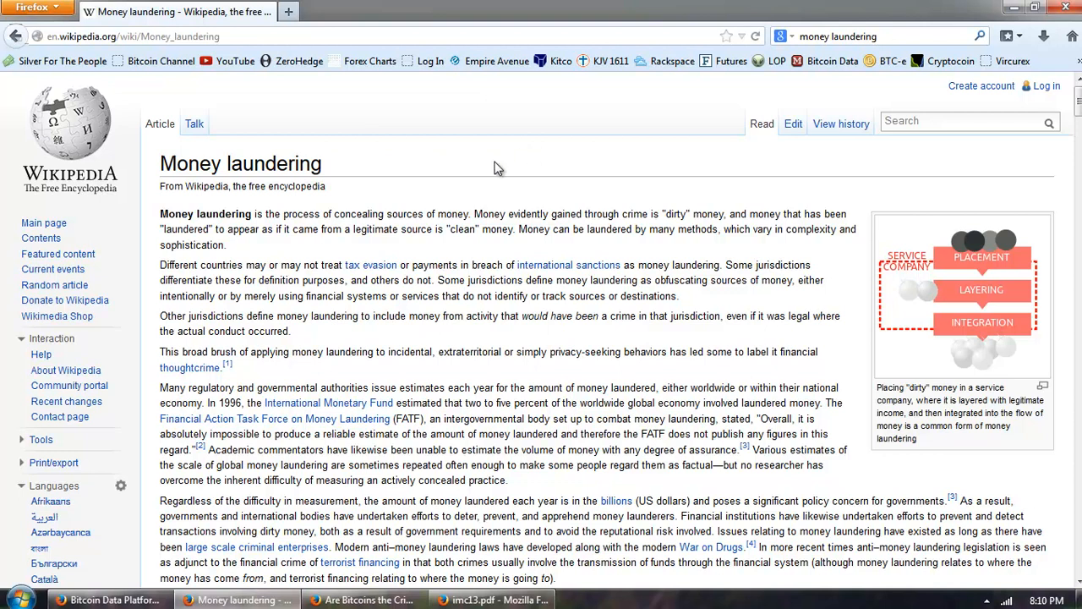
{"action": "mouse_move", "coordinate": [516, 142]}
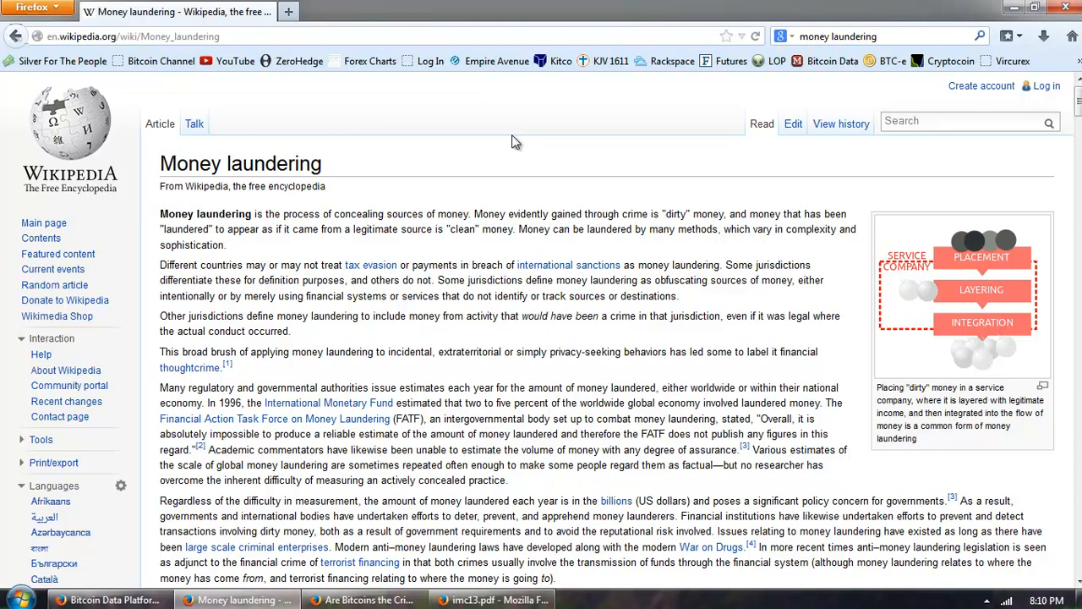
{"action": "mouse_move", "coordinate": [511, 148]}
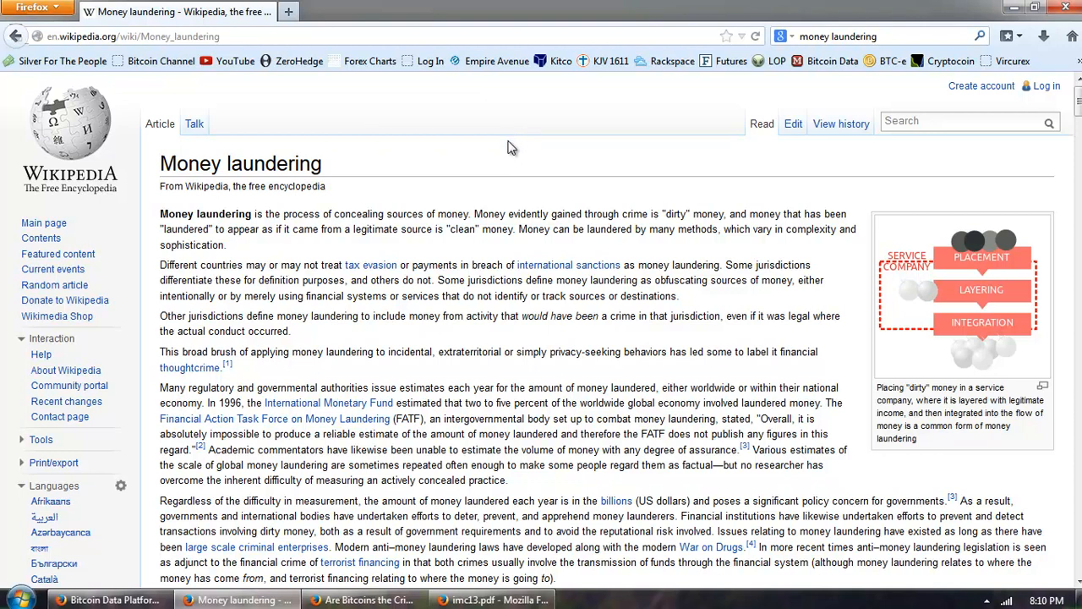
{"action": "mouse_move", "coordinate": [387, 264]}
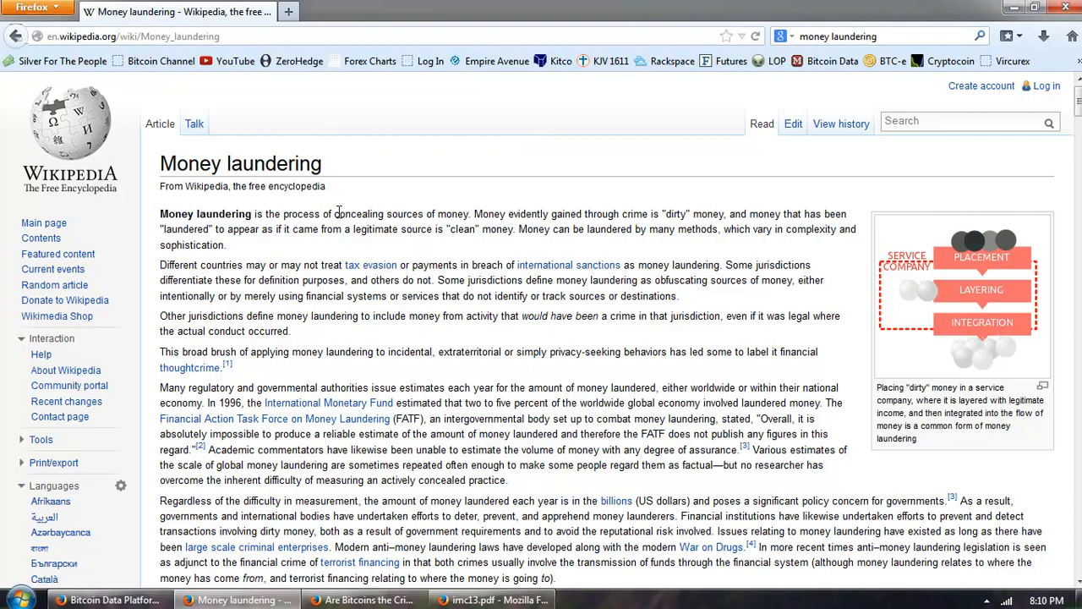
{"action": "left_click_drag", "start_coordinate": [334, 213], "coordinate": [462, 213]}
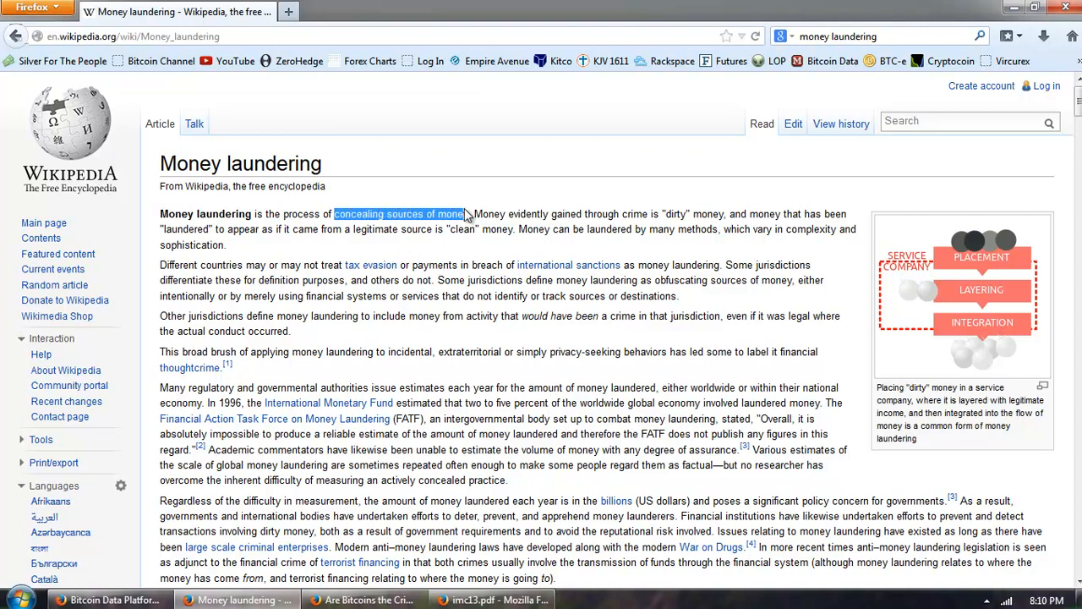
{"action": "mouse_move", "coordinate": [669, 234]}
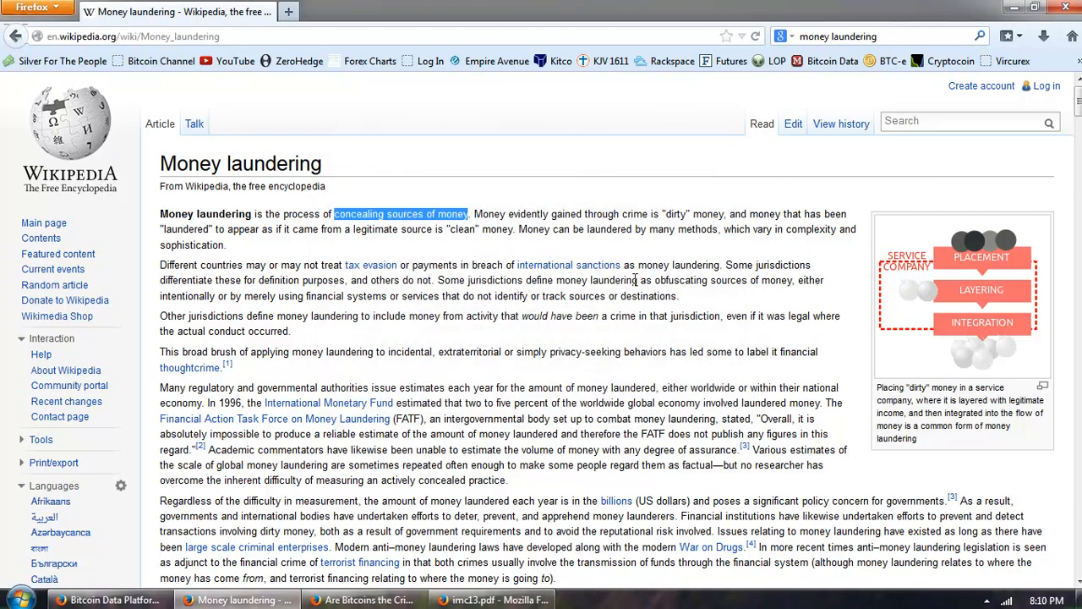
{"action": "mouse_move", "coordinate": [455, 258]}
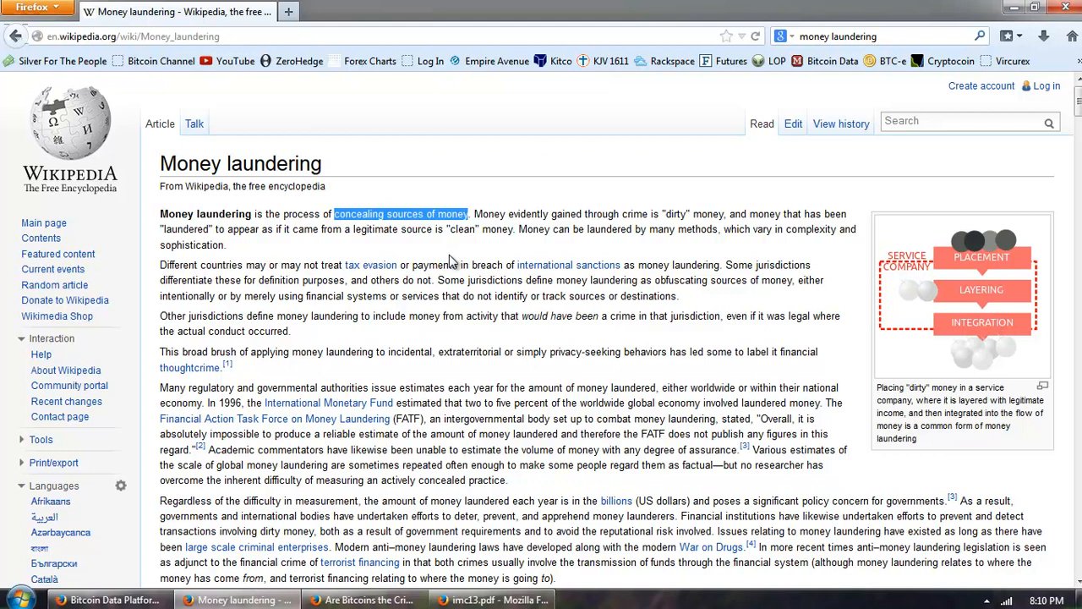
{"action": "mouse_move", "coordinate": [365, 255]}
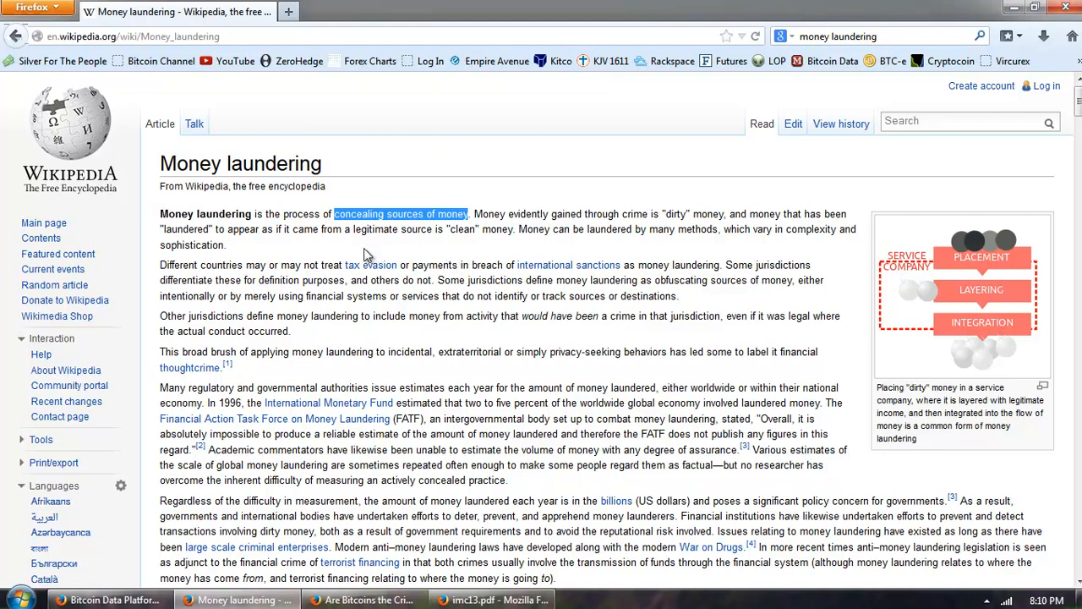
{"action": "mouse_move", "coordinate": [472, 248]}
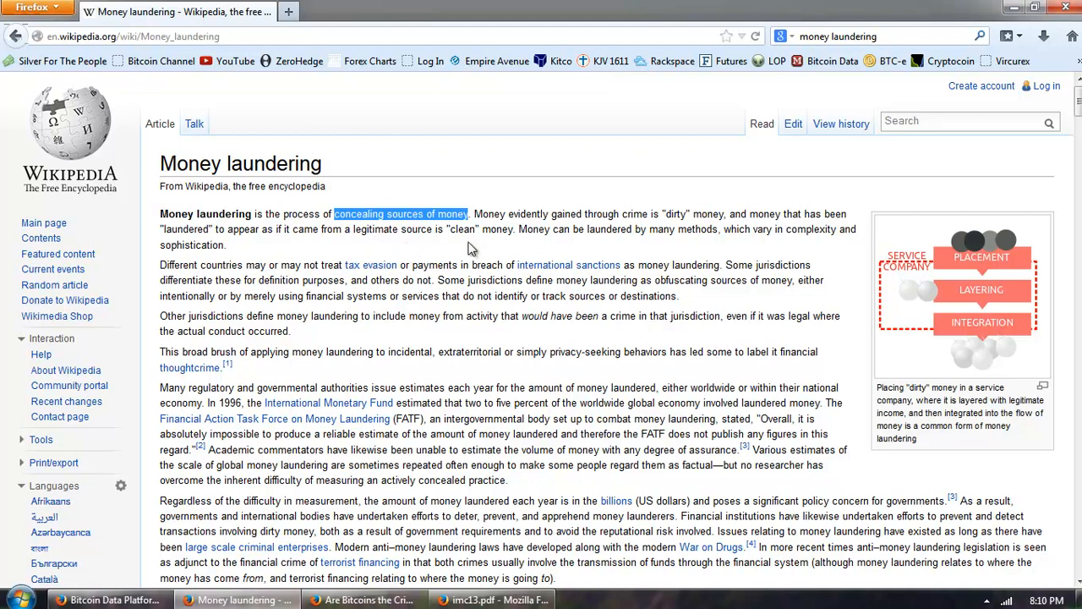
{"action": "mouse_move", "coordinate": [559, 253]}
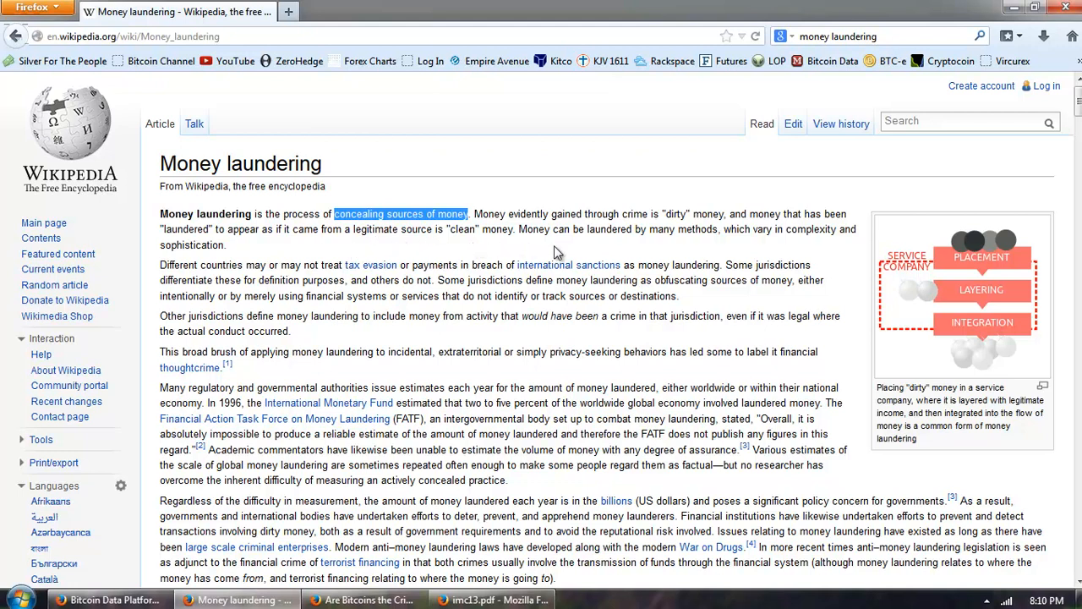
{"action": "mouse_move", "coordinate": [672, 247]}
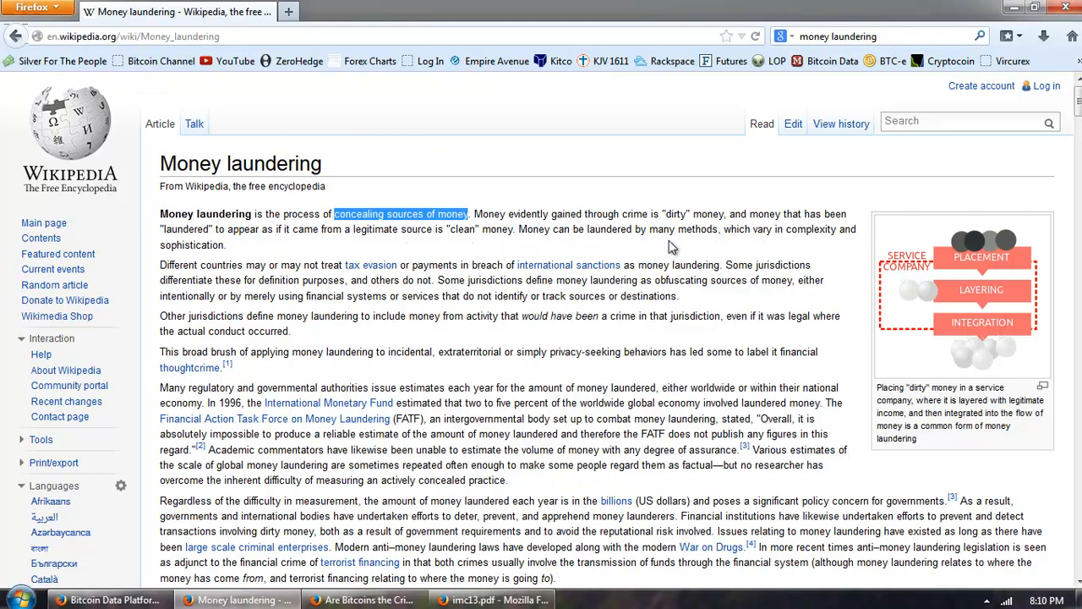
{"action": "mouse_move", "coordinate": [600, 252]}
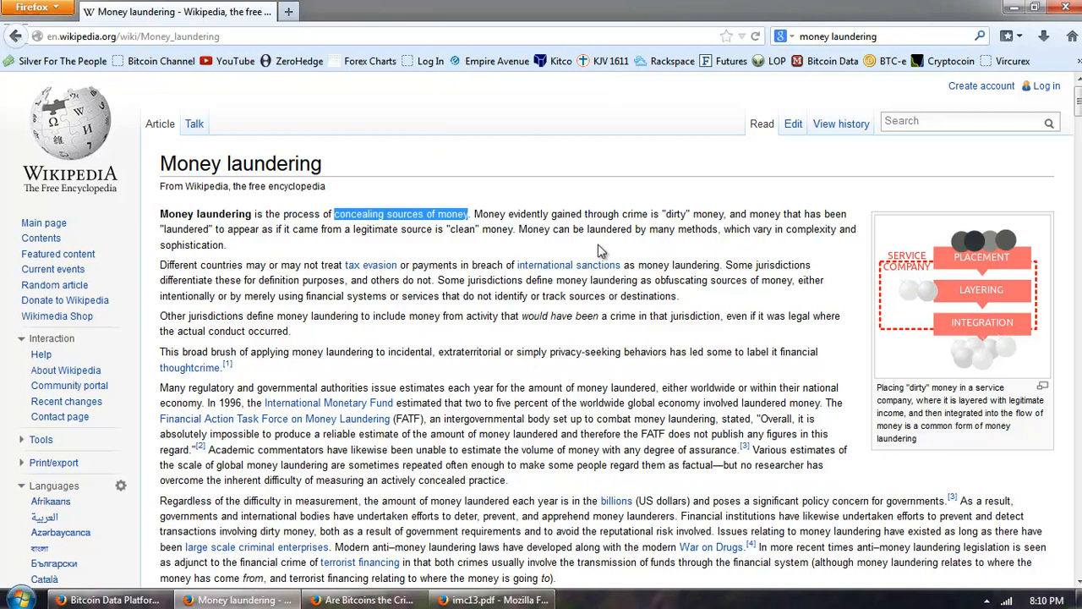
{"action": "scroll", "scroll_direction": "down", "scroll_amount": 3}
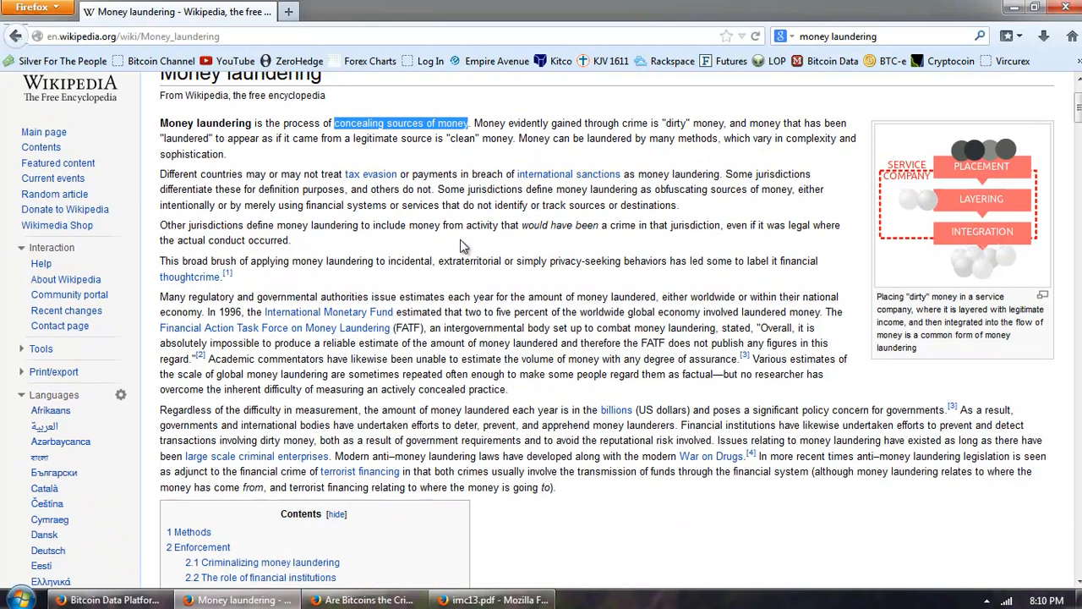
{"action": "mouse_move", "coordinate": [451, 248]}
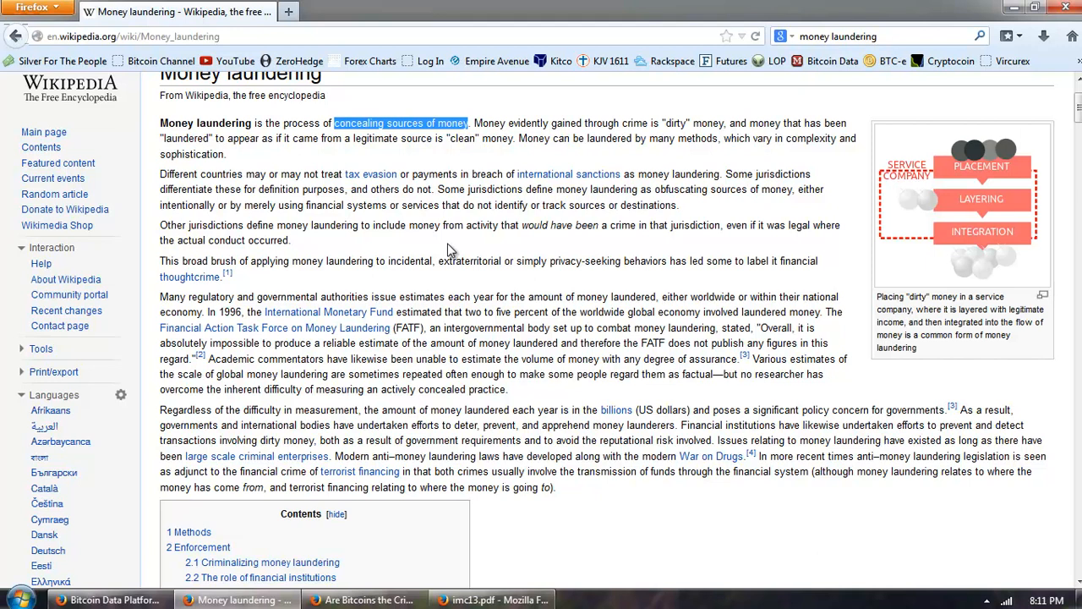
{"action": "mouse_move", "coordinate": [417, 256]}
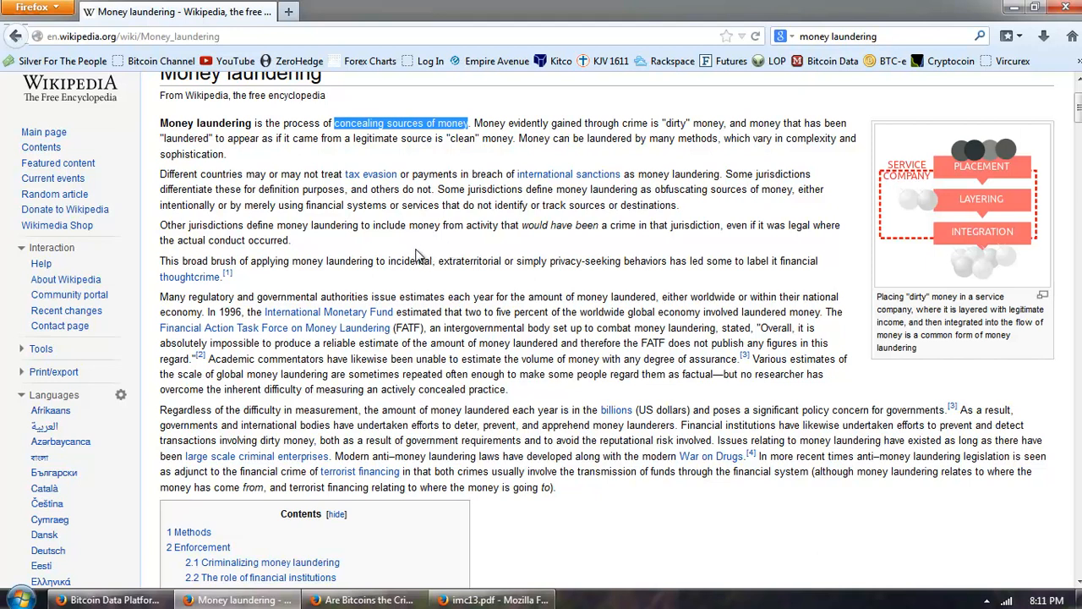
{"action": "mouse_move", "coordinate": [419, 250]}
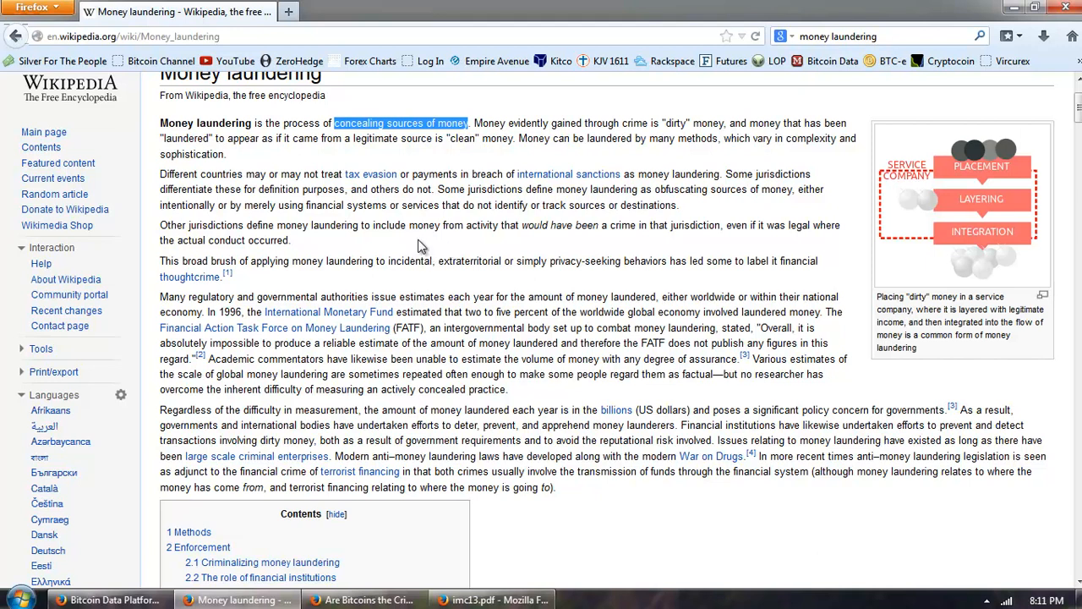
{"action": "mouse_move", "coordinate": [533, 252]}
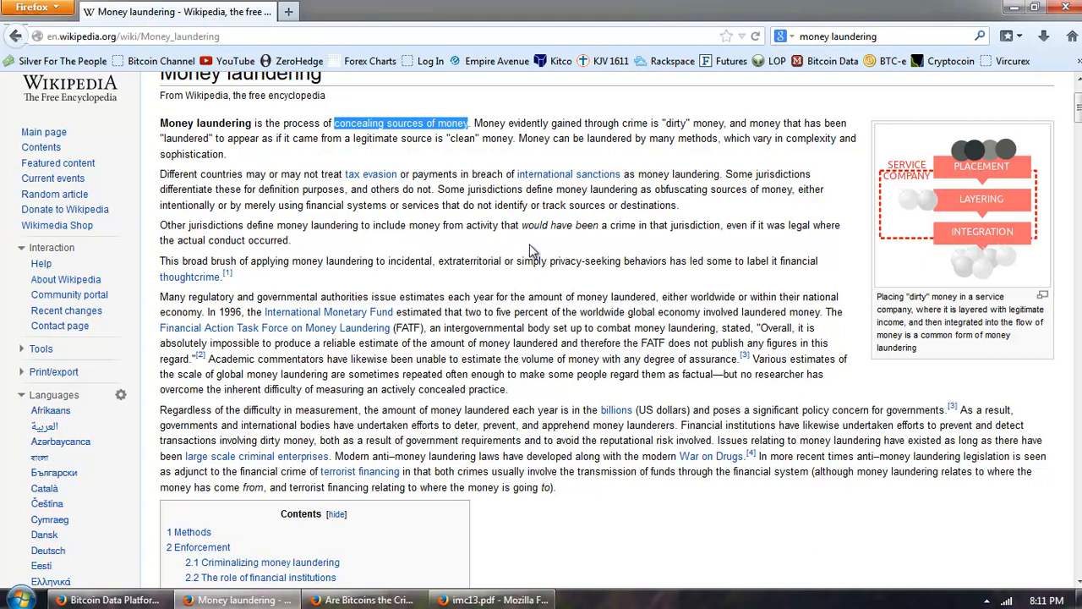
{"action": "mouse_move", "coordinate": [604, 251]}
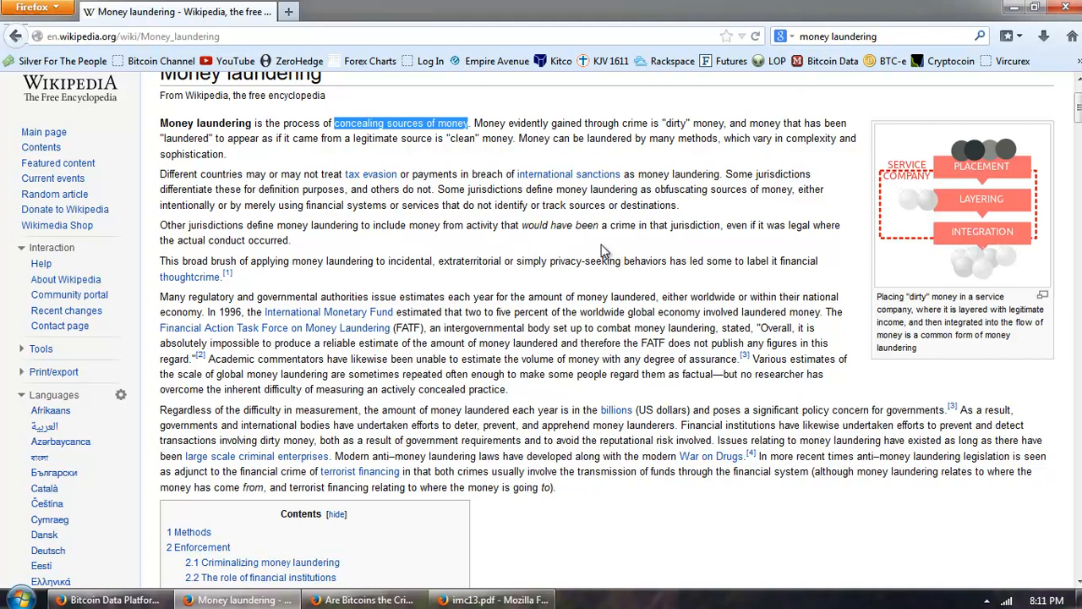
{"action": "mouse_move", "coordinate": [524, 243]}
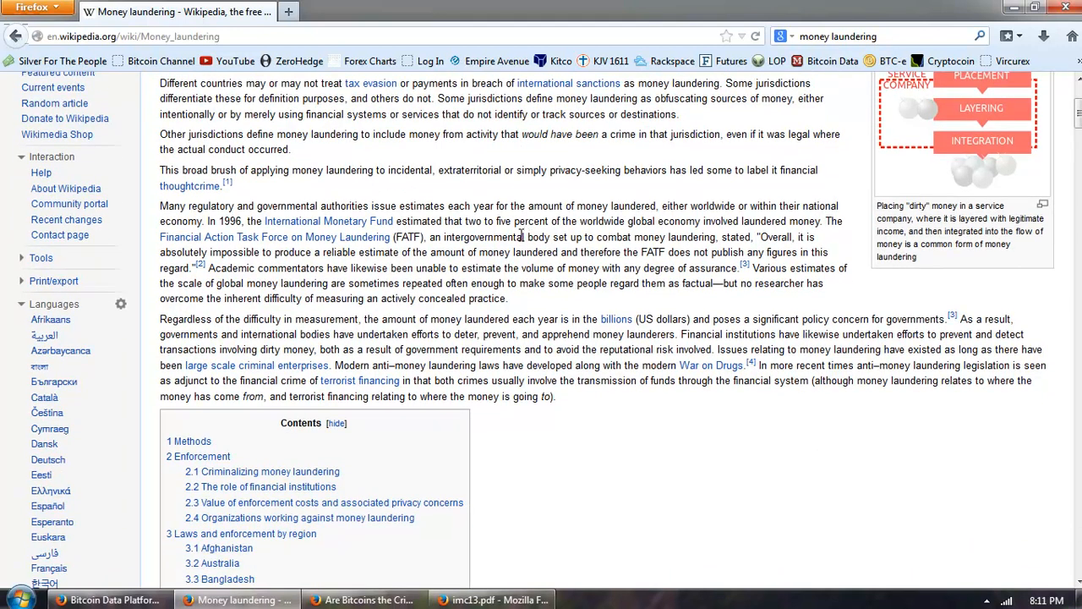
{"action": "mouse_move", "coordinate": [486, 175]}
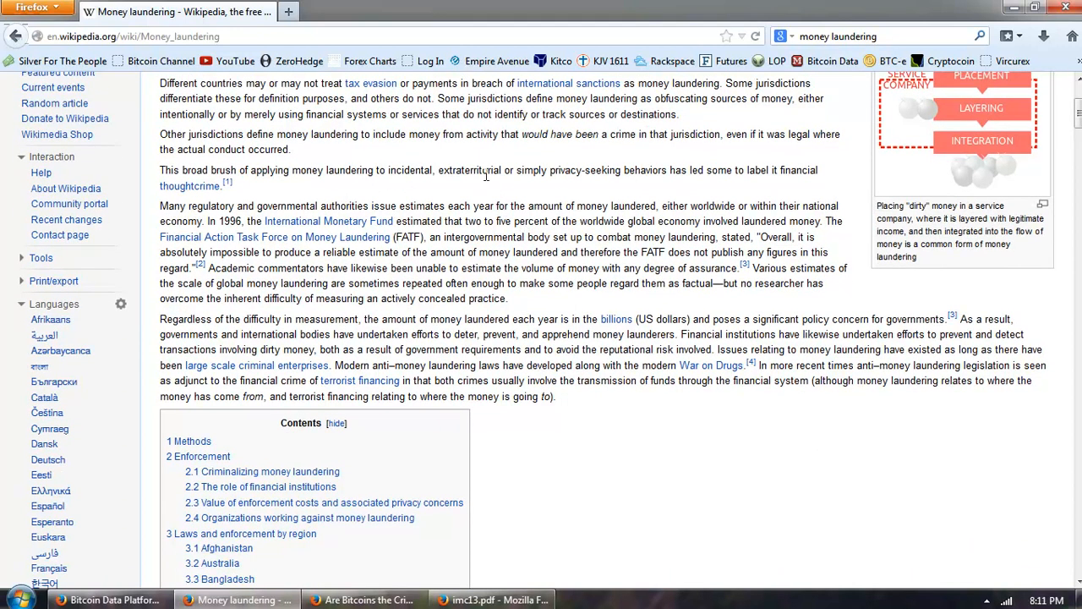
{"action": "mouse_move", "coordinate": [472, 188]}
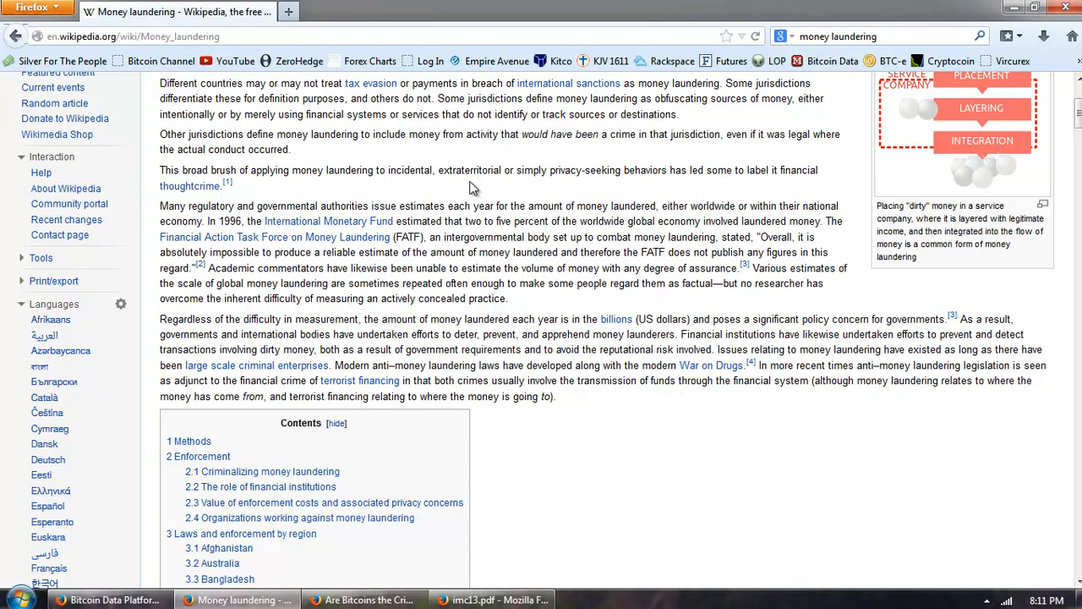
{"action": "mouse_move", "coordinate": [424, 160]}
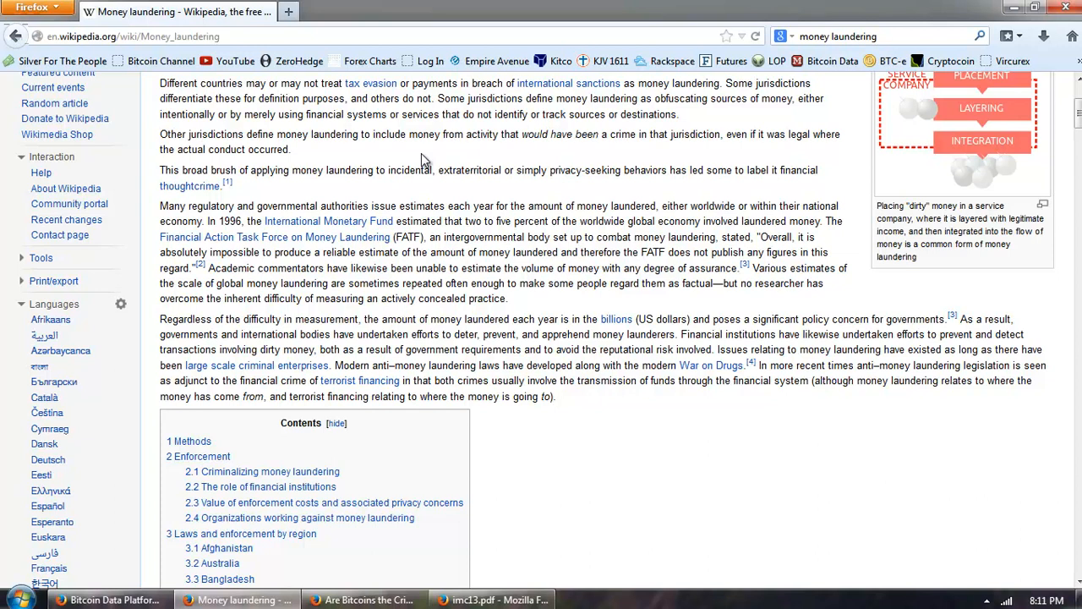
{"action": "mouse_move", "coordinate": [274, 216]}
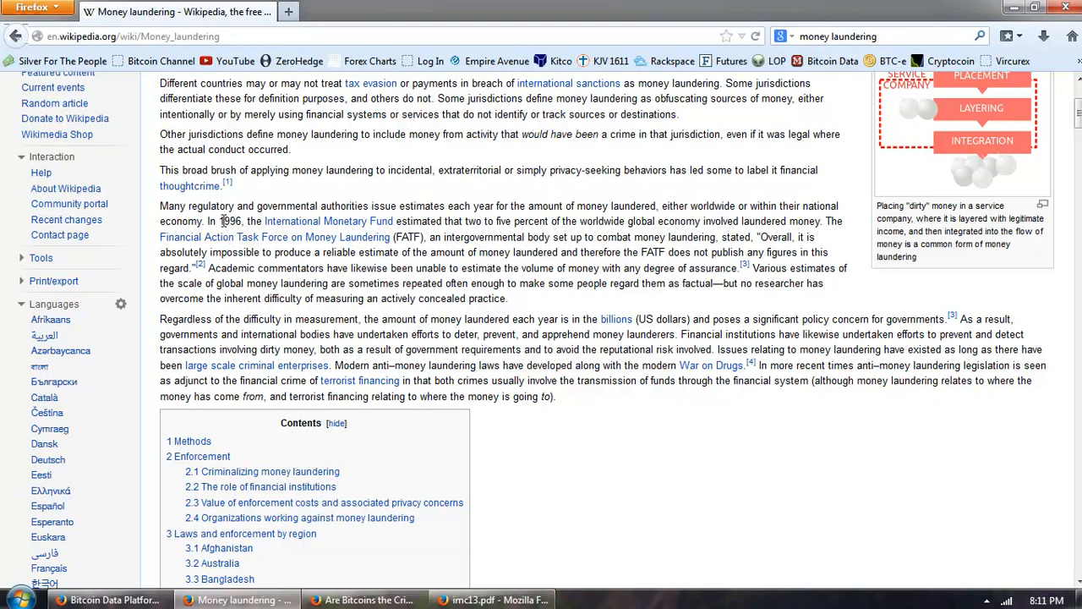
Step: Highlight the year 1996 in the IMF laundering estimate paragraph
{"action": "double_click", "coordinate": [230, 220]}
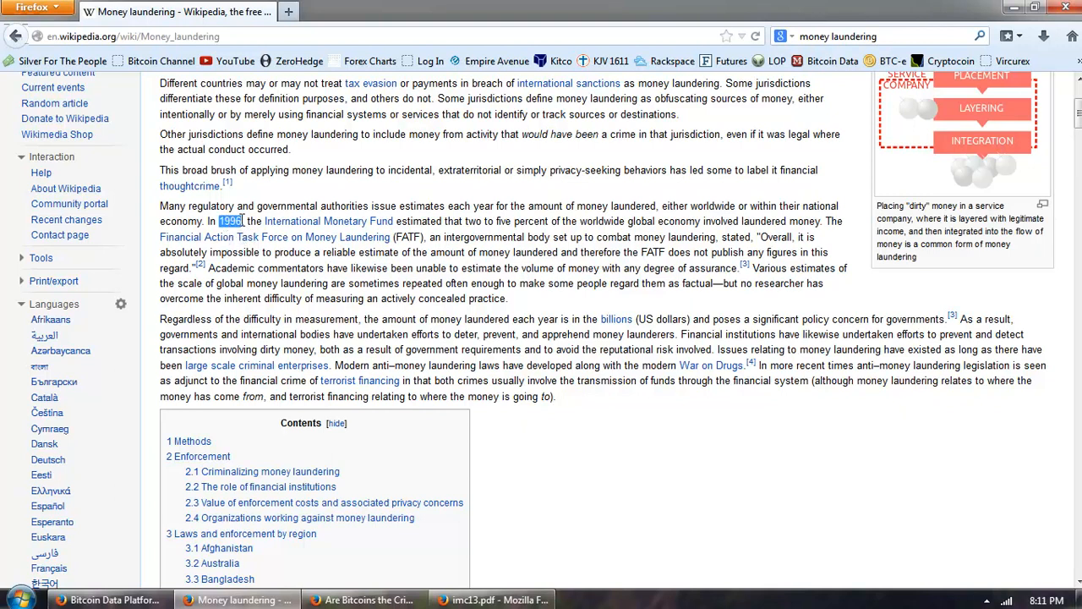
{"action": "mouse_move", "coordinate": [508, 302]}
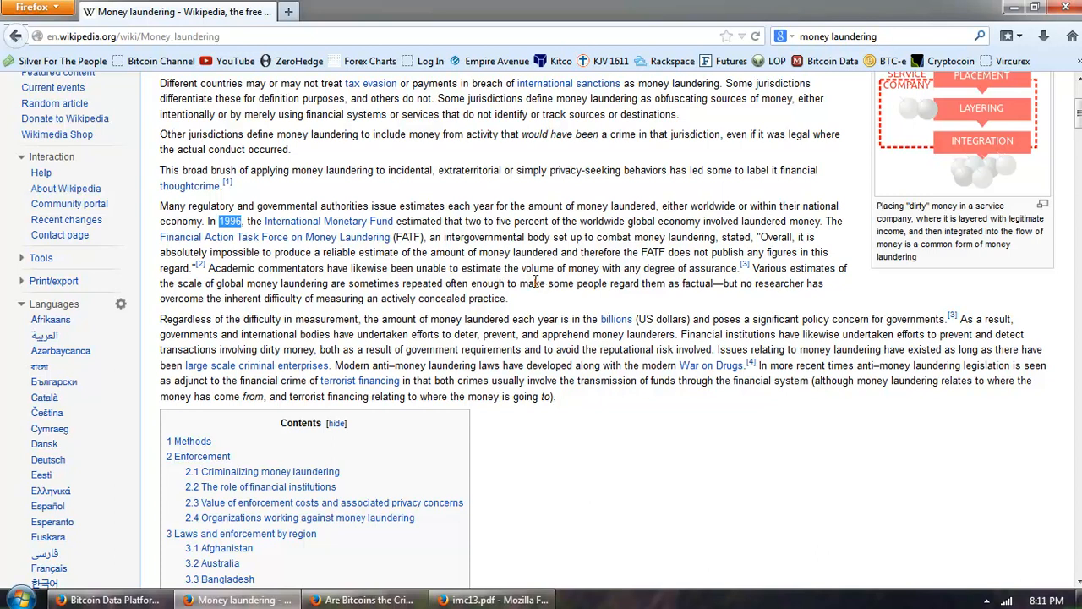
{"action": "mouse_move", "coordinate": [775, 319]}
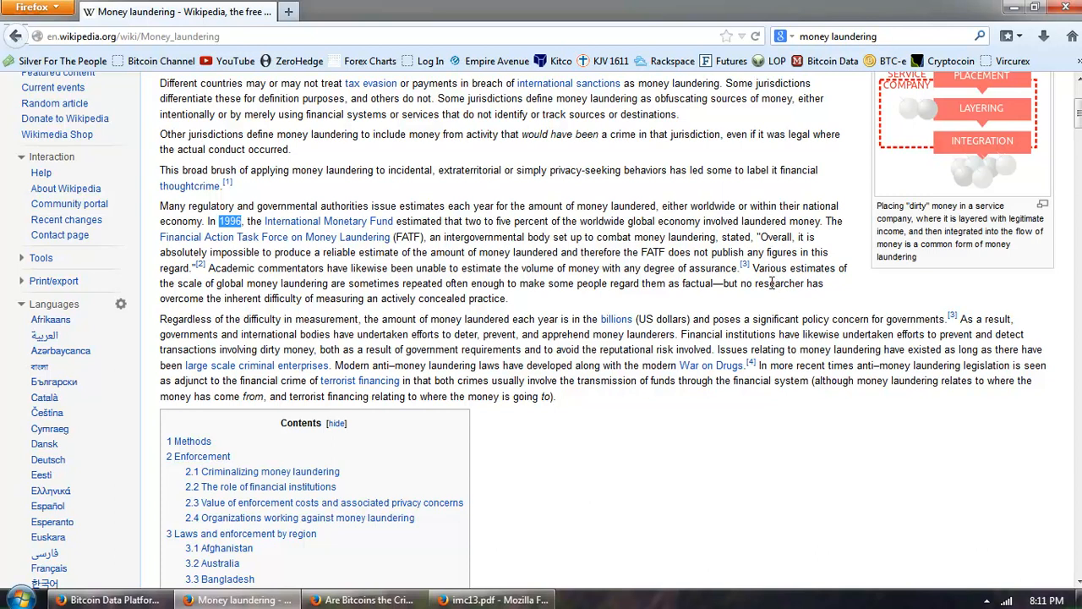
{"action": "mouse_move", "coordinate": [698, 283]}
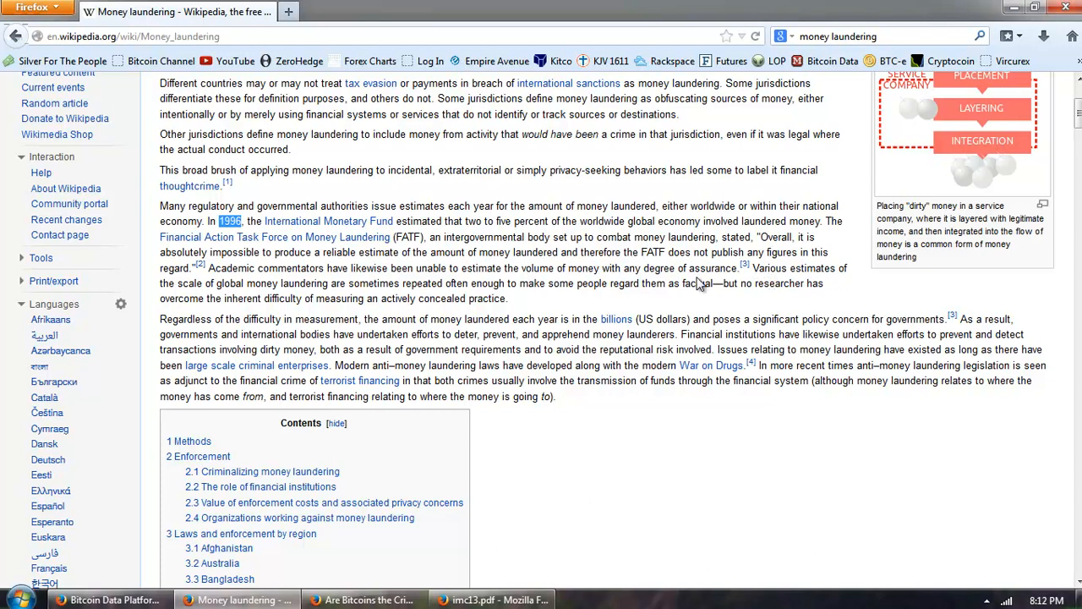
{"action": "mouse_move", "coordinate": [510, 296]}
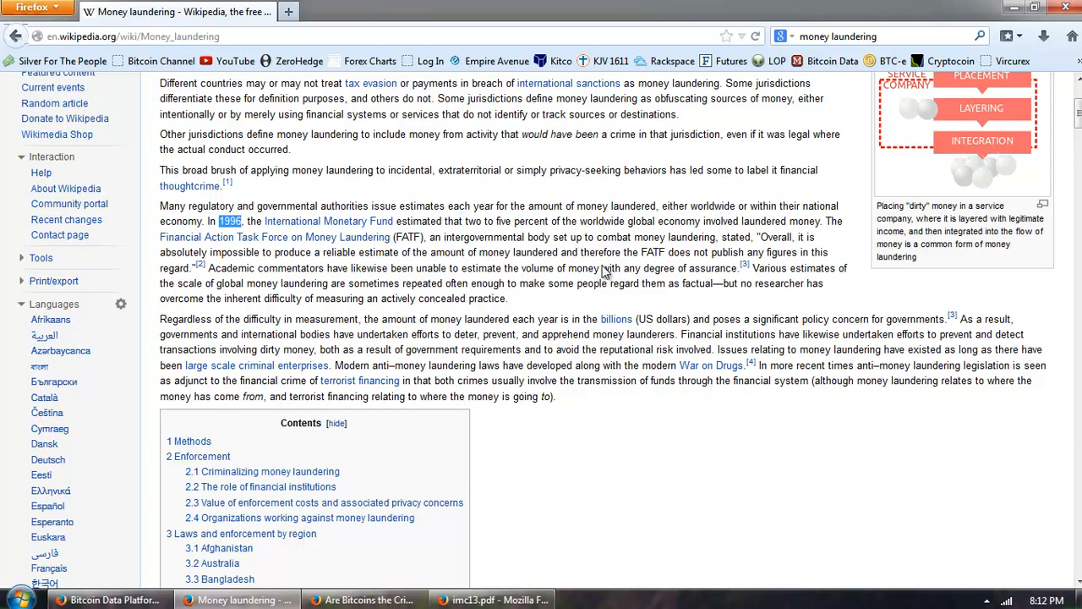
Step: Scroll past the Contents box to the Methods section's laundering techniques
{"action": "scroll", "scroll_direction": "down", "scroll_amount": 3}
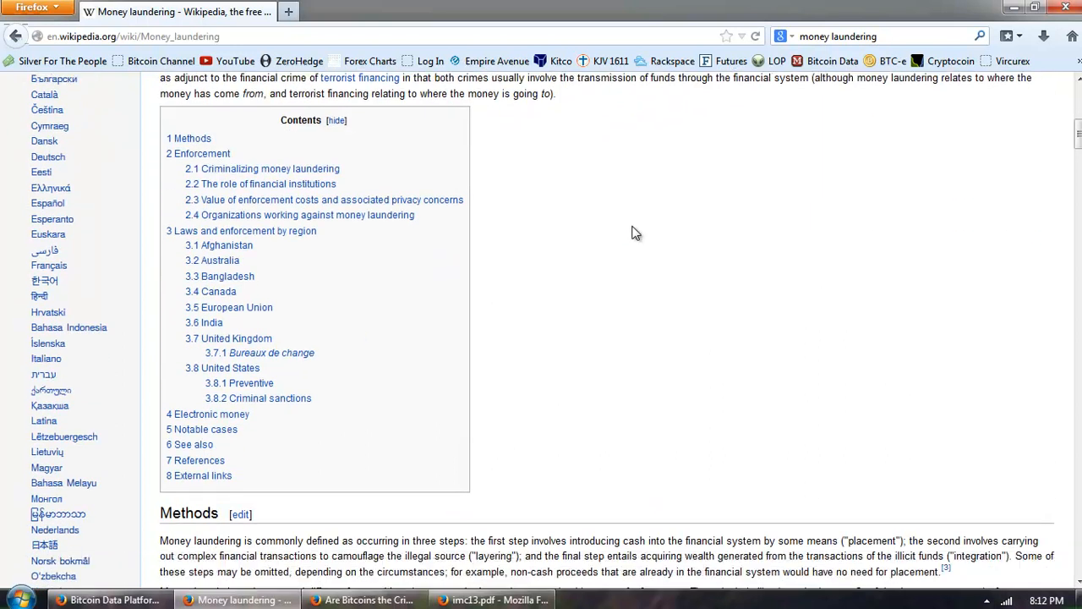
{"action": "scroll", "scroll_direction": "down", "scroll_amount": 3}
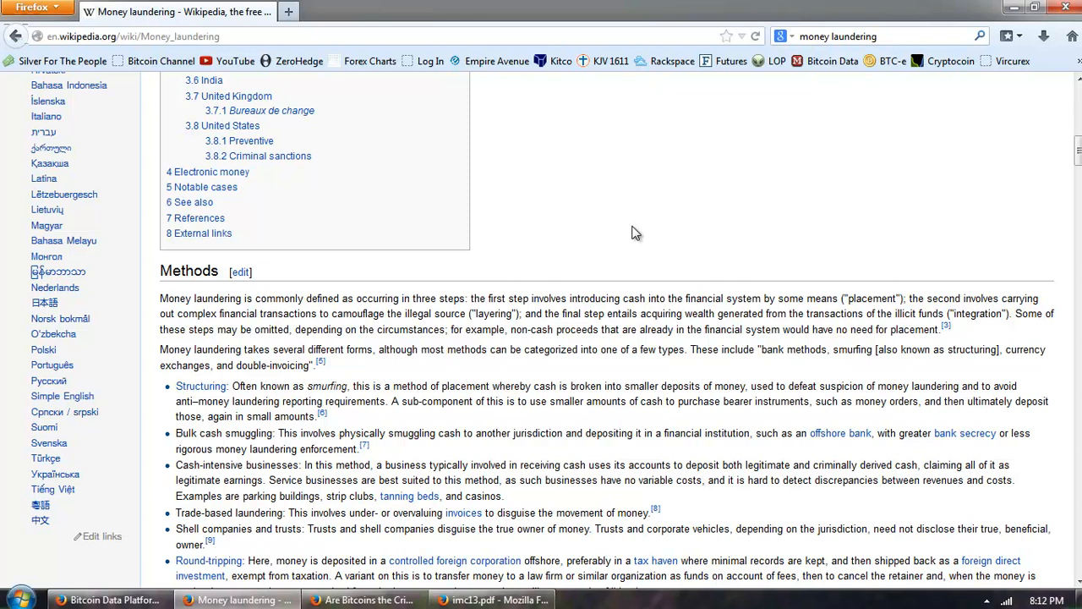
{"action": "scroll", "scroll_direction": "down", "scroll_amount": 3}
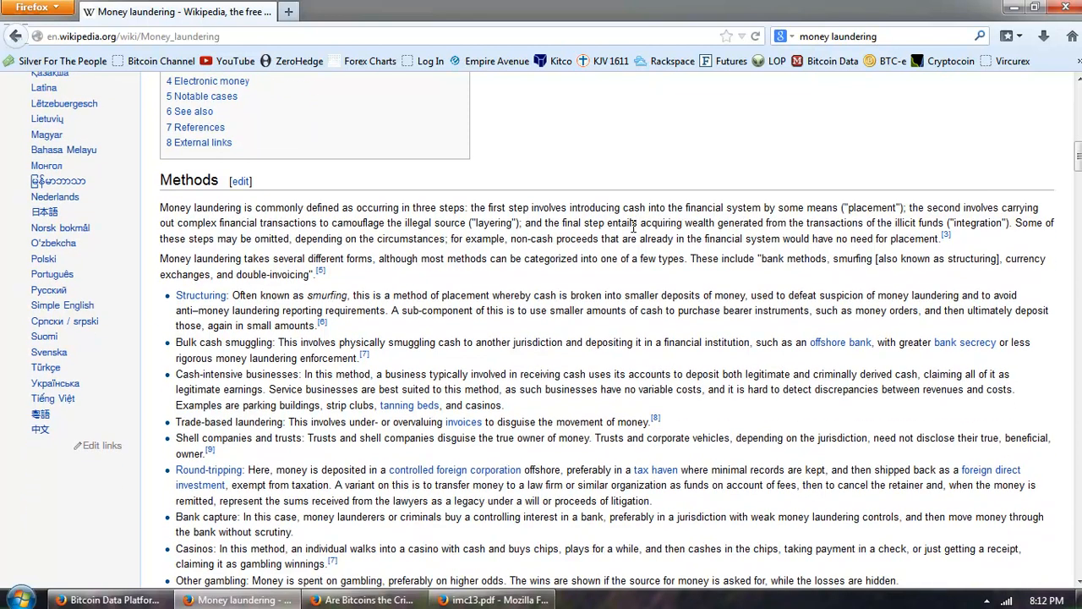
{"action": "mouse_move", "coordinate": [412, 296]}
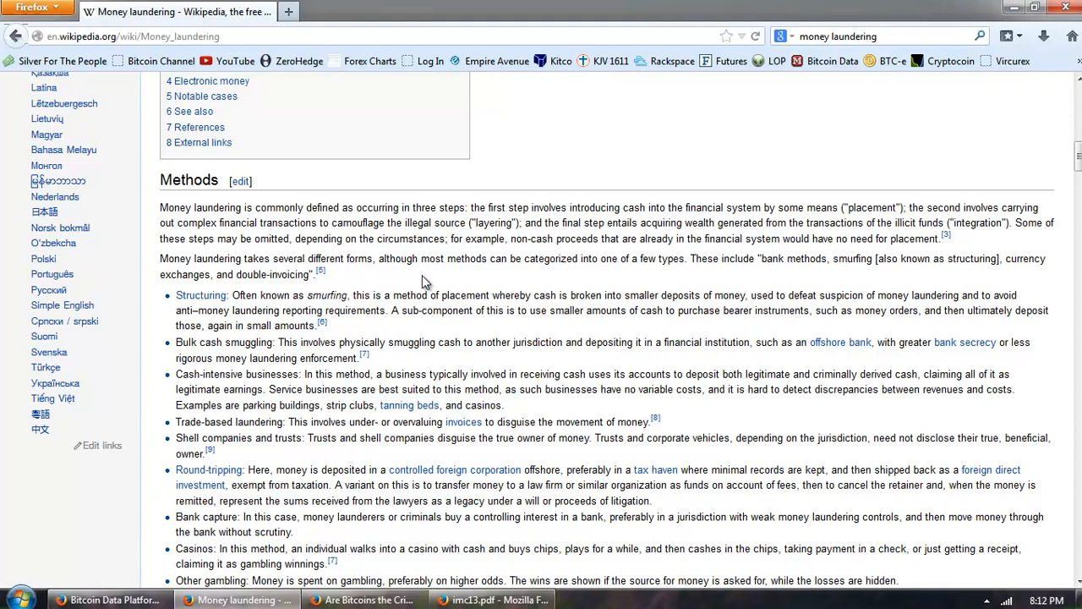
{"action": "mouse_move", "coordinate": [563, 288]}
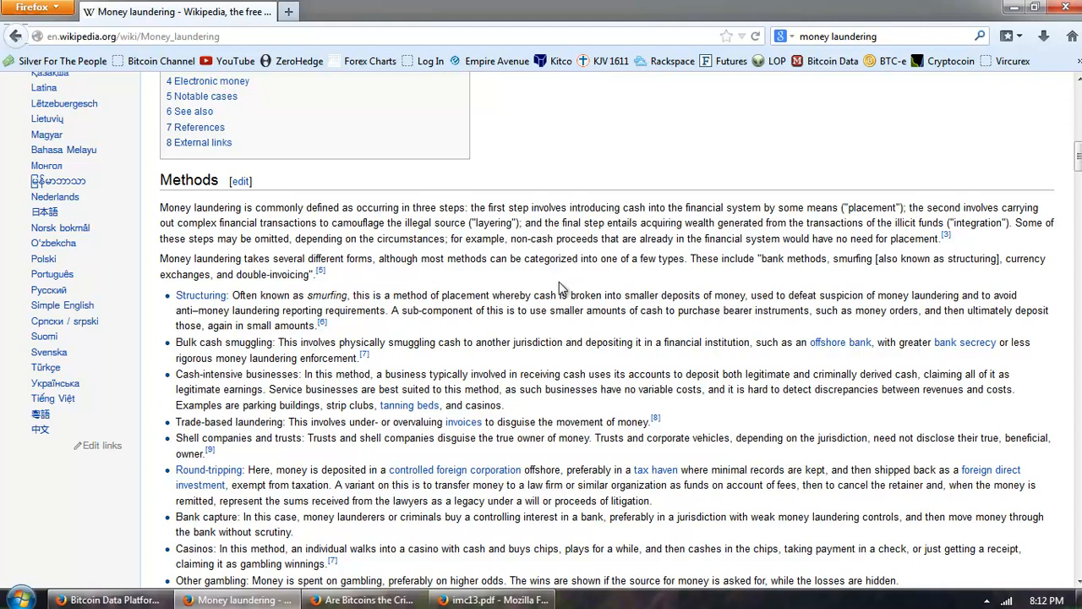
{"action": "mouse_move", "coordinate": [674, 296]}
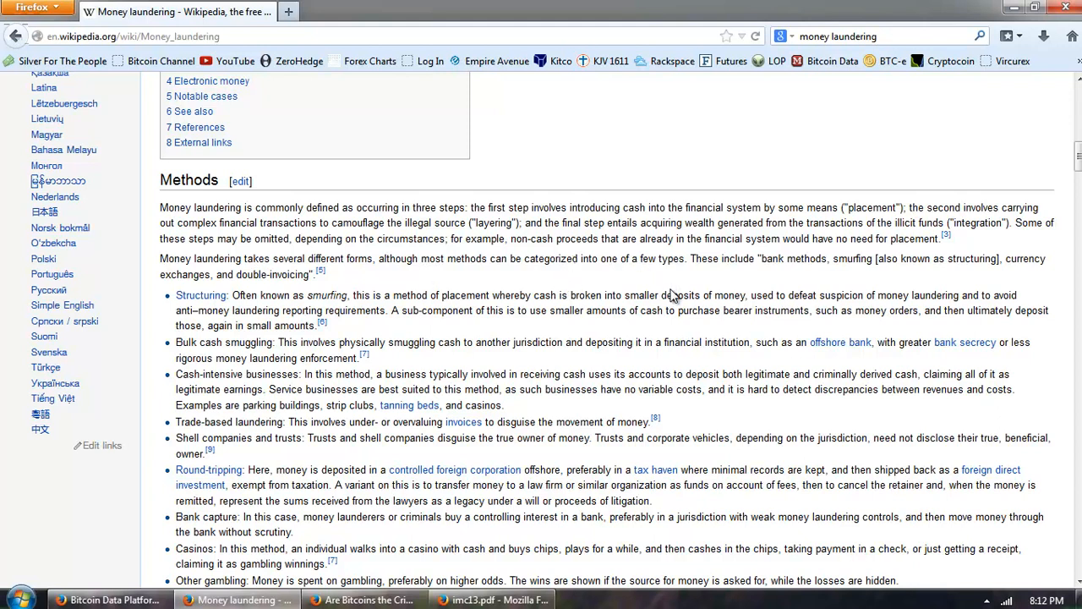
{"action": "mouse_move", "coordinate": [843, 288]}
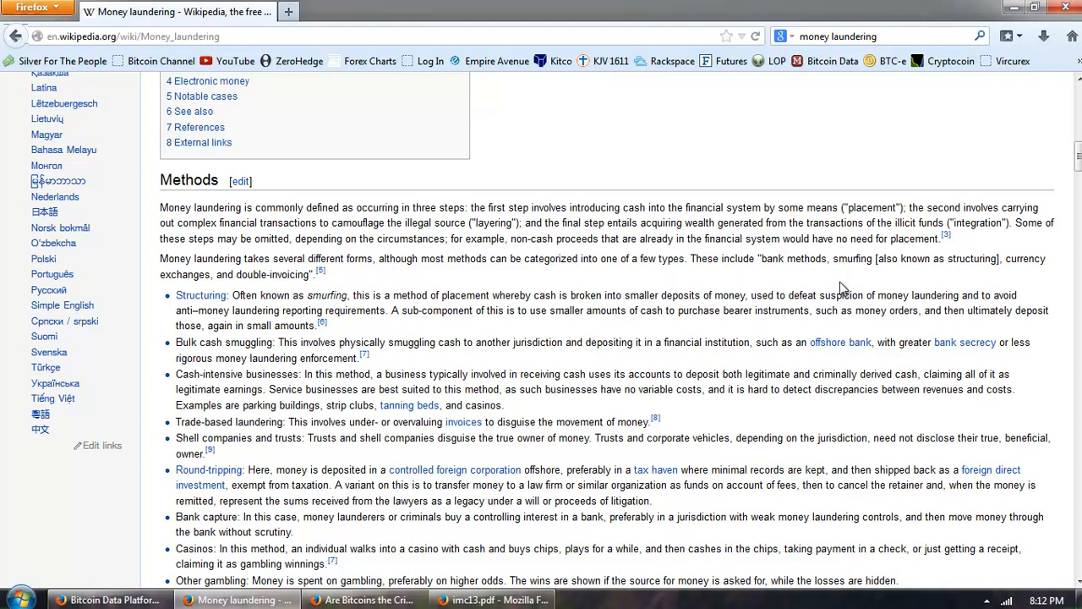
{"action": "mouse_move", "coordinate": [529, 280]}
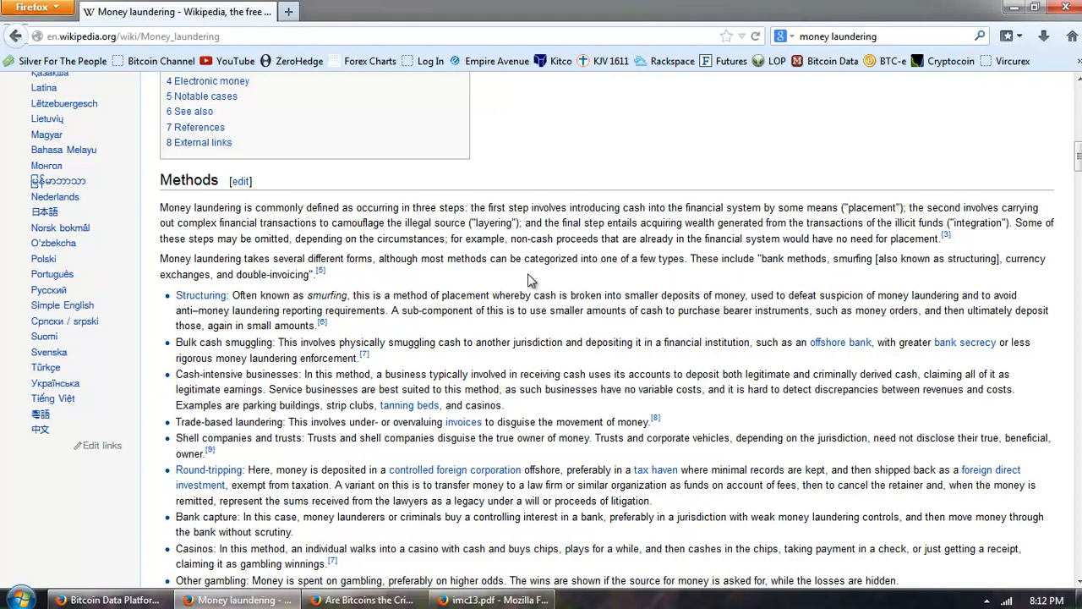
{"action": "mouse_move", "coordinate": [517, 263]}
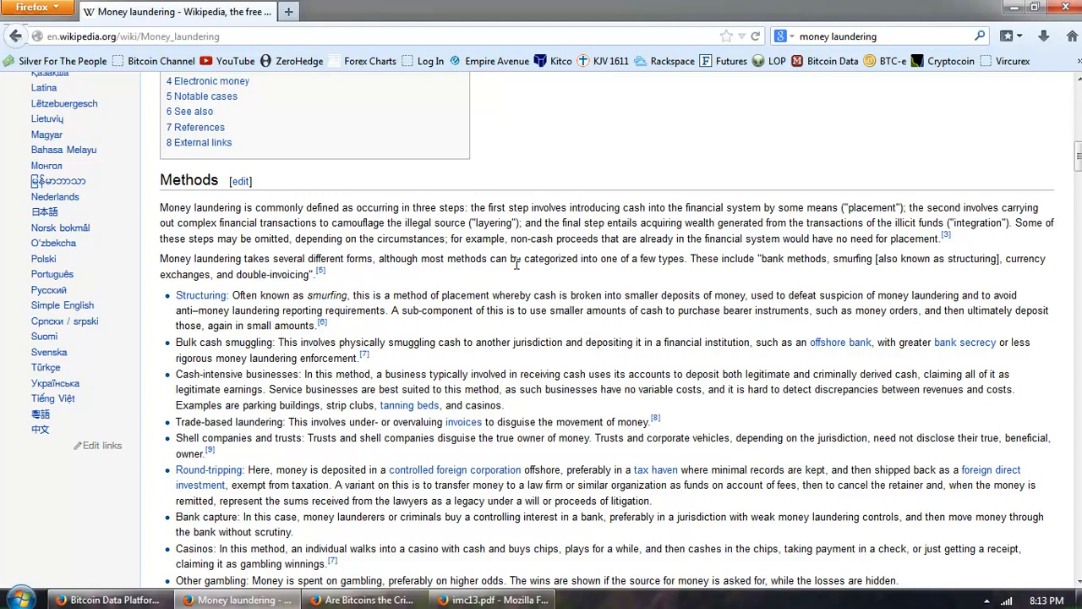
{"action": "mouse_move", "coordinate": [506, 278]}
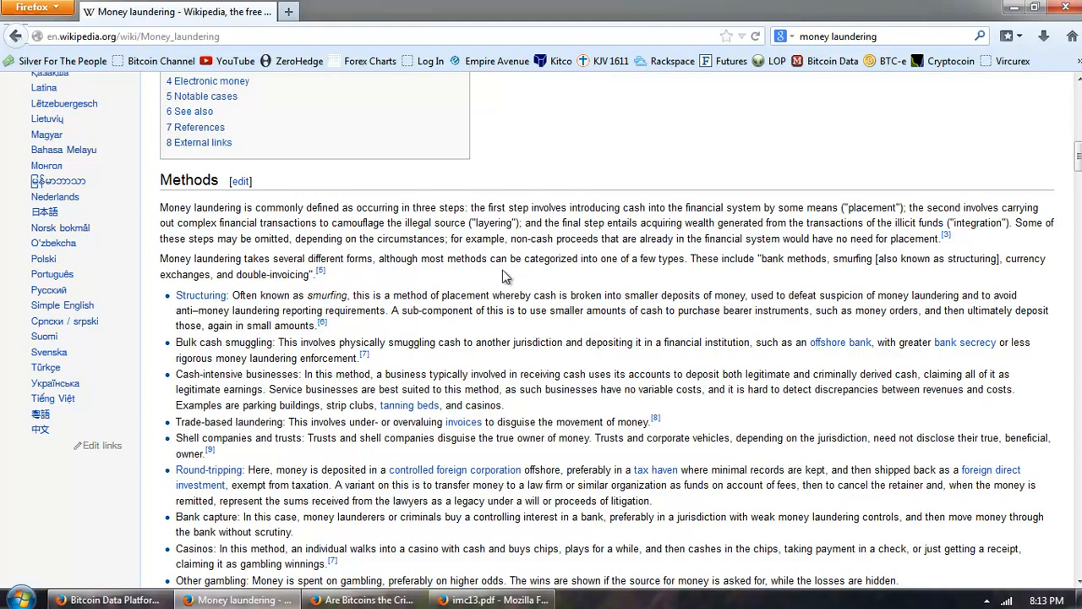
{"action": "mouse_move", "coordinate": [659, 291]}
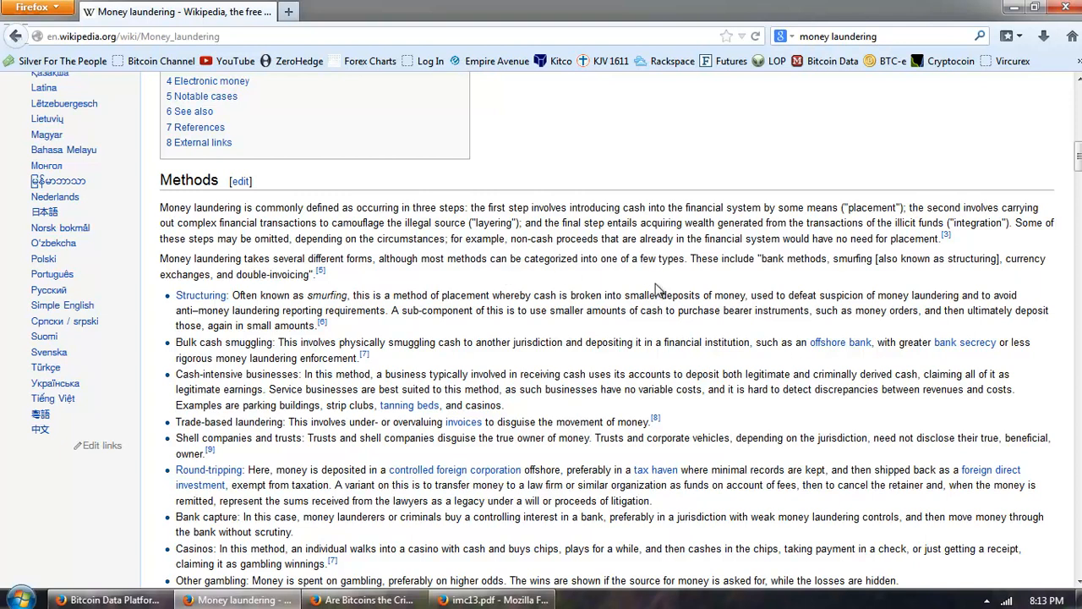
{"action": "mouse_move", "coordinate": [598, 276]}
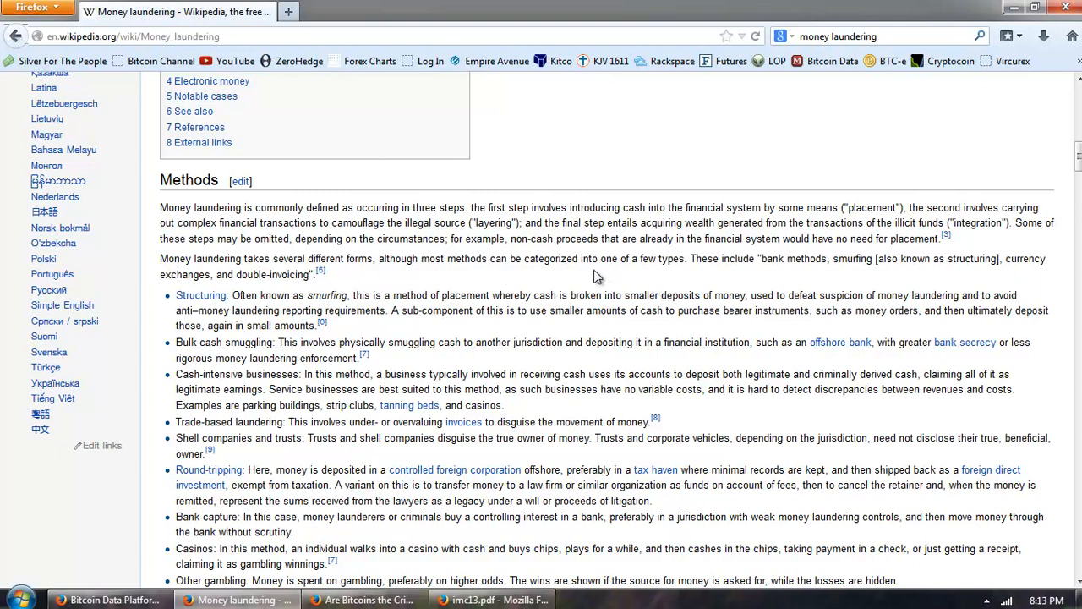
Step: Scroll through the methods list, ending at fictional loans, to the Enforcement heading
{"action": "scroll", "scroll_direction": "down", "scroll_amount": 3}
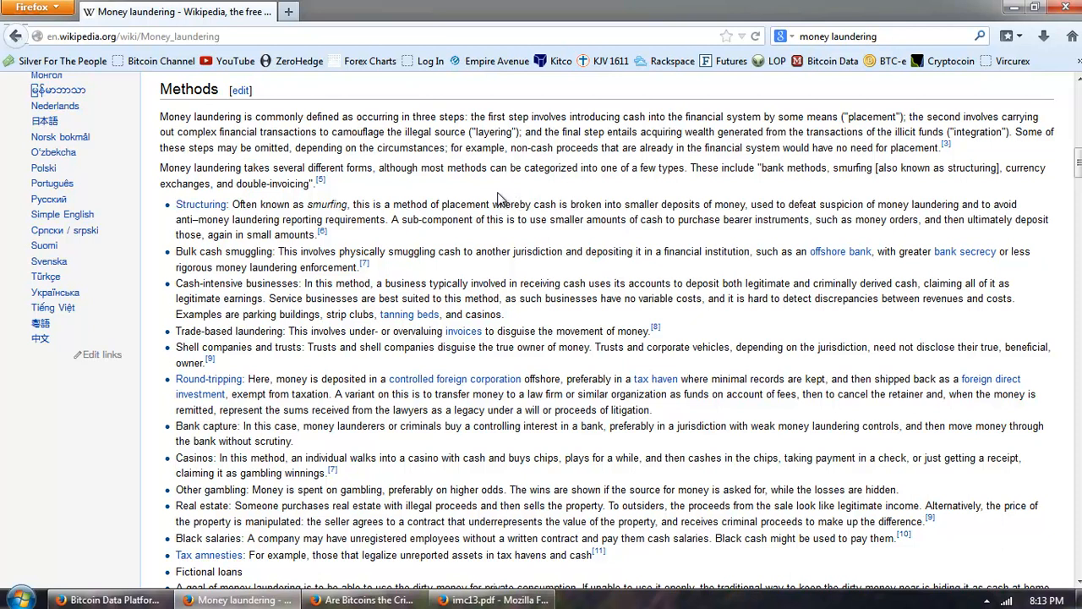
{"action": "mouse_move", "coordinate": [501, 190]}
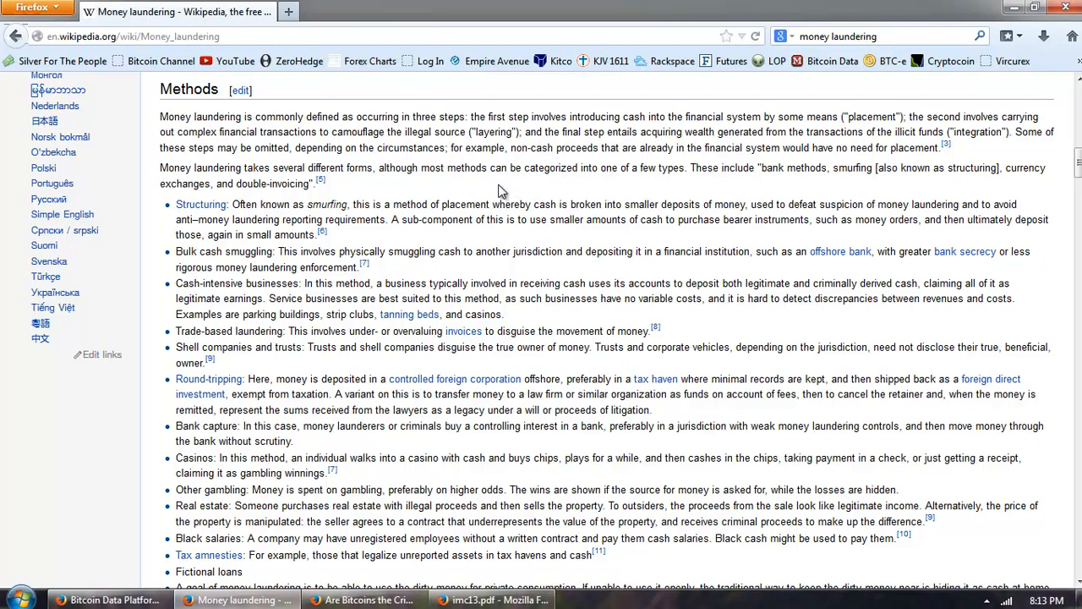
{"action": "mouse_move", "coordinate": [516, 201]}
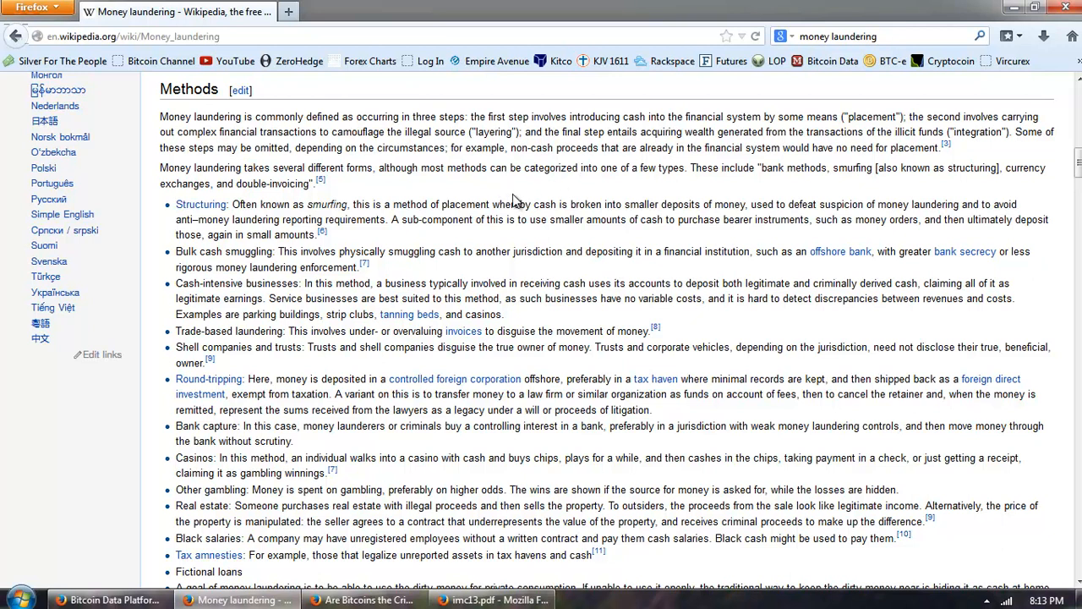
{"action": "scroll", "scroll_direction": "down", "scroll_amount": 3}
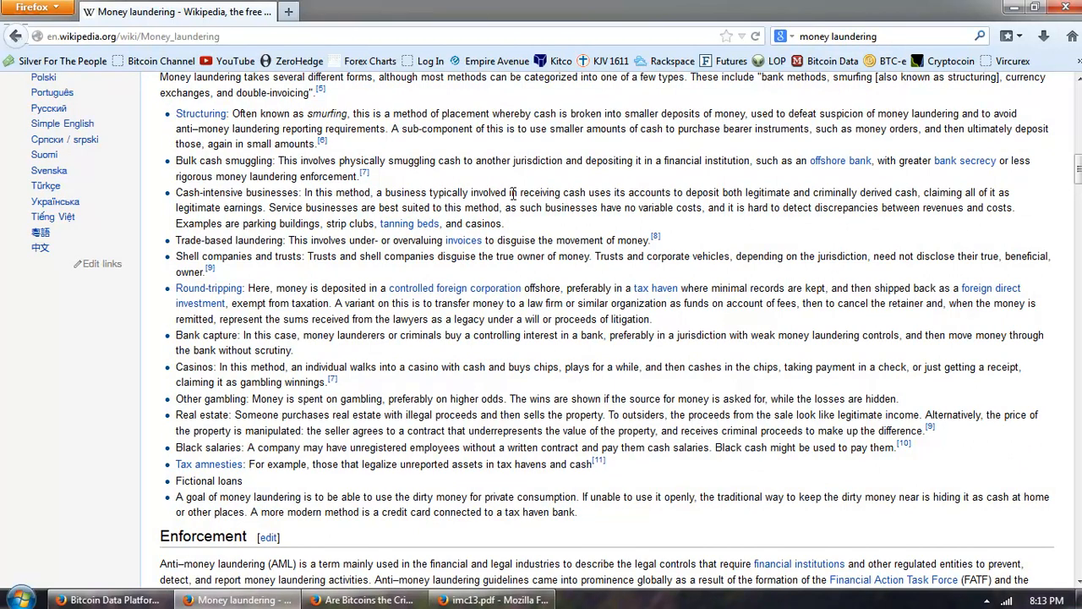
{"action": "mouse_move", "coordinate": [519, 189]}
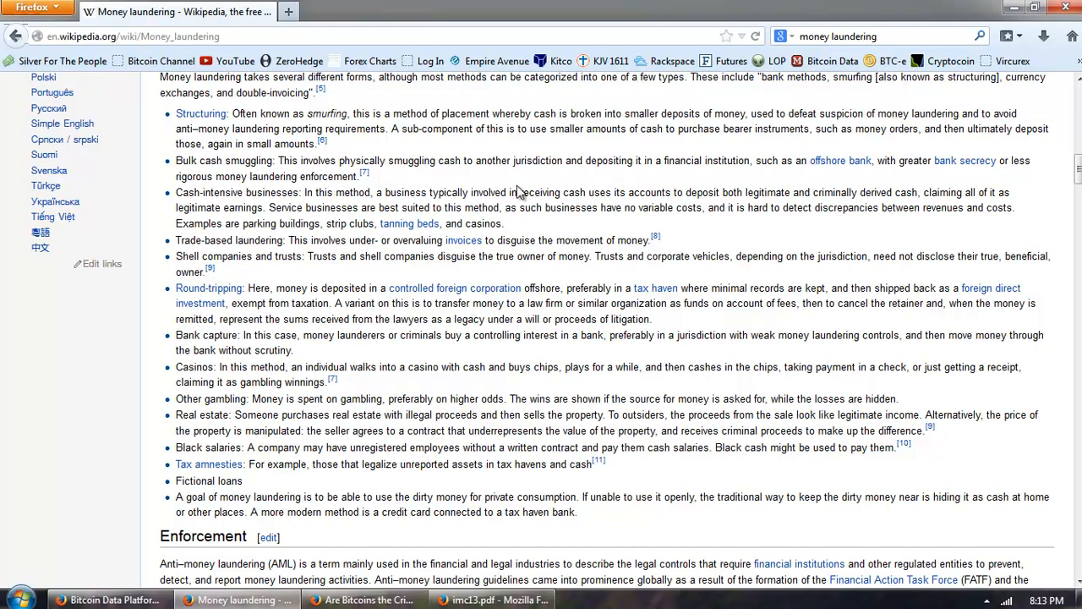
{"action": "mouse_move", "coordinate": [508, 128]}
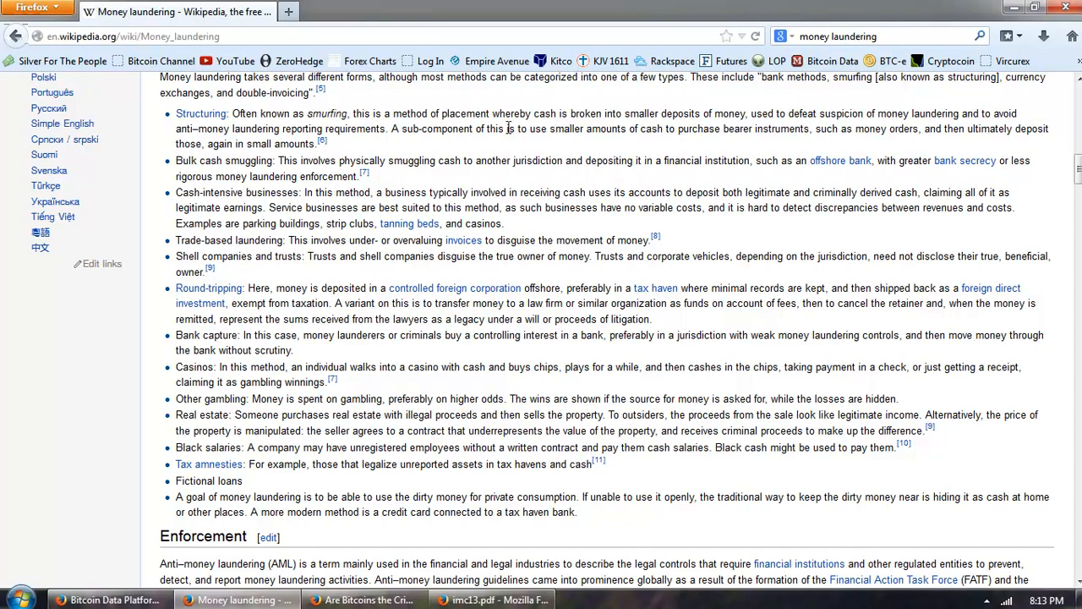
{"action": "mouse_move", "coordinate": [494, 146]}
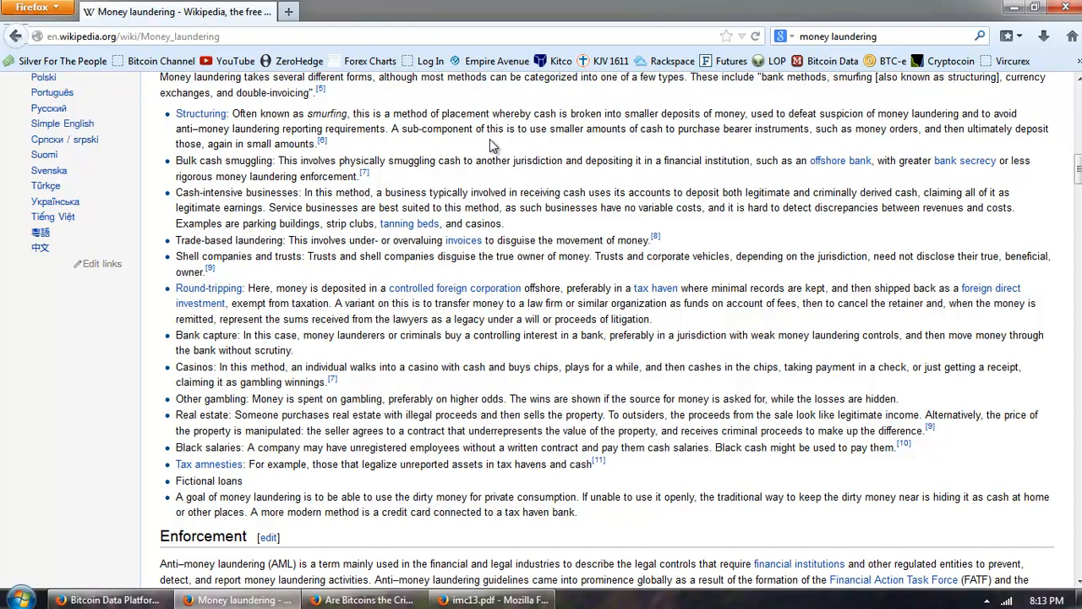
{"action": "mouse_move", "coordinate": [491, 148]}
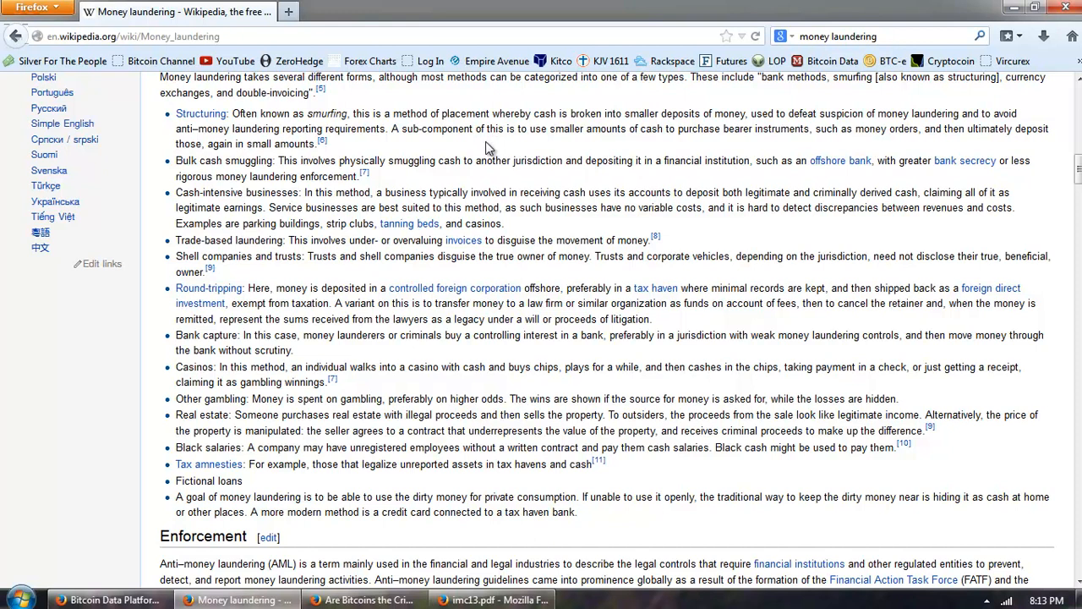
{"action": "mouse_move", "coordinate": [474, 180]}
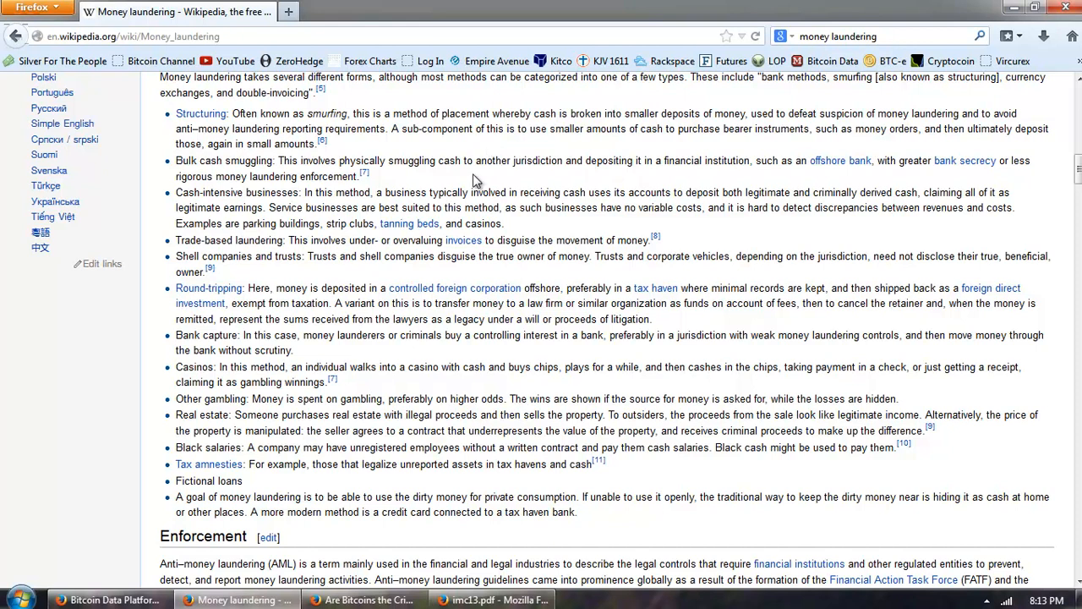
{"action": "scroll", "scroll_direction": "down", "scroll_amount": 3}
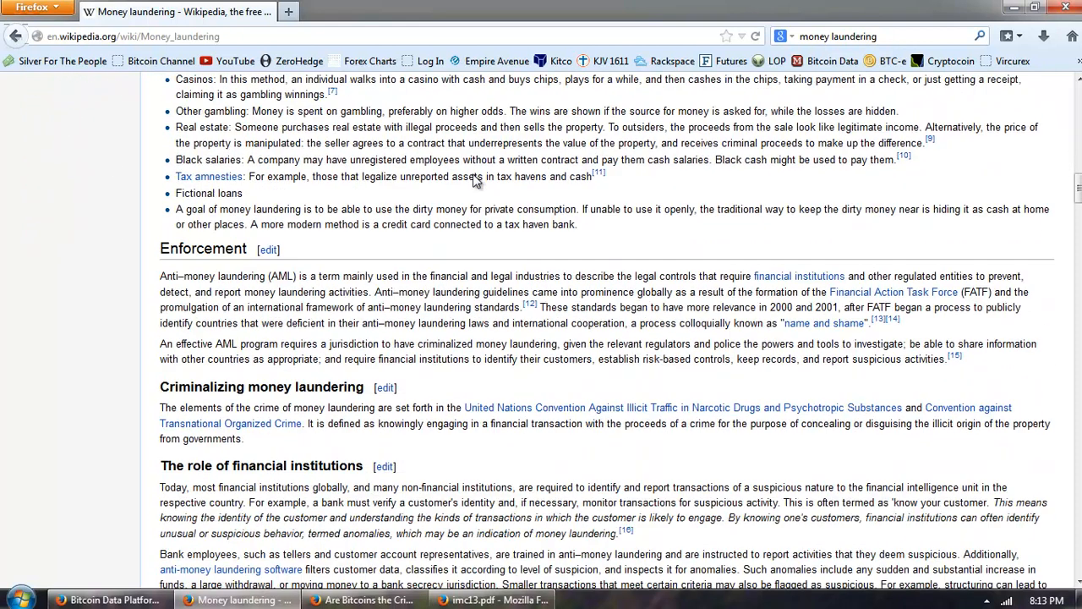
{"action": "scroll", "scroll_direction": "down", "scroll_amount": 3}
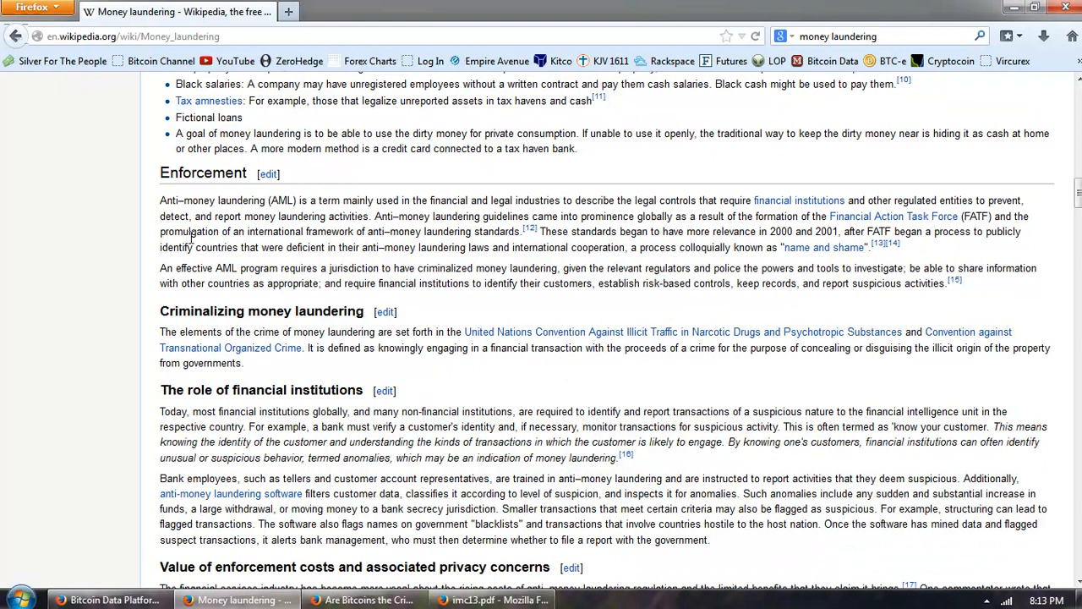
{"action": "mouse_move", "coordinate": [422, 125]}
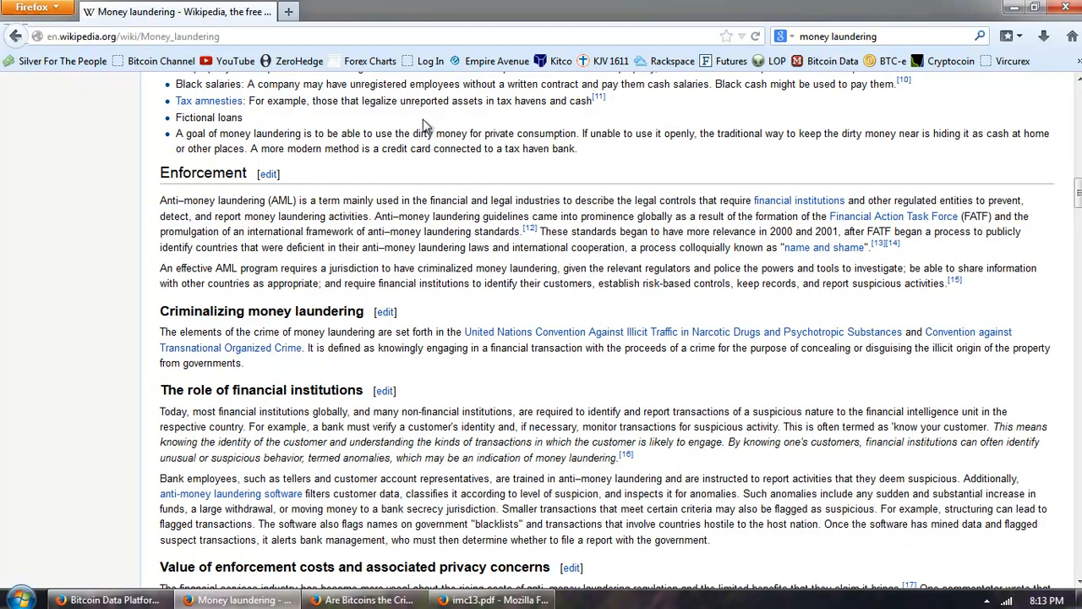
{"action": "mouse_move", "coordinate": [283, 213]}
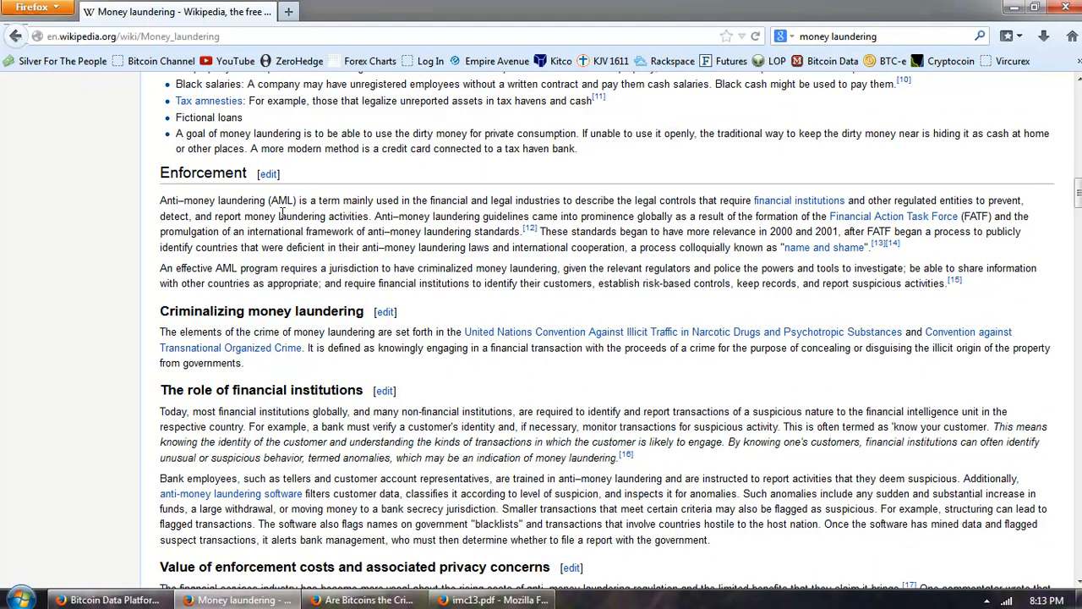
{"action": "mouse_move", "coordinate": [469, 315]}
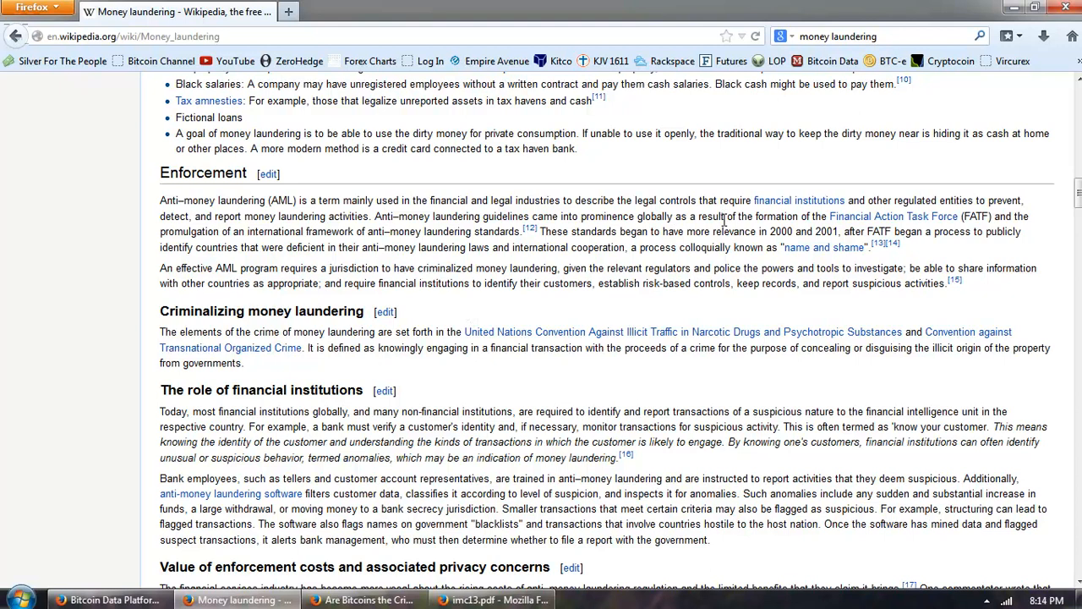
{"action": "mouse_move", "coordinate": [894, 215]}
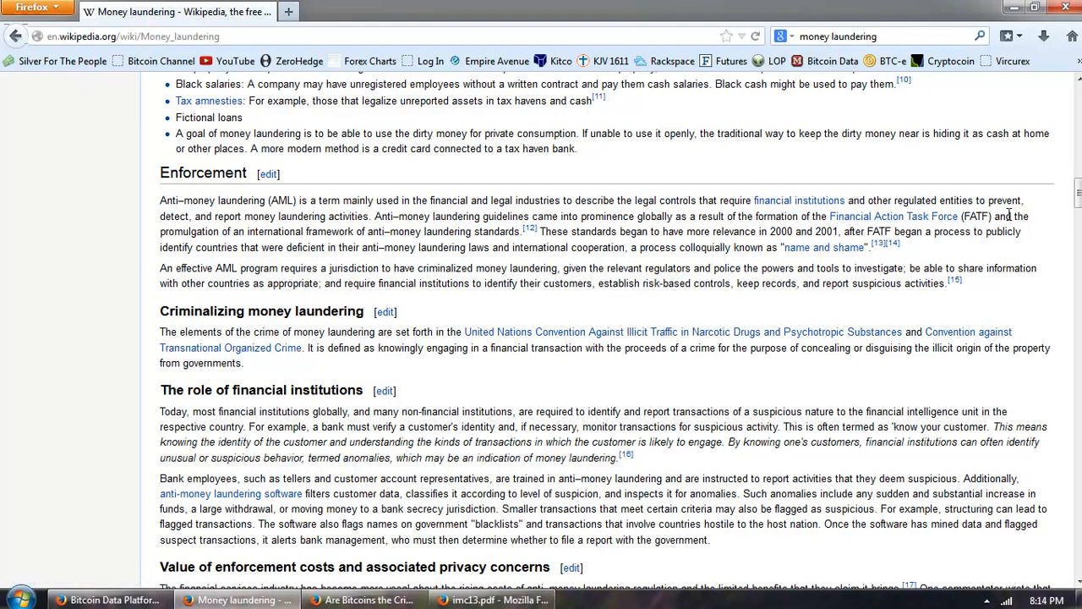
{"action": "mouse_move", "coordinate": [383, 247]}
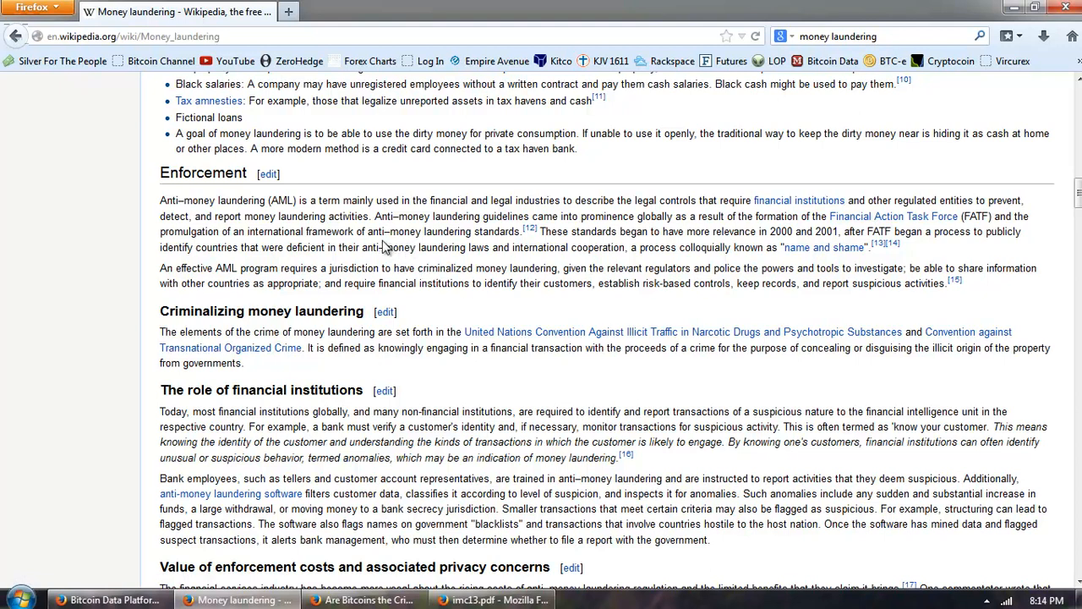
{"action": "mouse_move", "coordinate": [399, 231]}
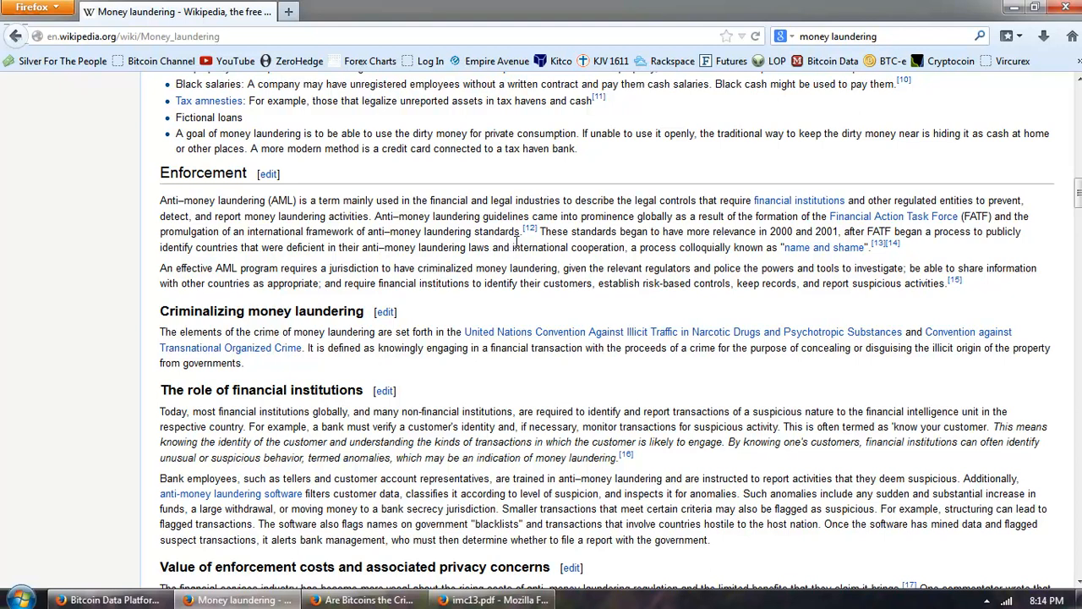
{"action": "mouse_move", "coordinate": [721, 239]}
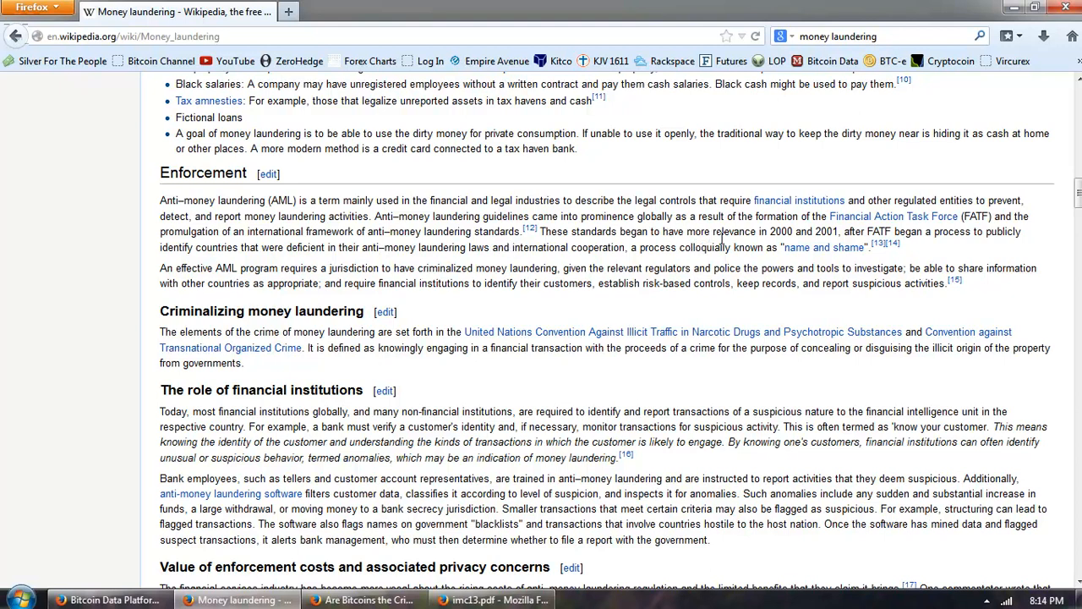
{"action": "mouse_move", "coordinate": [833, 259]}
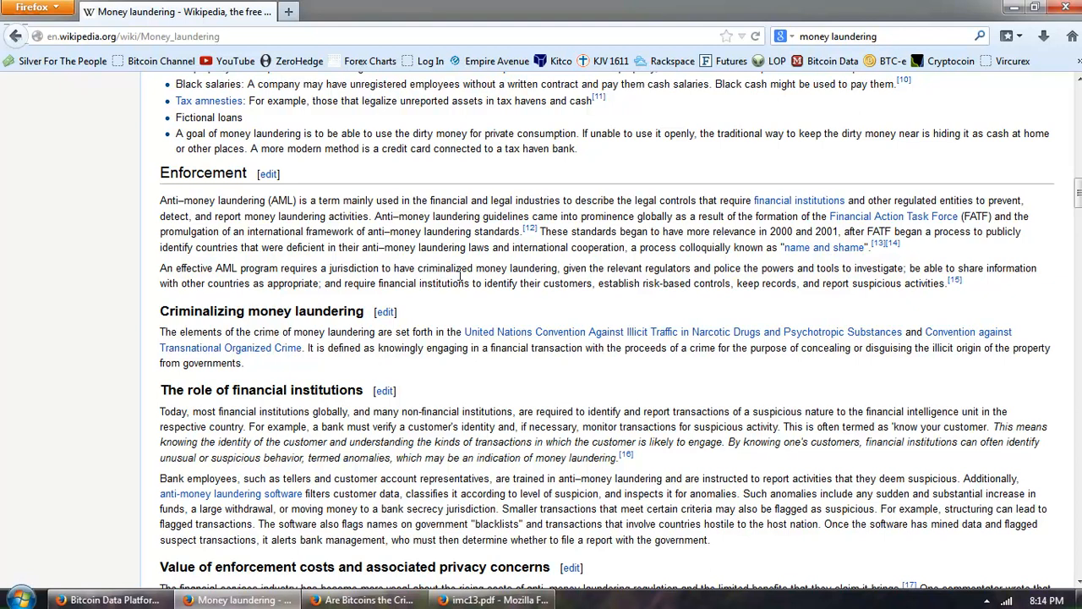
{"action": "mouse_move", "coordinate": [613, 282]}
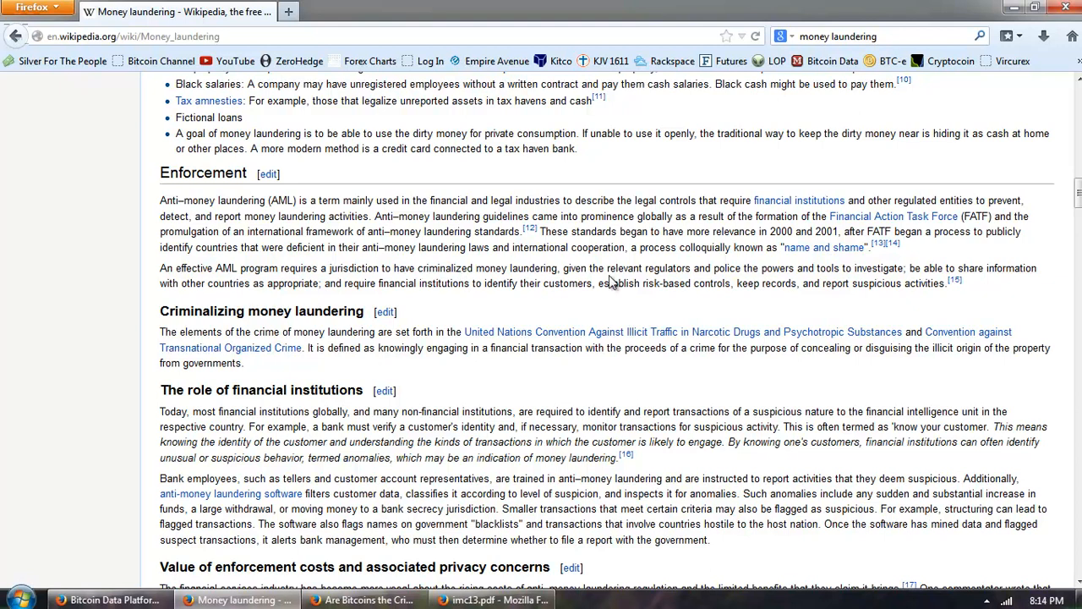
{"action": "mouse_move", "coordinate": [611, 280]}
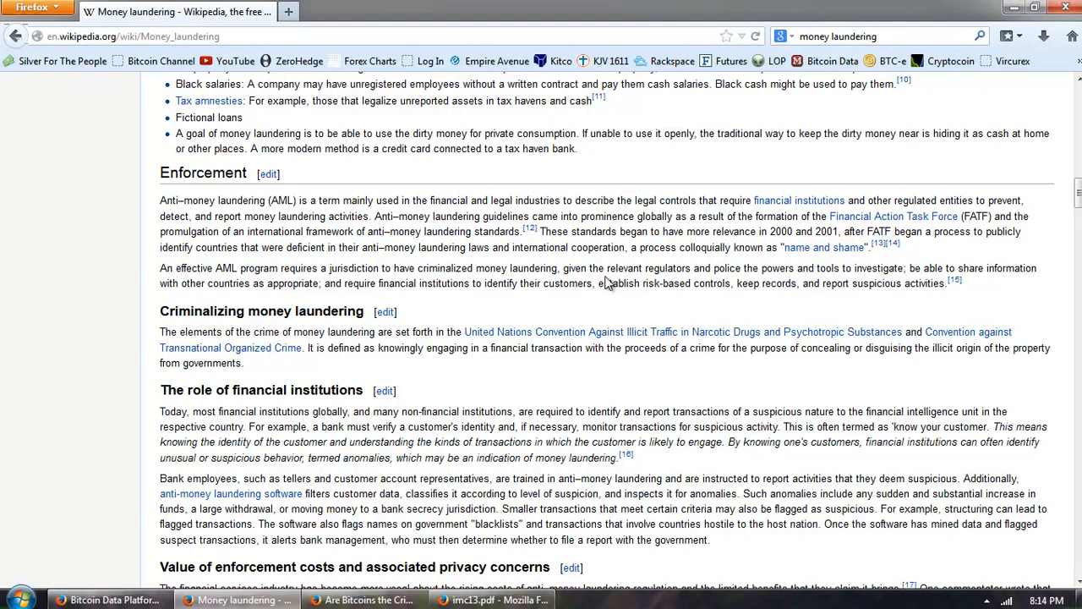
{"action": "mouse_move", "coordinate": [554, 245]}
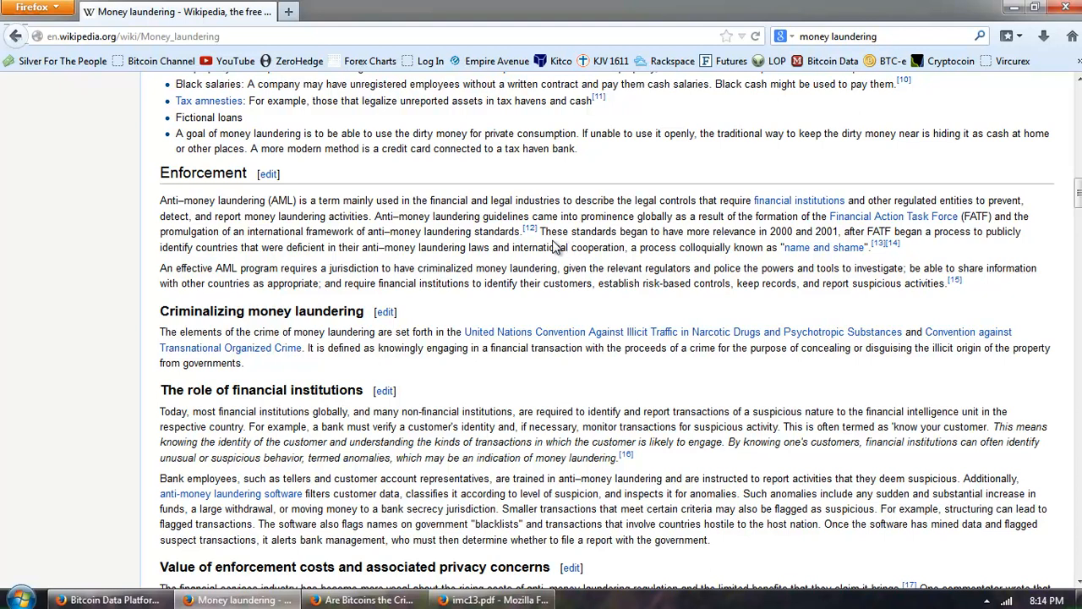
{"action": "mouse_move", "coordinate": [457, 269]}
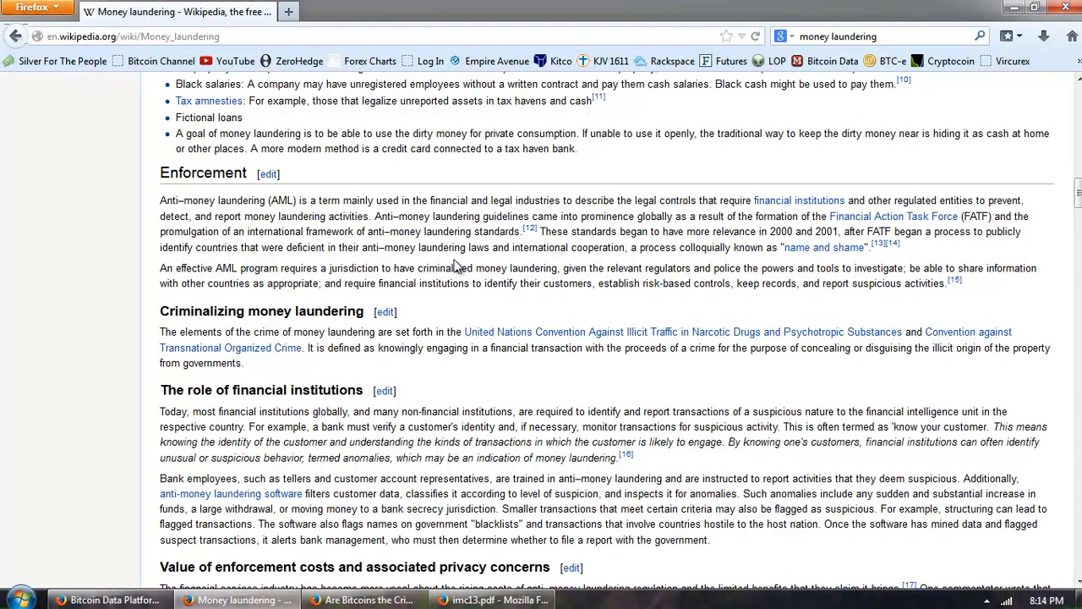
{"action": "mouse_move", "coordinate": [526, 265]}
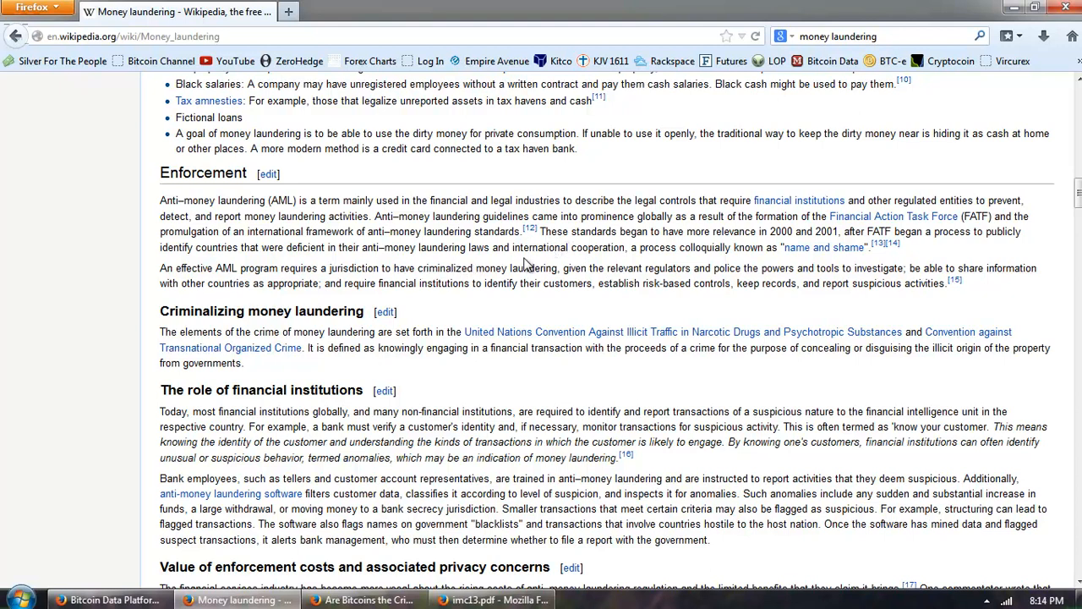
{"action": "mouse_move", "coordinate": [685, 260]}
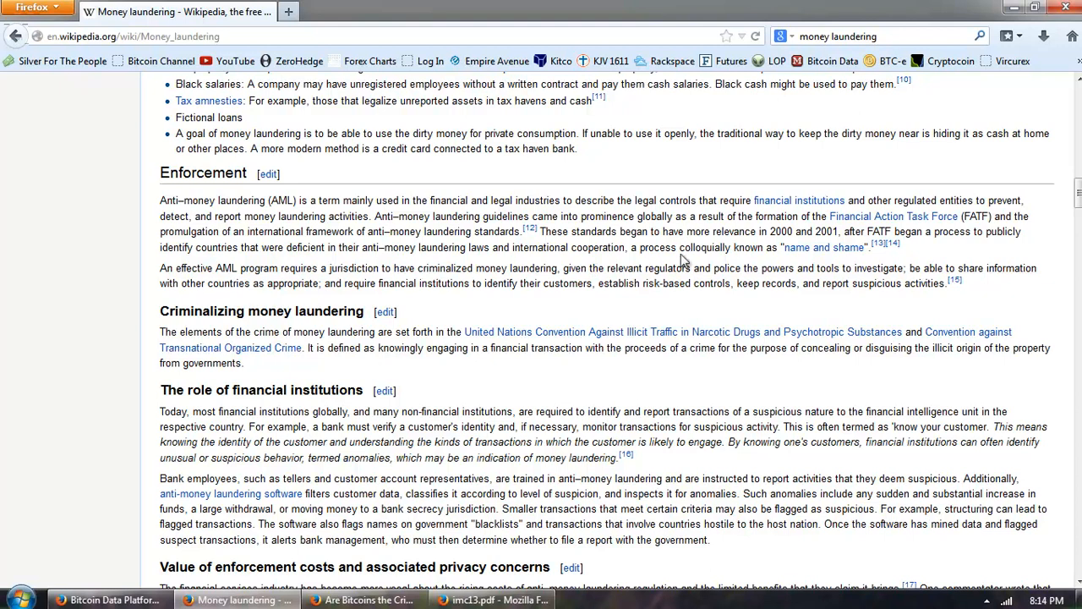
{"action": "mouse_move", "coordinate": [692, 264]}
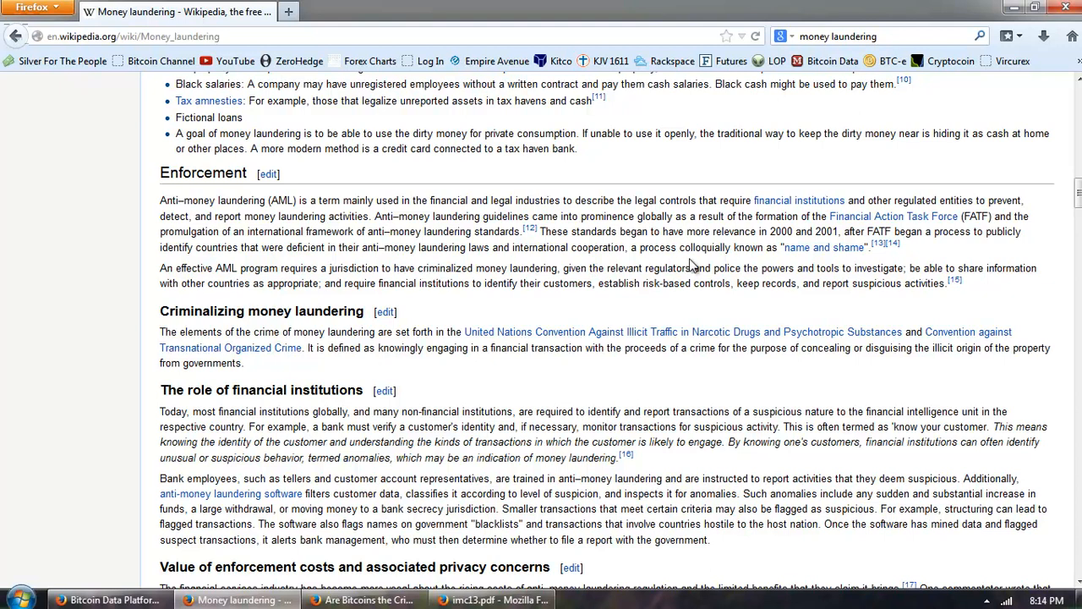
{"action": "mouse_move", "coordinate": [677, 265]}
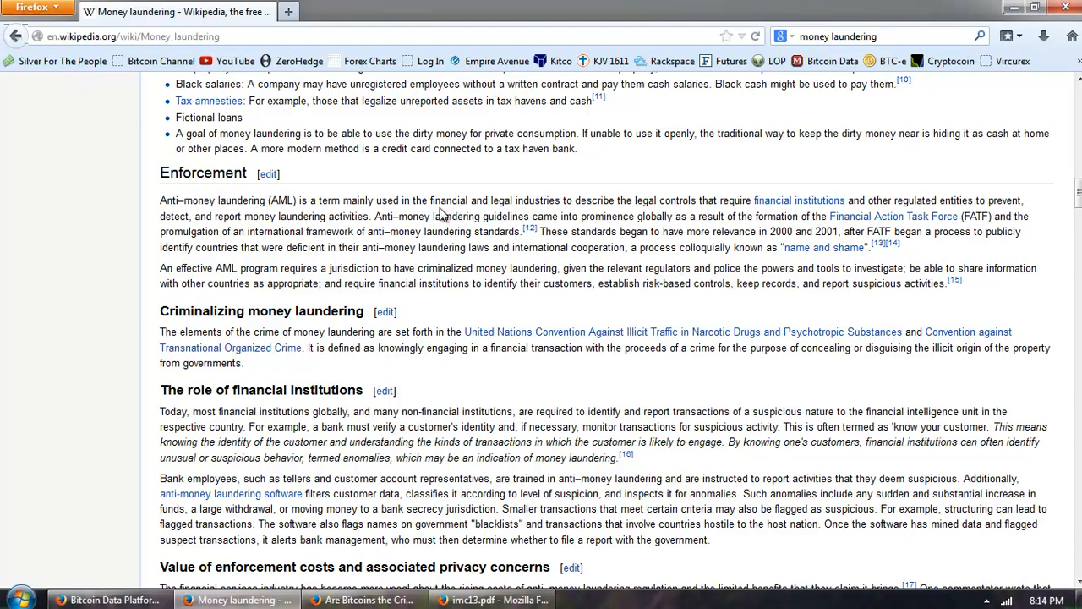
{"action": "mouse_move", "coordinate": [433, 214]}
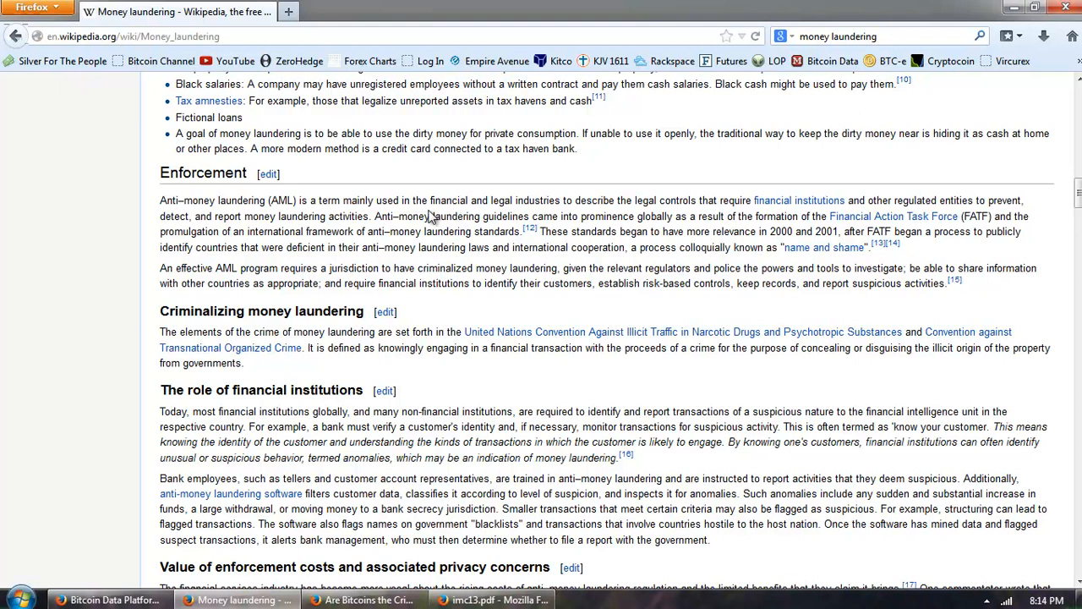
{"action": "mouse_move", "coordinate": [577, 245]}
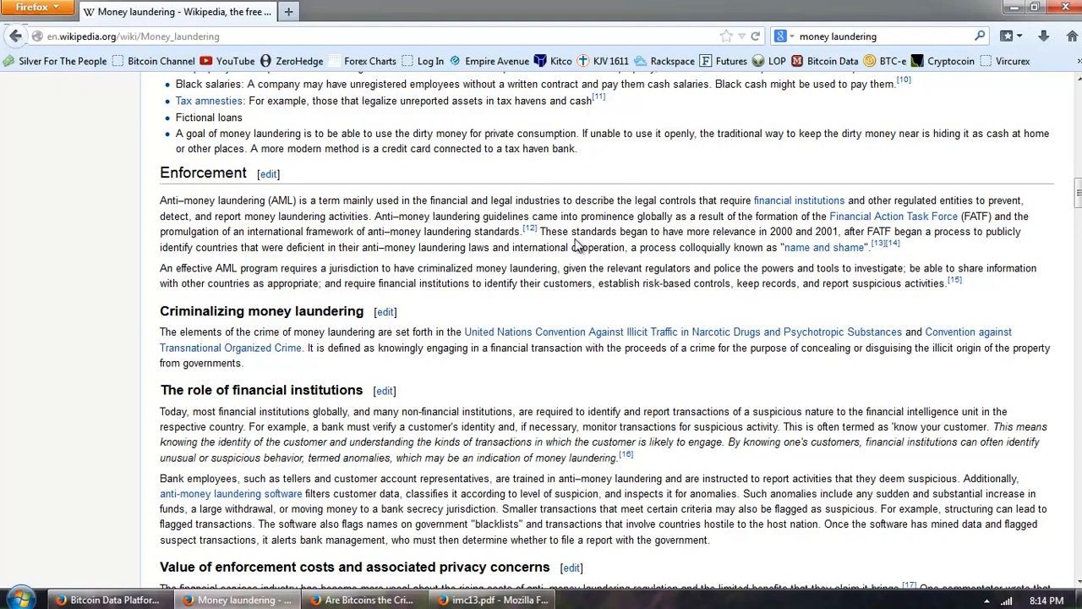
{"action": "mouse_move", "coordinate": [679, 245]}
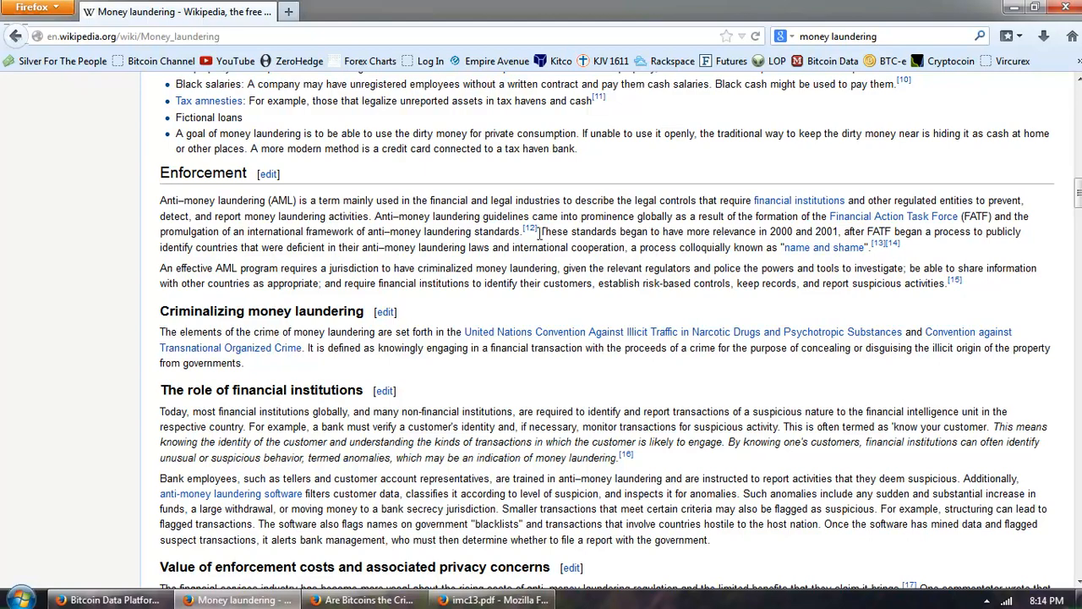
{"action": "mouse_move", "coordinate": [617, 321]}
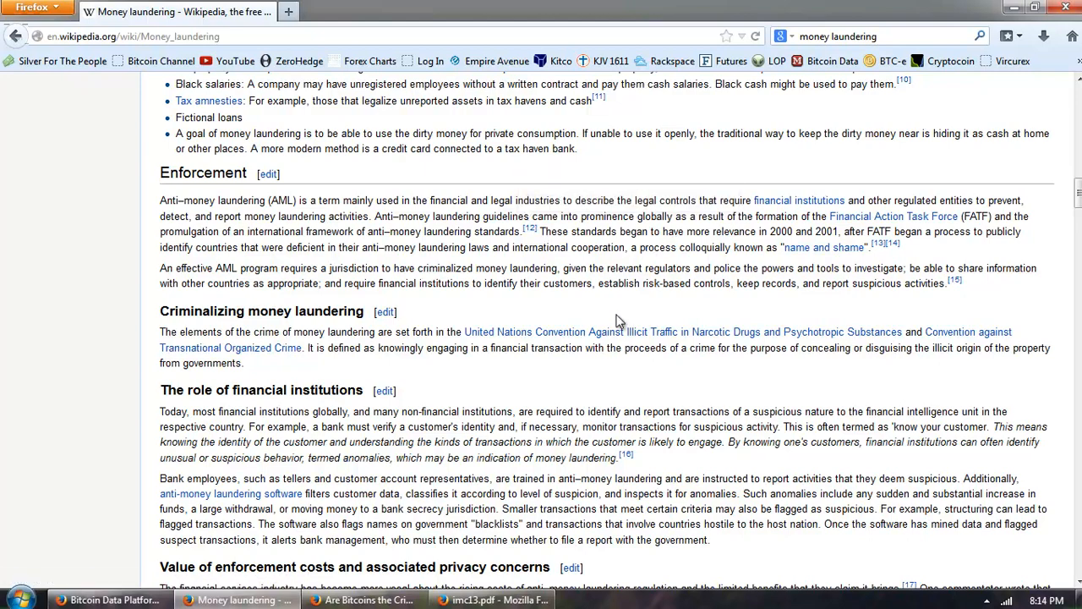
Step: Scroll to 'Value of enforcement costs' and 'Organizations working against money laundering'
{"action": "scroll", "scroll_direction": "down", "scroll_amount": 3}
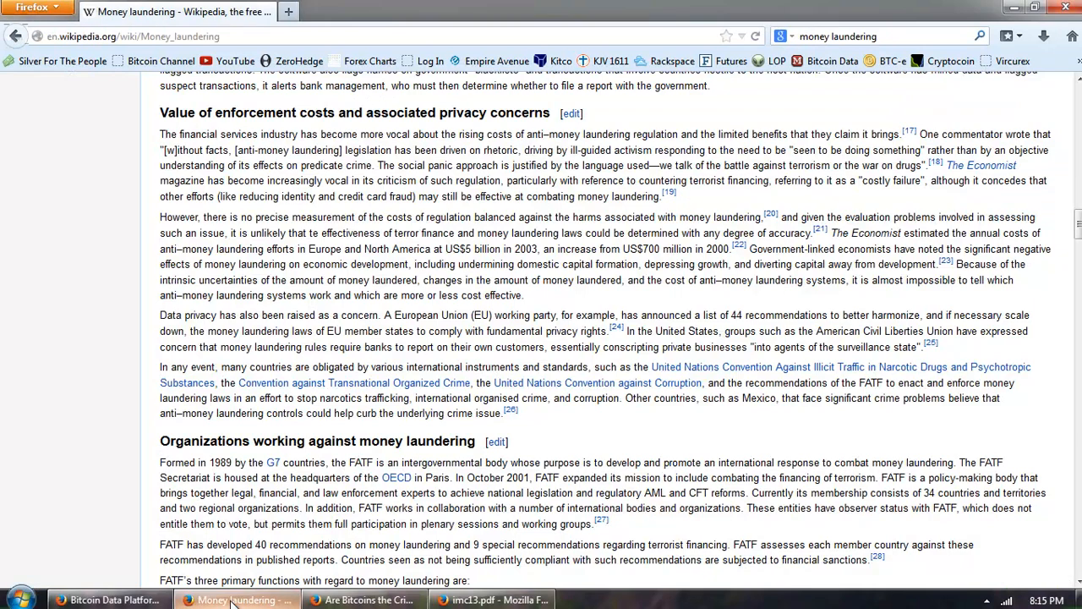
Step: Open the Bloomberg 'Are Bitcoins the Criminal's Best Friend?' article and scroll to its opening paragraphs
{"action": "left_click", "coordinate": [363, 601]}
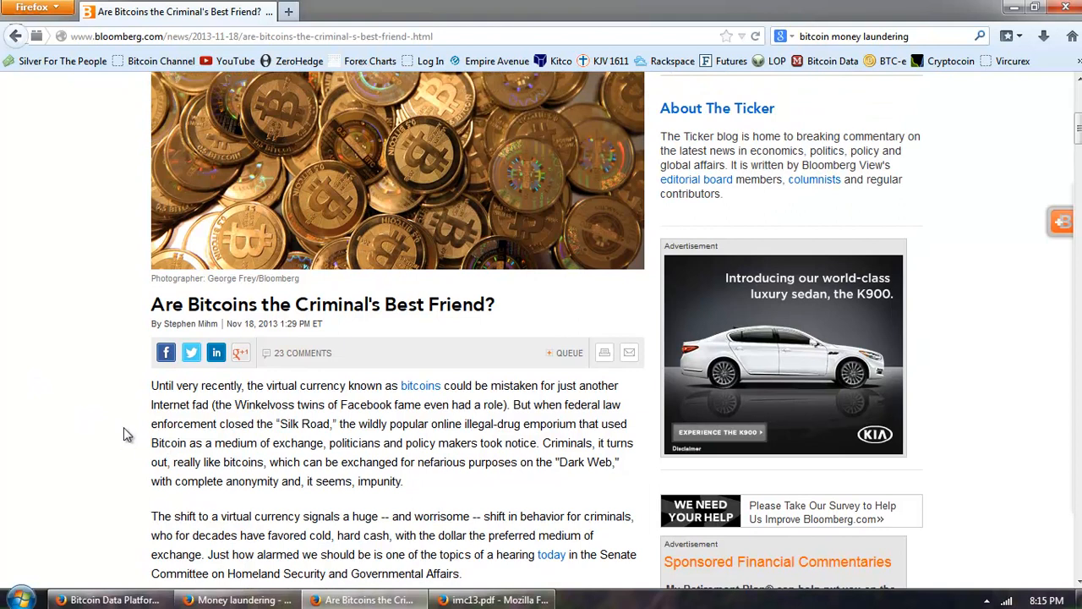
{"action": "scroll", "scroll_direction": "down", "scroll_amount": 3}
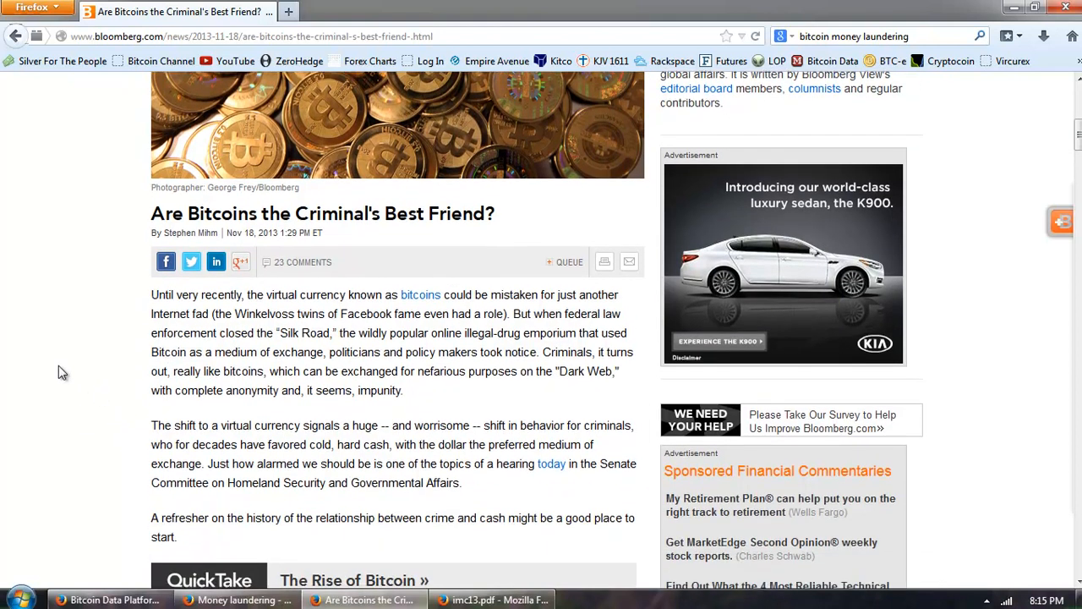
{"action": "scroll", "scroll_direction": "down", "scroll_amount": 3}
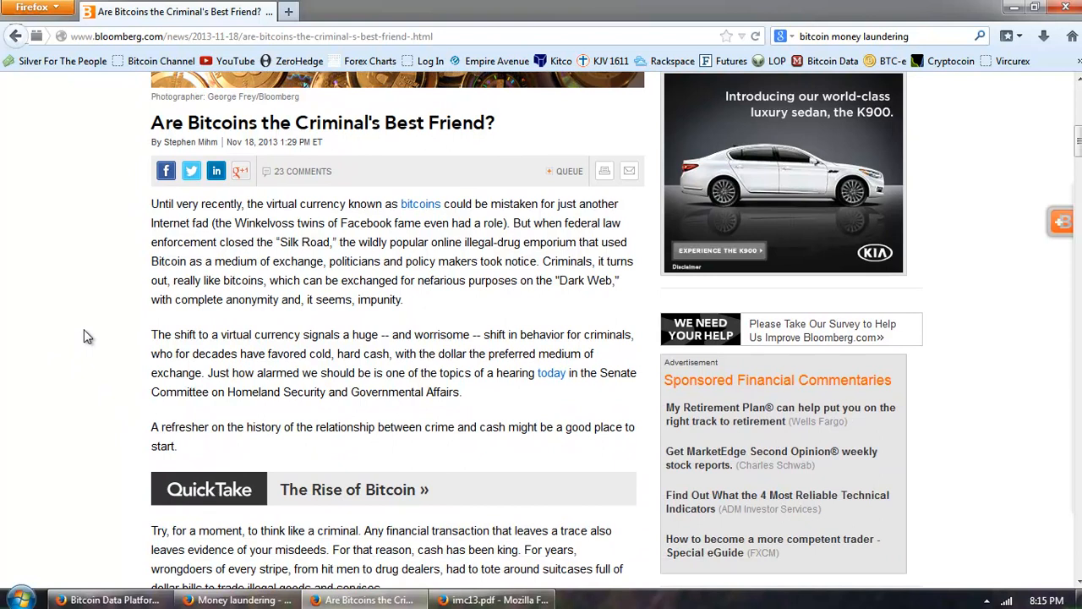
{"action": "mouse_move", "coordinate": [100, 323]}
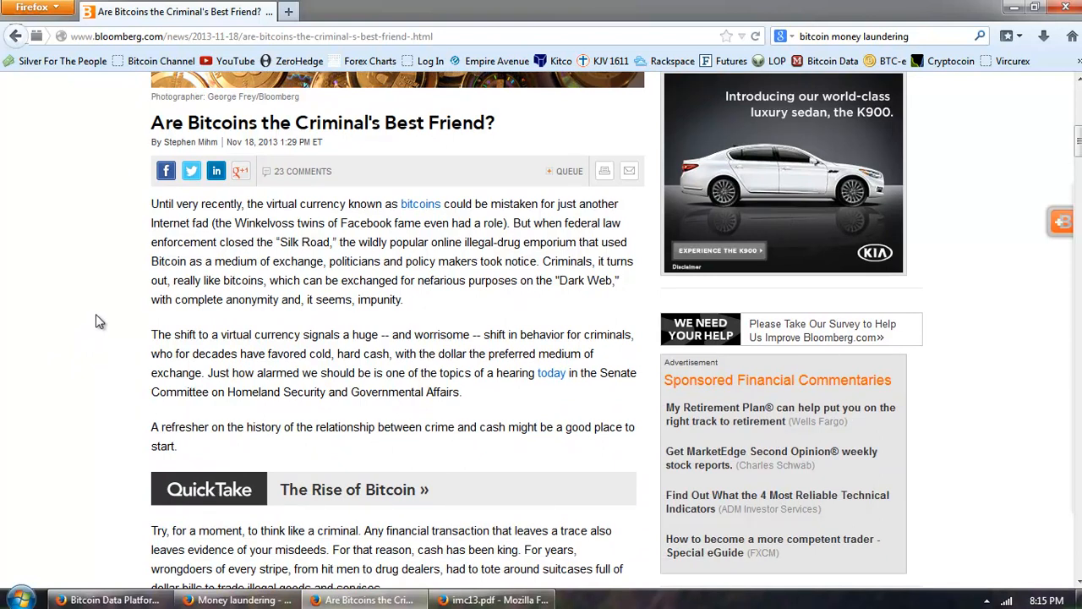
{"action": "mouse_move", "coordinate": [341, 317]}
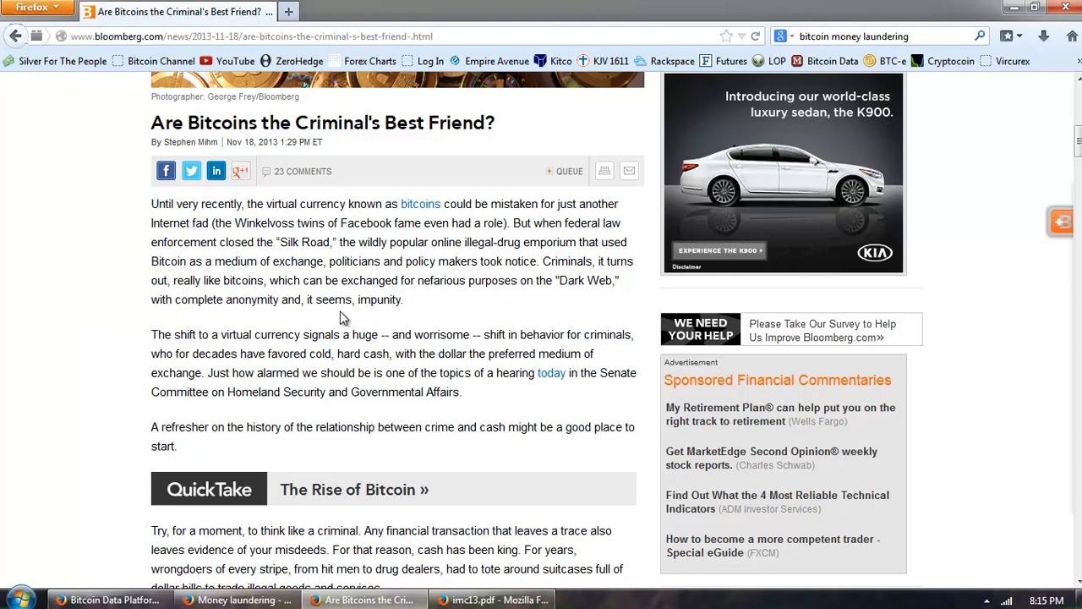
{"action": "mouse_move", "coordinate": [518, 330]}
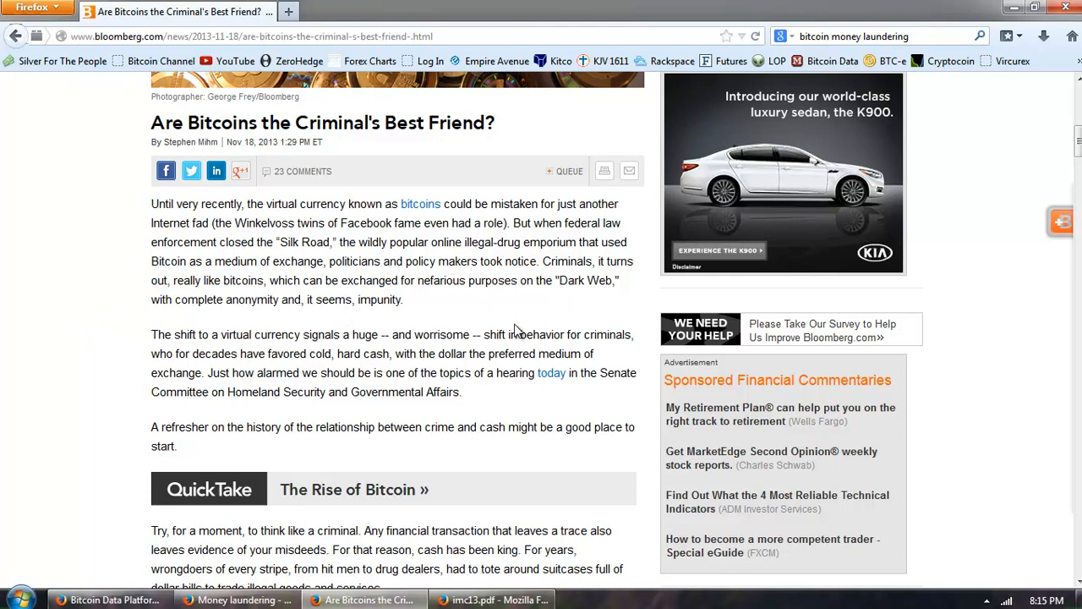
{"action": "mouse_move", "coordinate": [511, 328]}
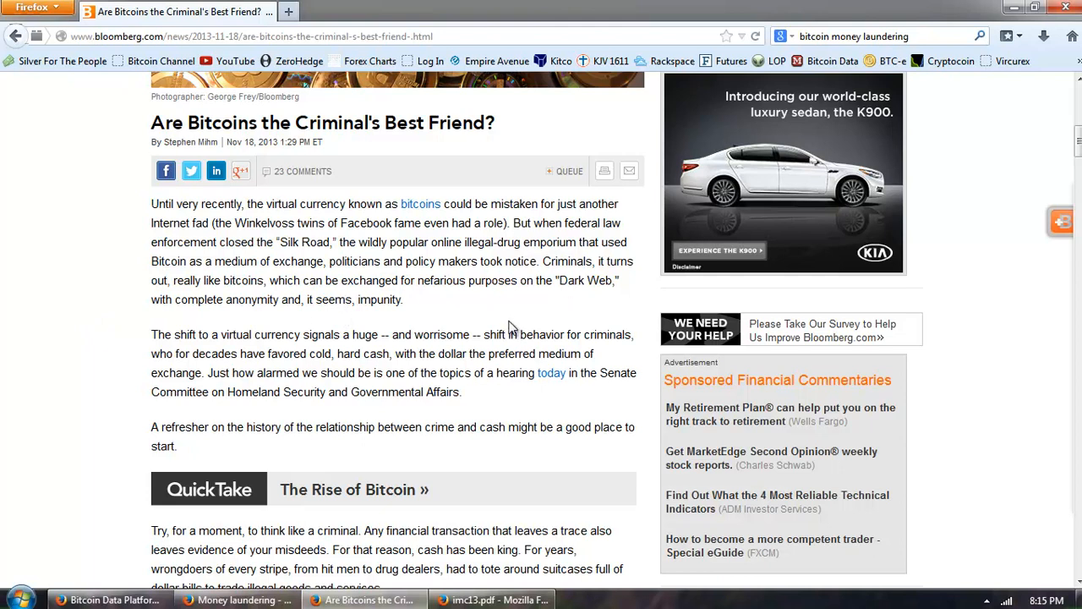
{"action": "mouse_move", "coordinate": [507, 328]}
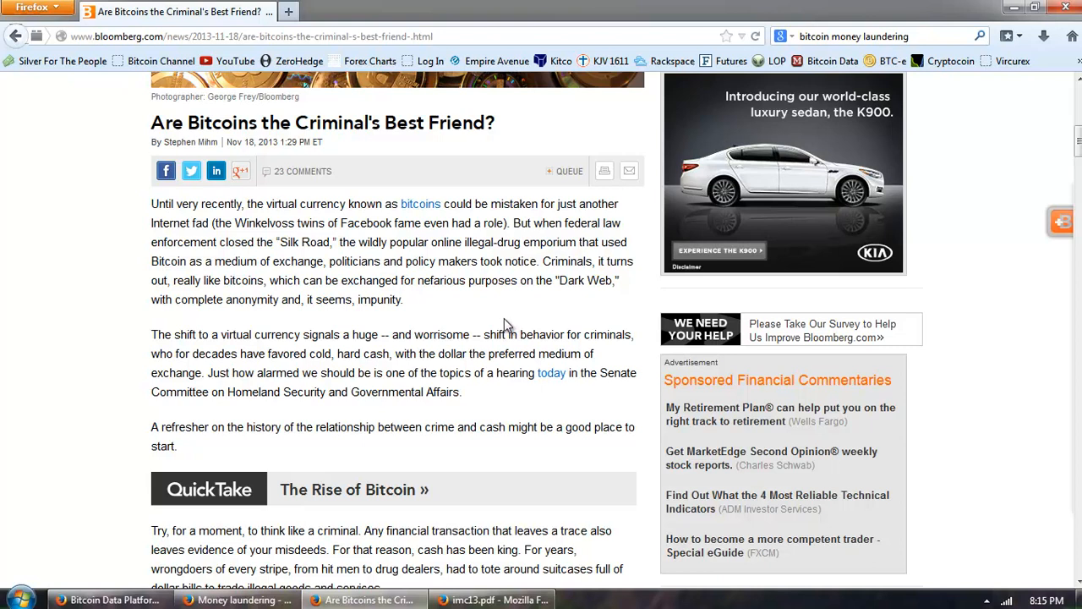
{"action": "mouse_move", "coordinate": [494, 317]}
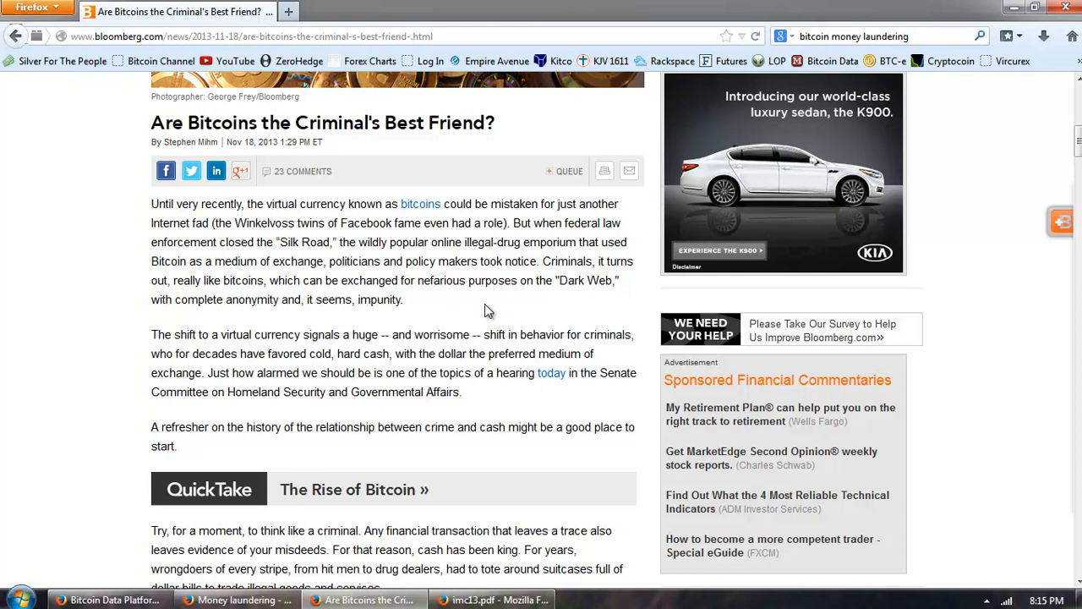
{"action": "mouse_move", "coordinate": [470, 311]}
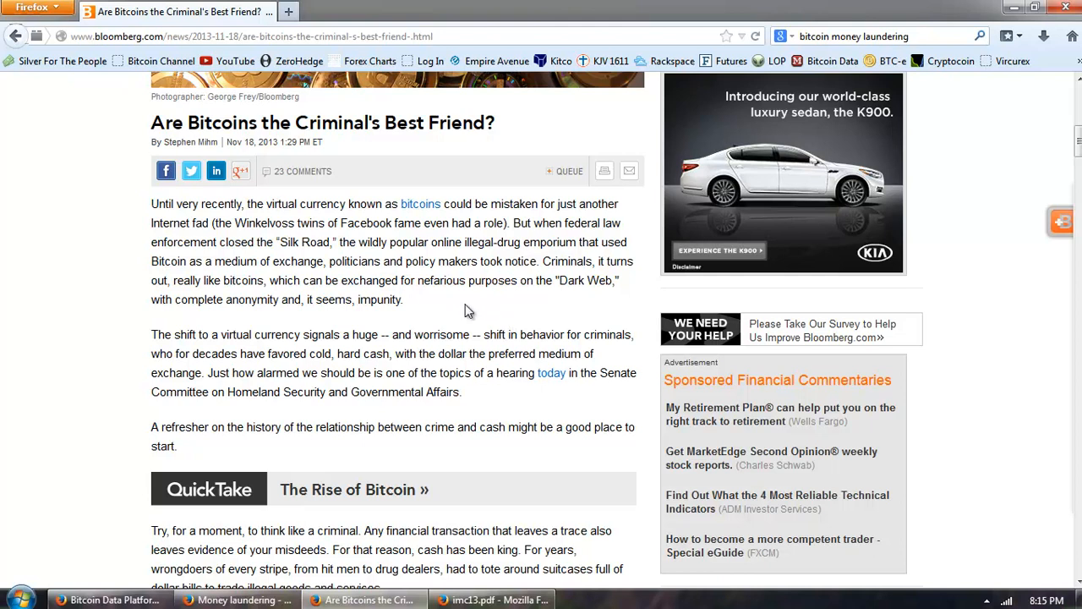
{"action": "mouse_move", "coordinate": [470, 298]}
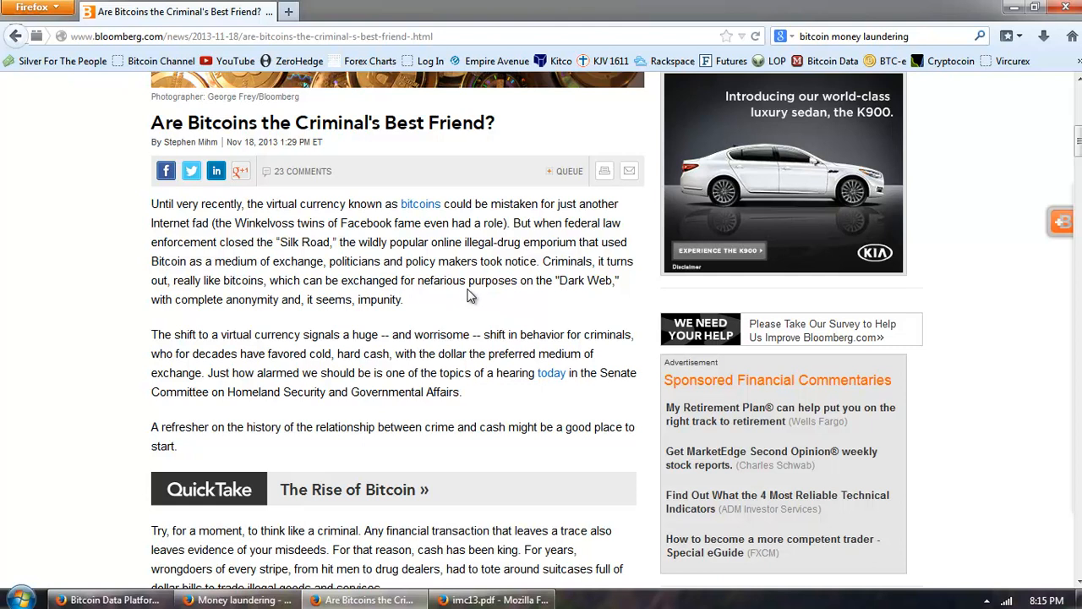
Step: Scroll the Bloomberg article down to the 1970 Bank Secrecy Act and 1986 Money Laundering Control Act history
{"action": "scroll", "scroll_direction": "down", "scroll_amount": 3}
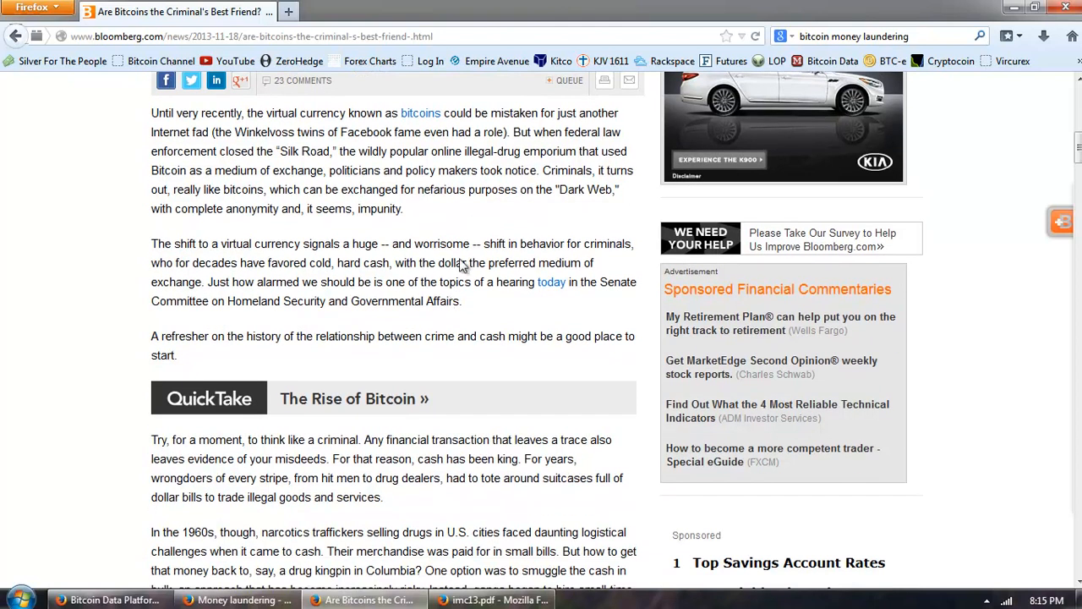
{"action": "mouse_move", "coordinate": [473, 226]}
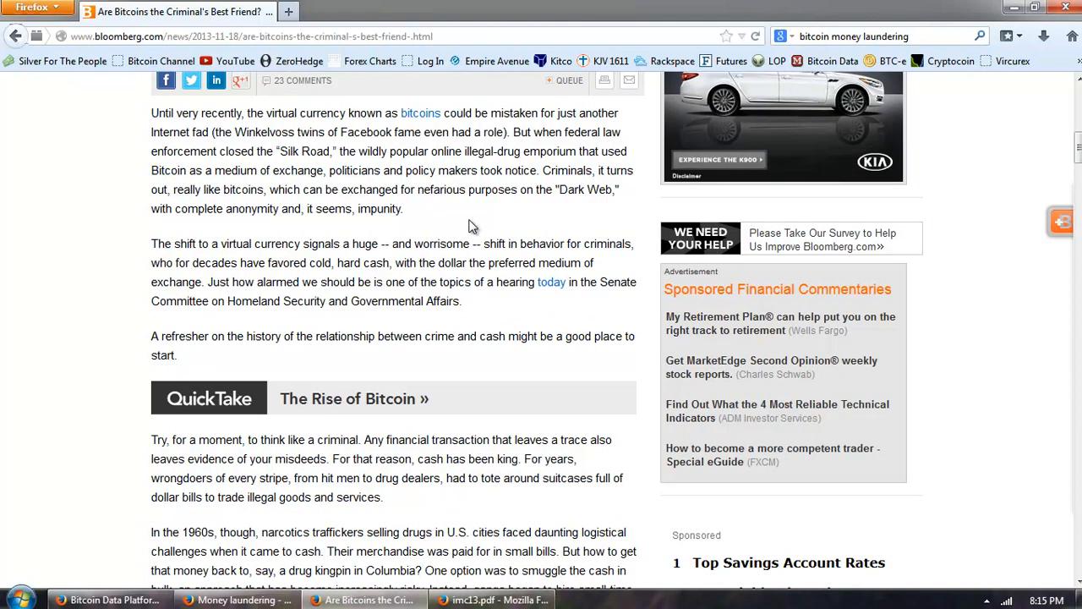
{"action": "mouse_move", "coordinate": [487, 193]}
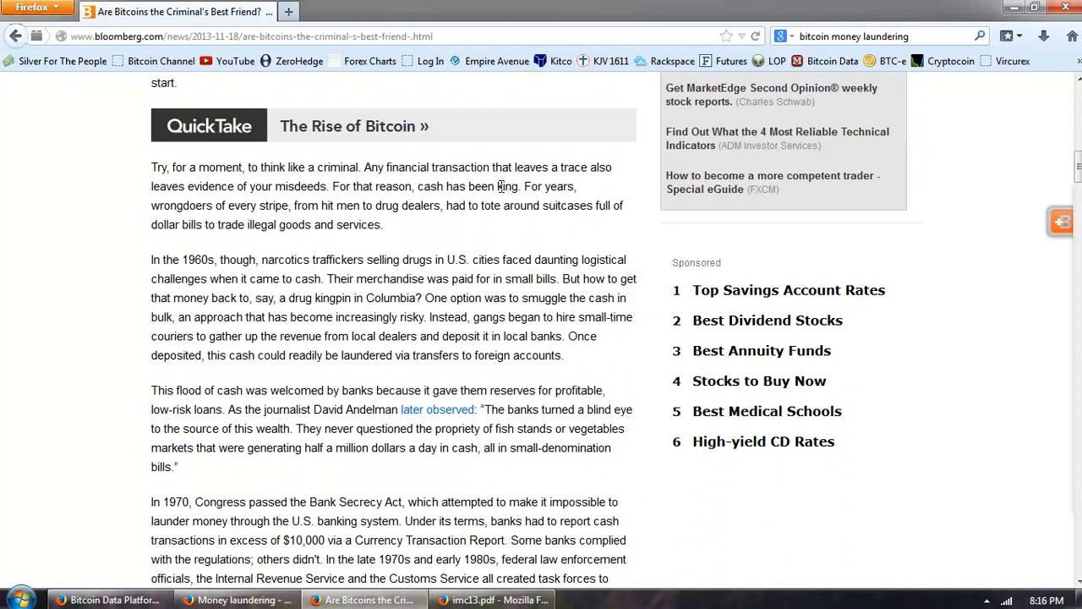
{"action": "scroll", "scroll_direction": "down", "scroll_amount": 3}
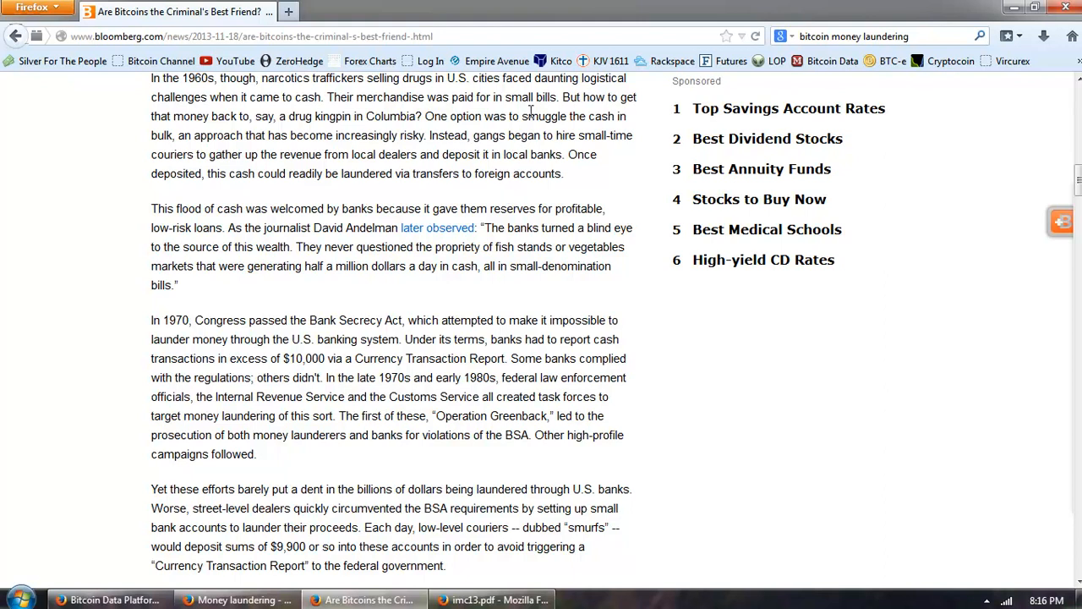
{"action": "scroll", "scroll_direction": "down", "scroll_amount": 3}
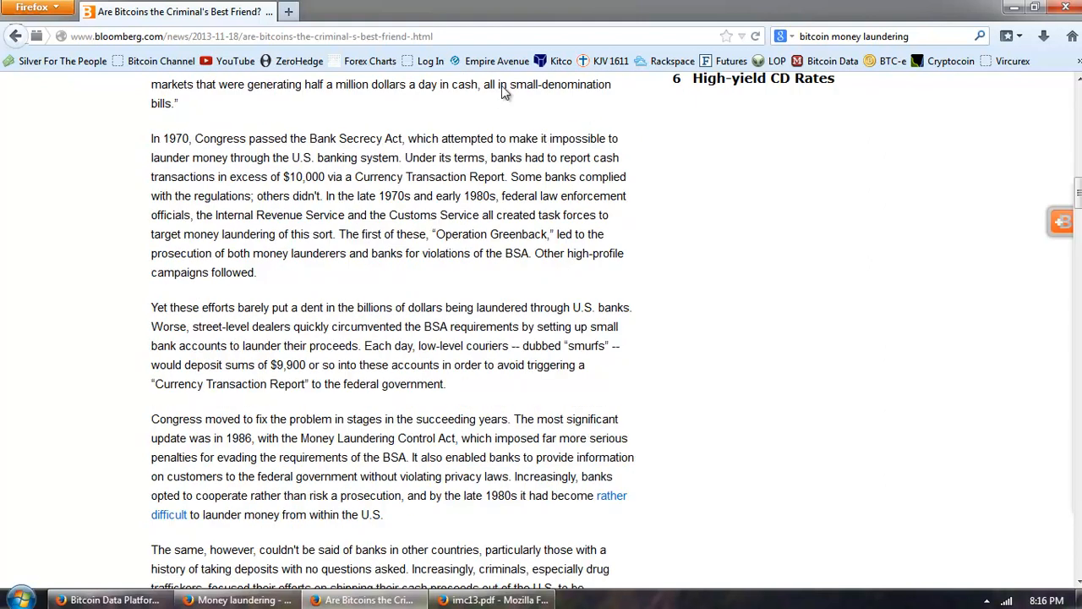
{"action": "mouse_move", "coordinate": [245, 168]}
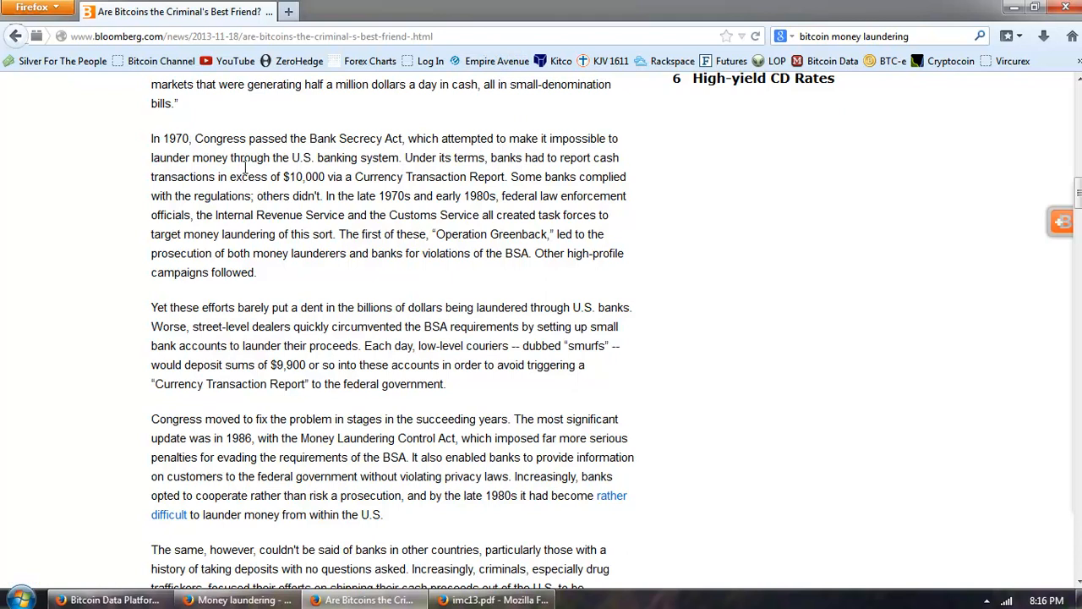
{"action": "mouse_move", "coordinate": [370, 157]}
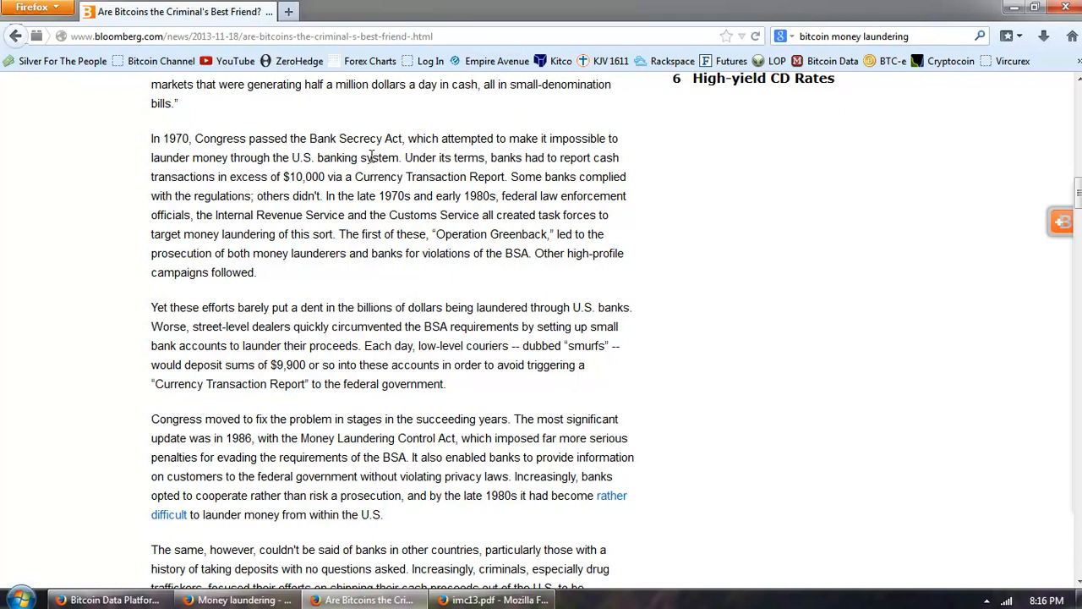
{"action": "mouse_move", "coordinate": [563, 175]}
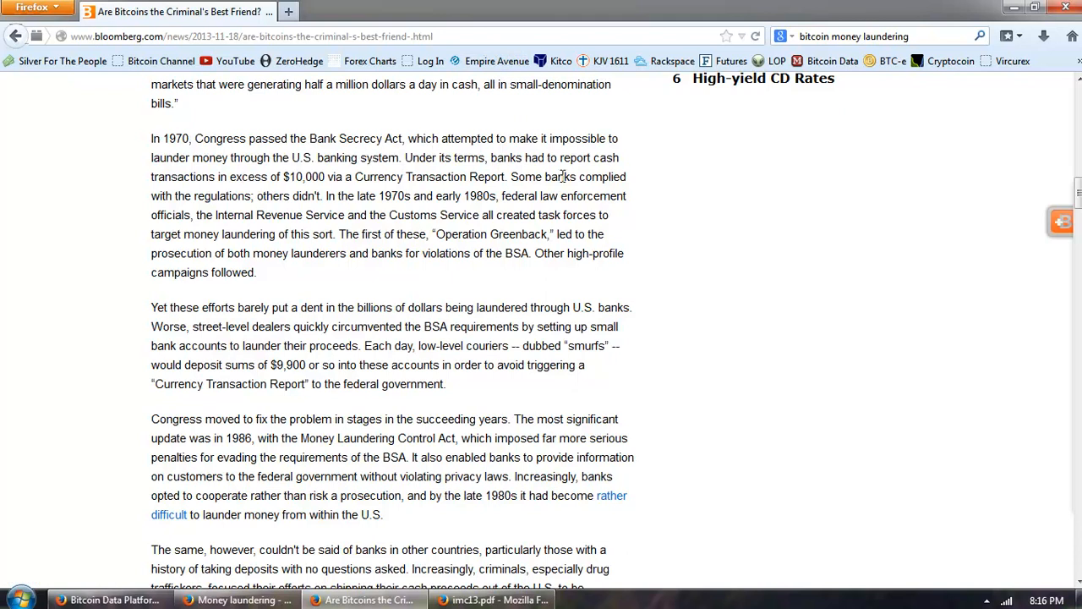
{"action": "mouse_move", "coordinate": [522, 156]}
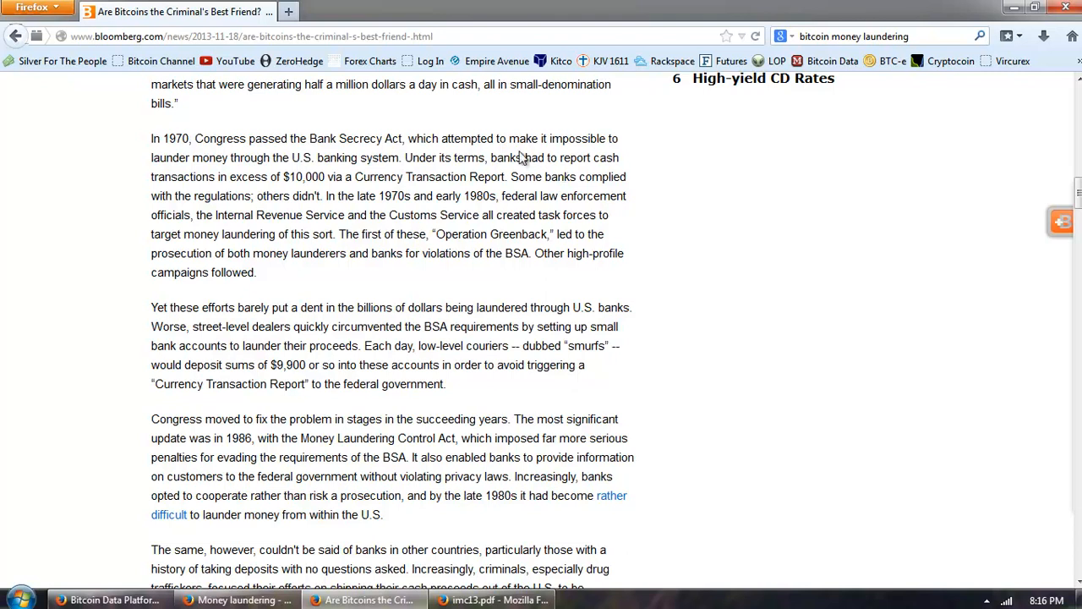
{"action": "mouse_move", "coordinate": [508, 122]}
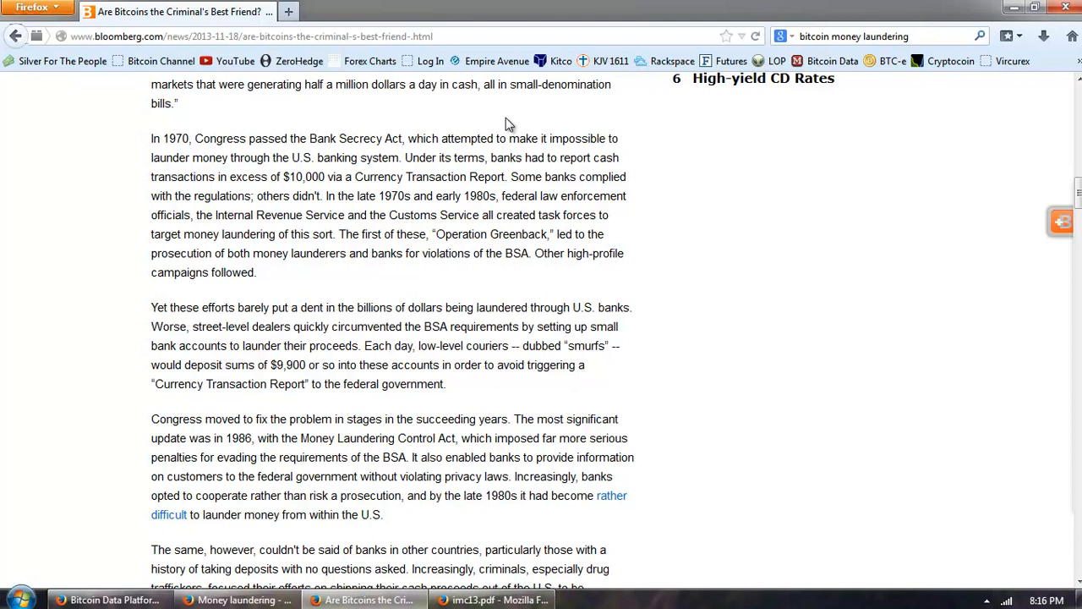
{"action": "mouse_move", "coordinate": [507, 118]}
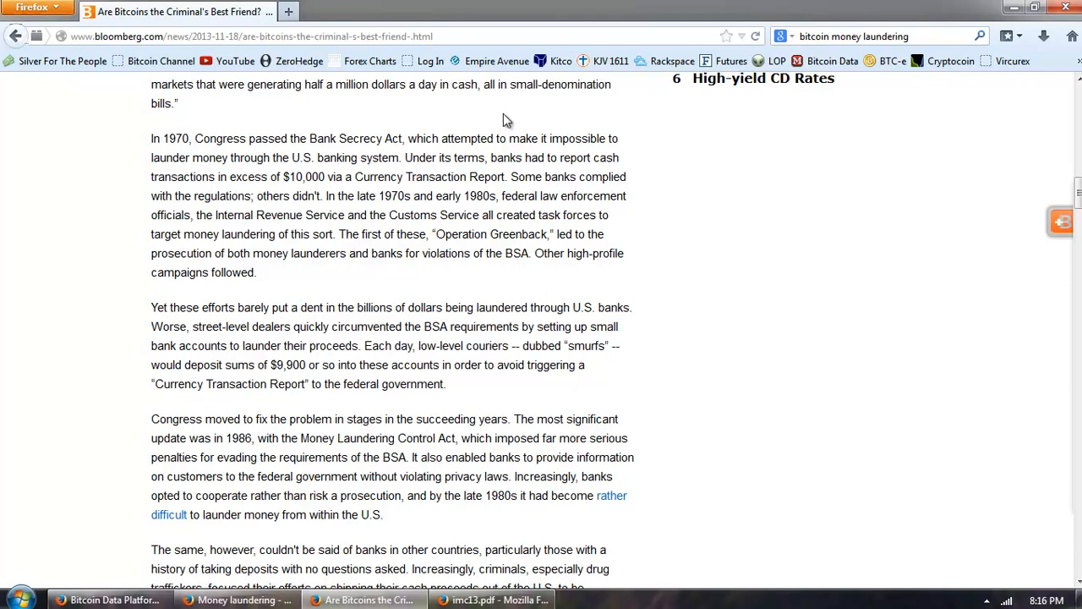
{"action": "mouse_move", "coordinate": [492, 108]}
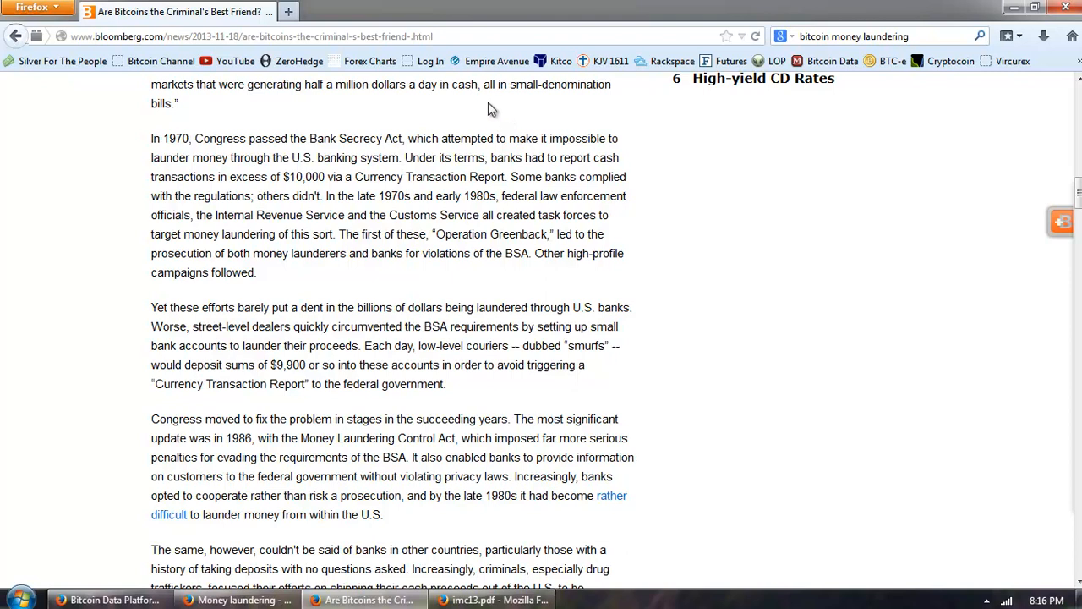
{"action": "mouse_move", "coordinate": [356, 177]}
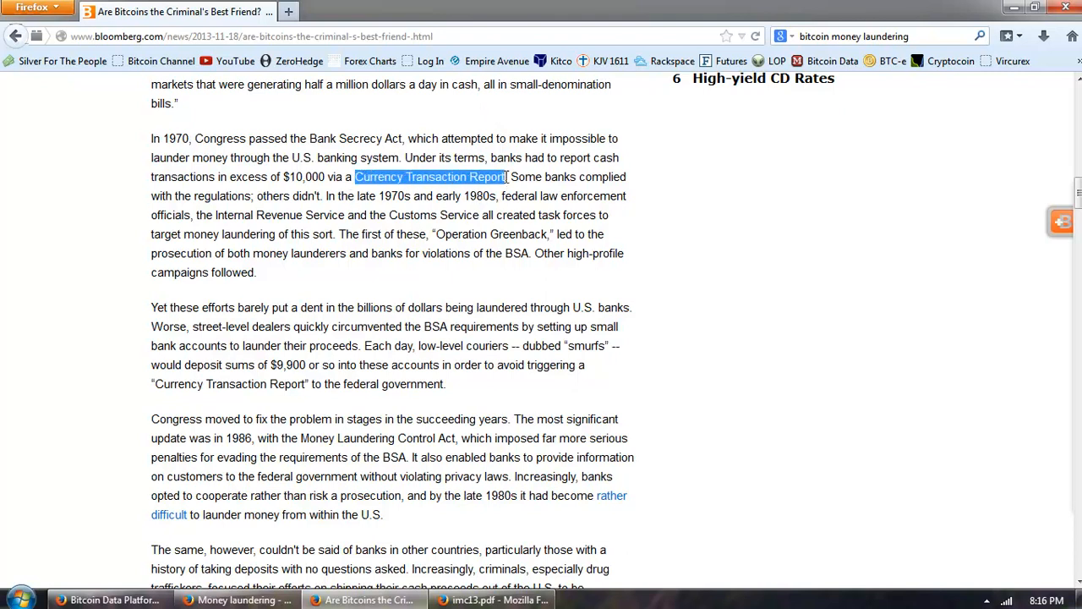
{"action": "mouse_move", "coordinate": [719, 215]}
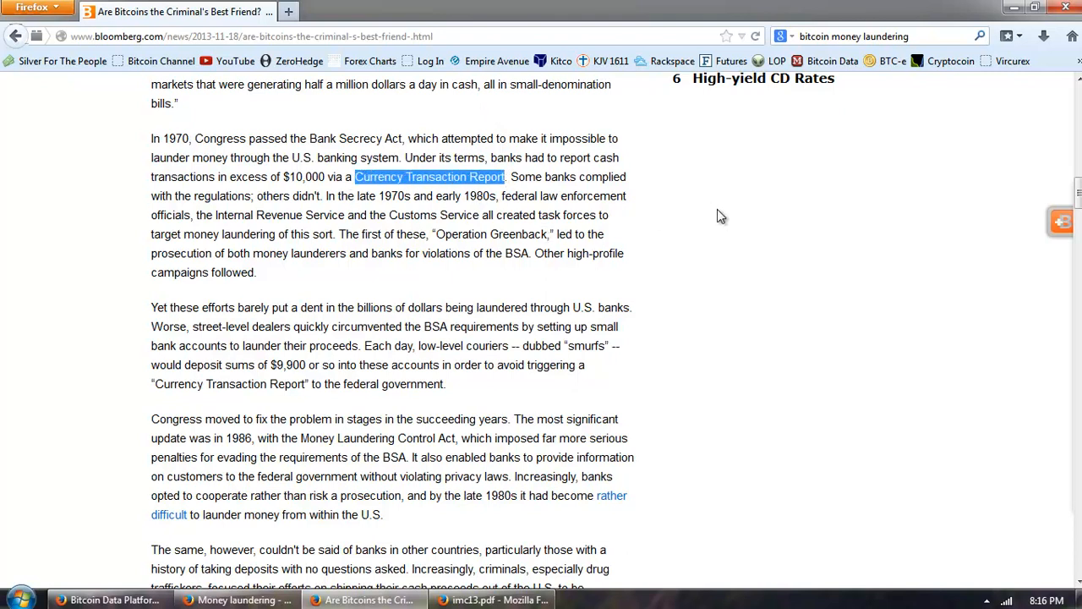
{"action": "mouse_move", "coordinate": [715, 215]}
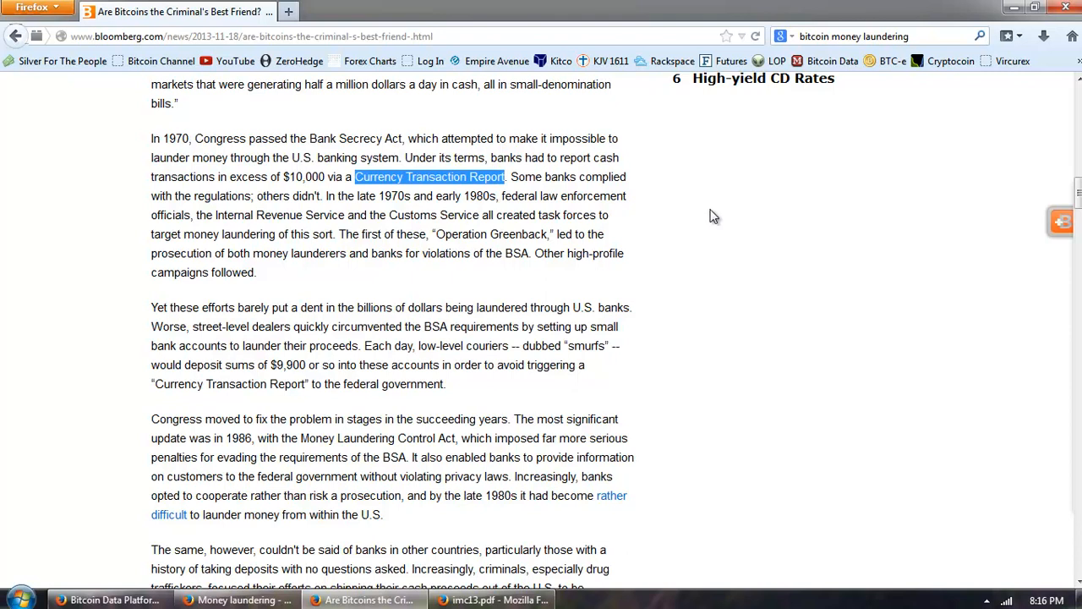
{"action": "mouse_move", "coordinate": [672, 190]}
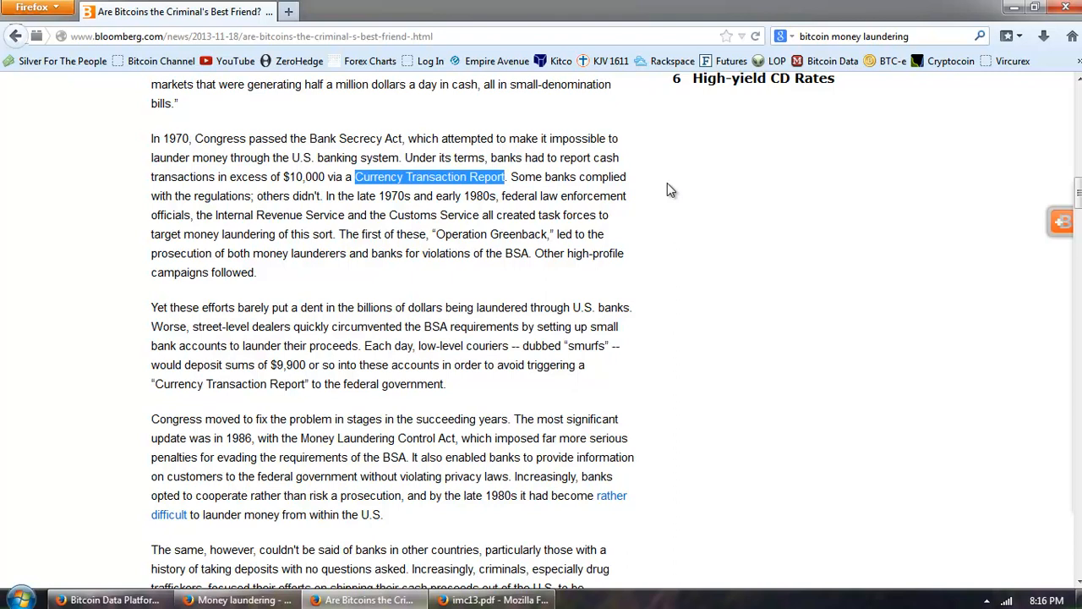
{"action": "mouse_move", "coordinate": [660, 195]}
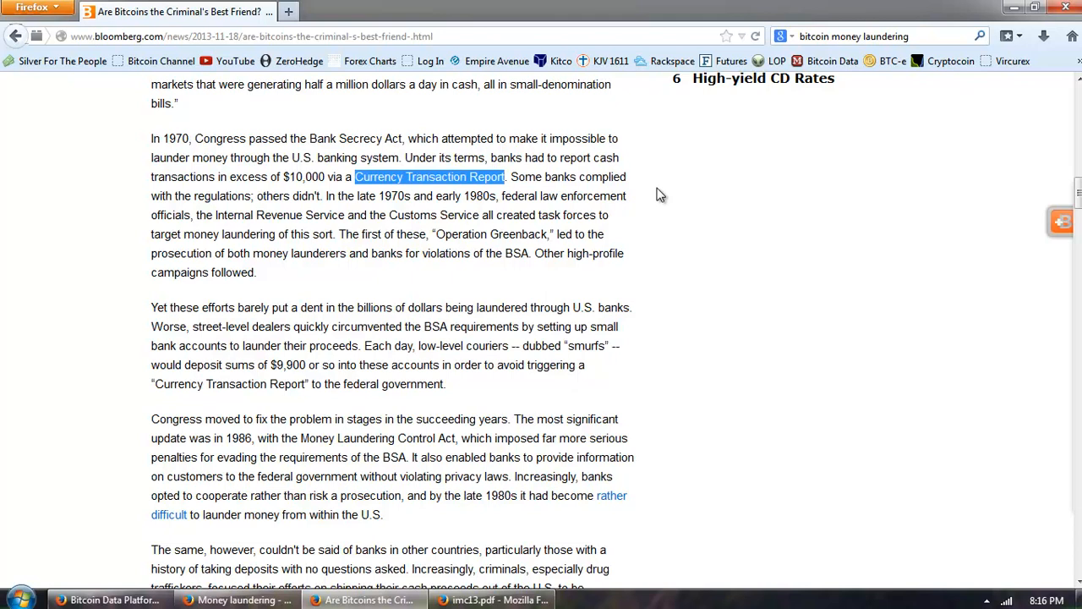
{"action": "mouse_move", "coordinate": [662, 186]}
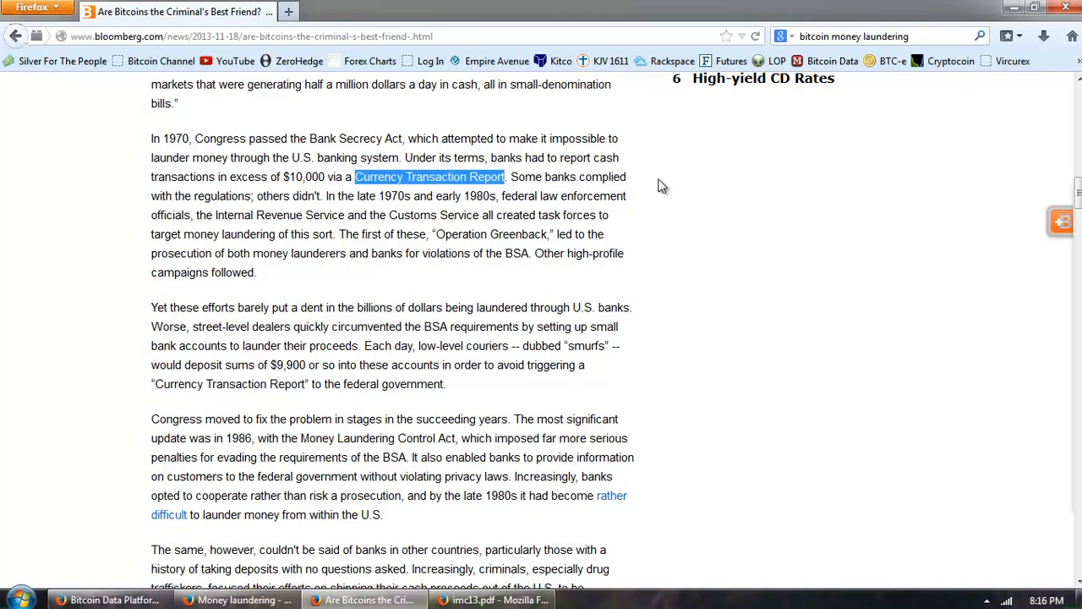
{"action": "mouse_move", "coordinate": [519, 248]}
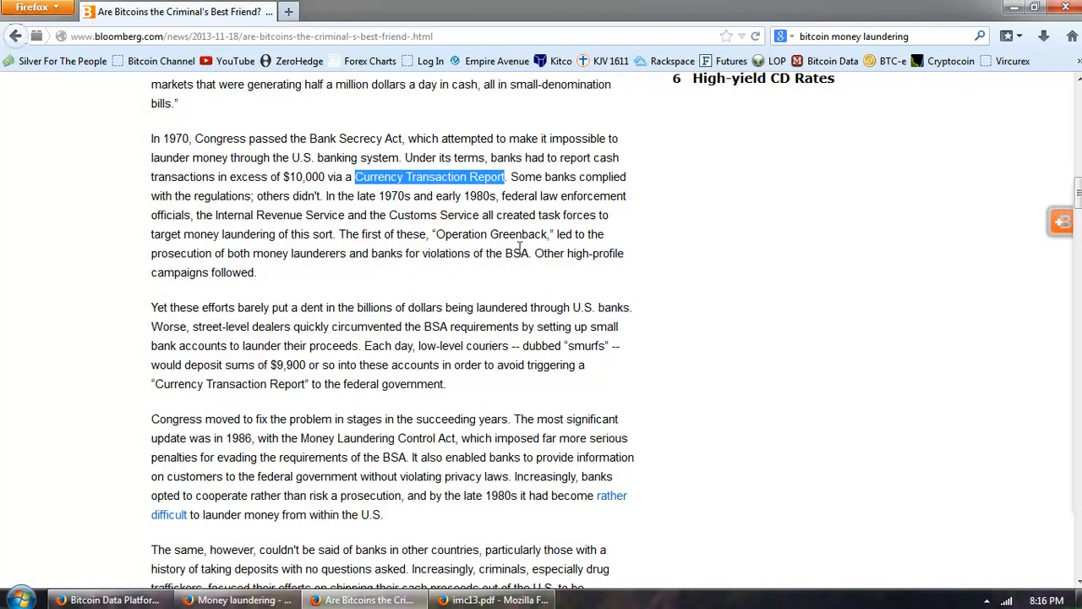
{"action": "mouse_move", "coordinate": [438, 286]}
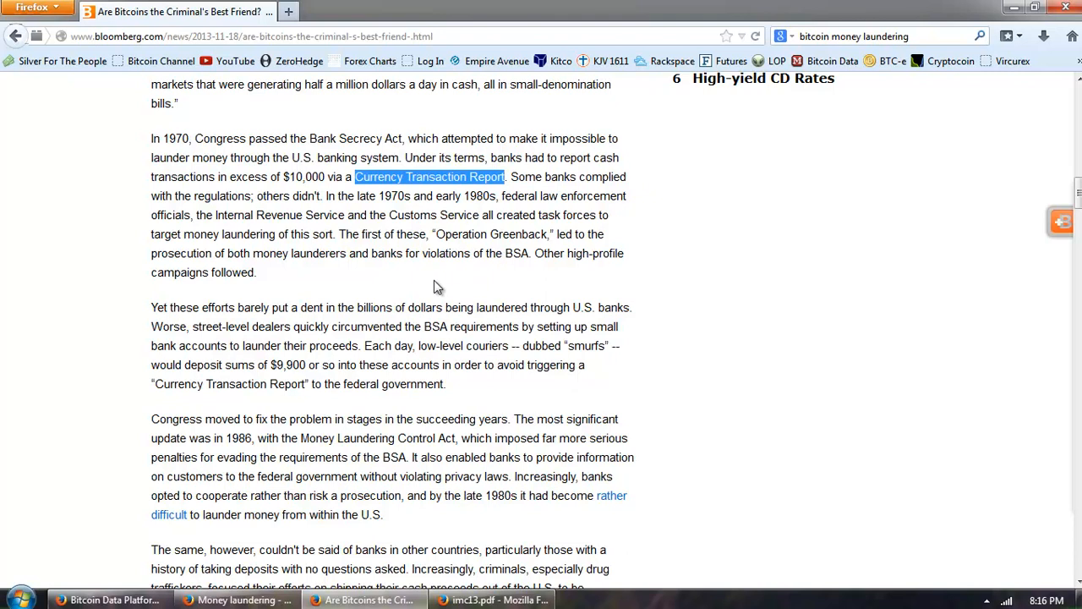
{"action": "mouse_move", "coordinate": [638, 269]}
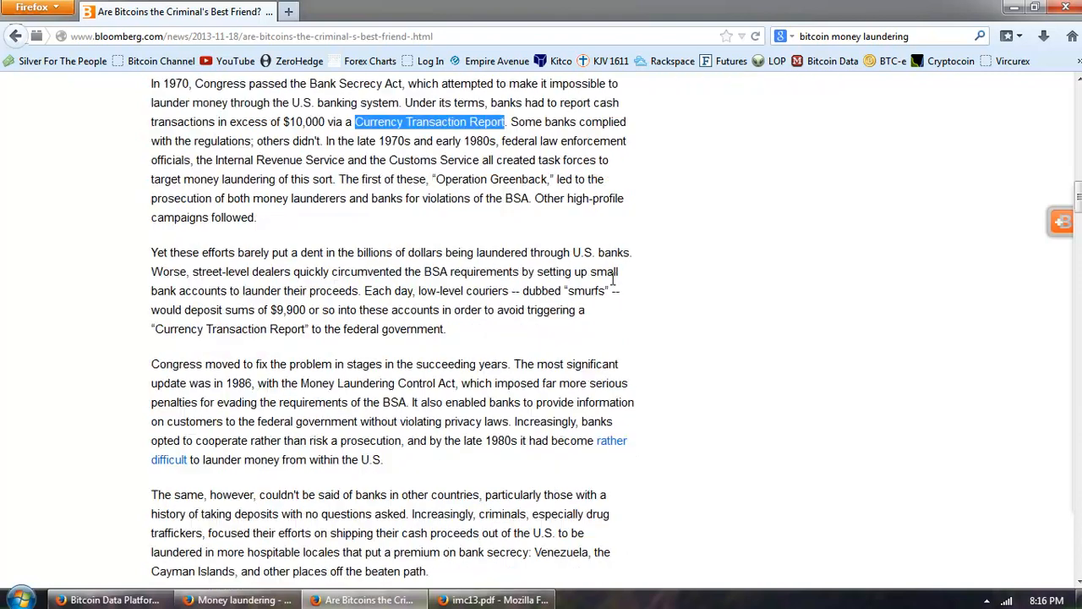
Step: Scroll past the Bloomberg article's final paragraphs to where its 23 comments start
{"action": "scroll", "scroll_direction": "down", "scroll_amount": 3}
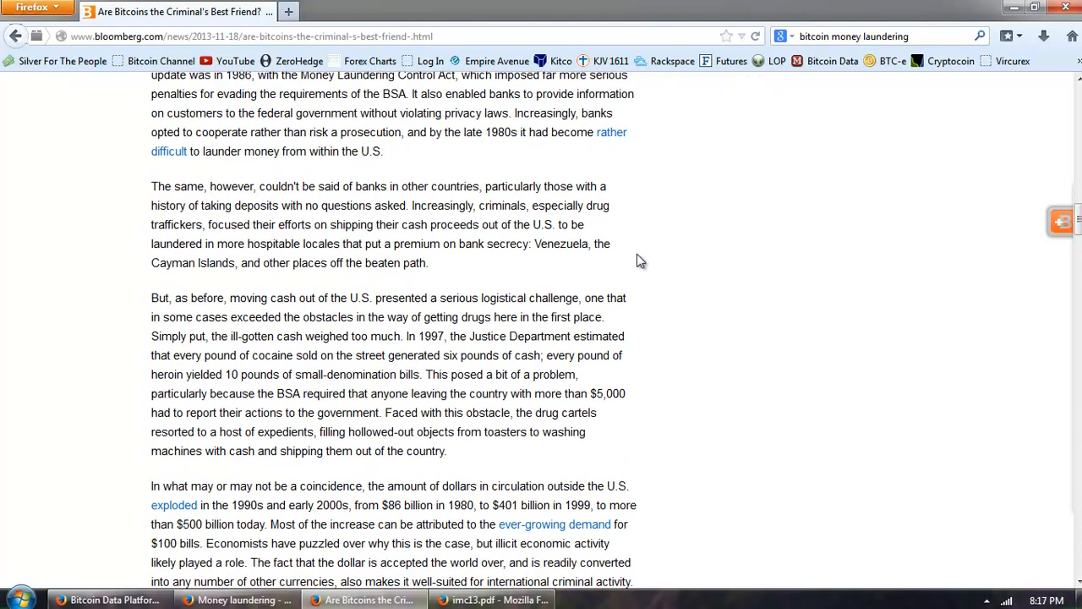
{"action": "scroll", "scroll_direction": "down", "scroll_amount": 3}
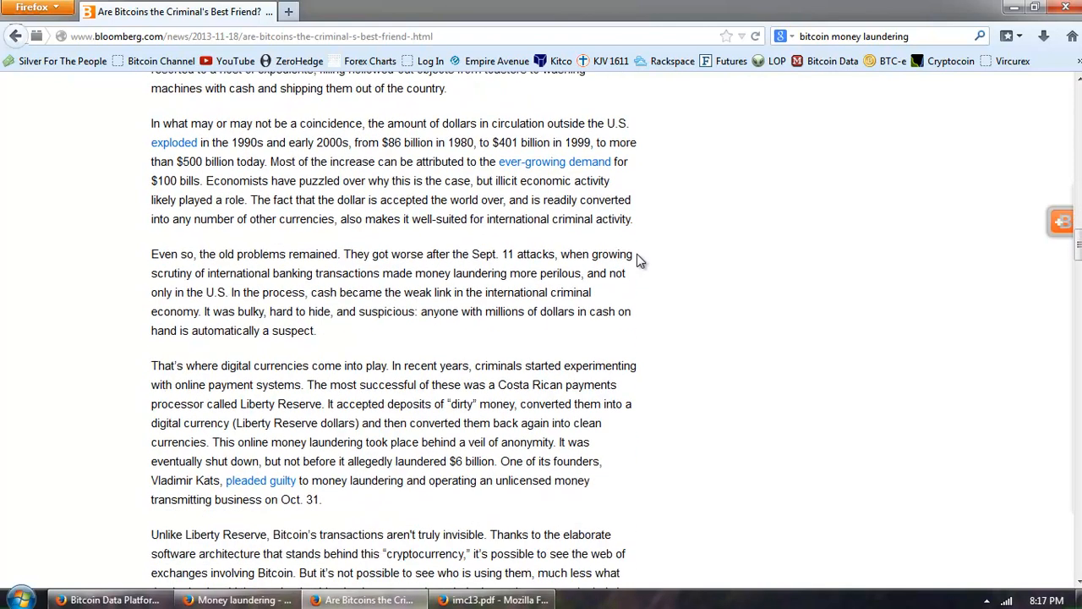
{"action": "scroll", "scroll_direction": "down", "scroll_amount": 3}
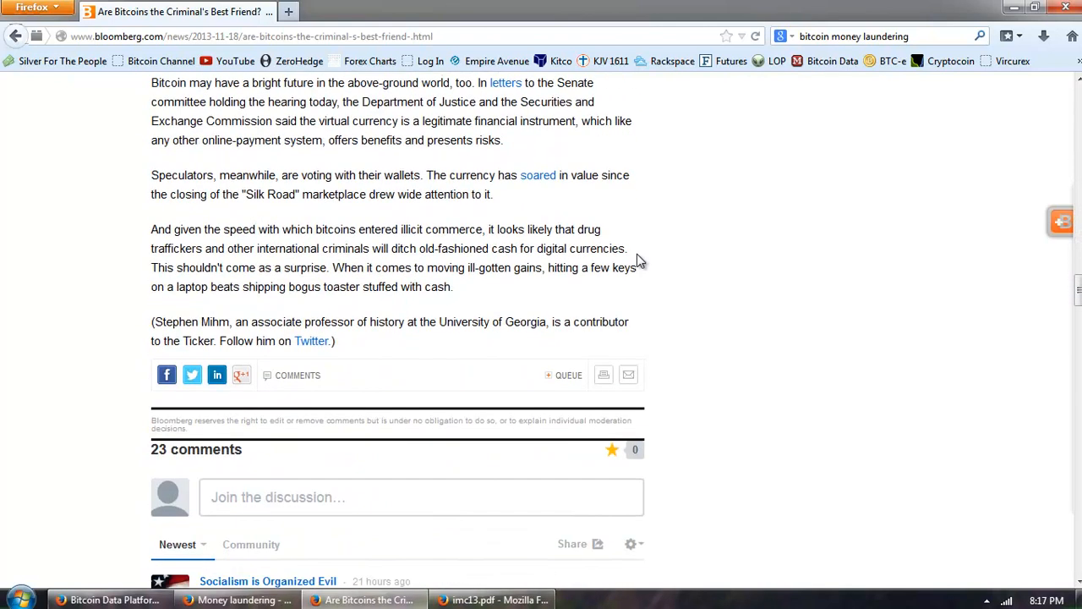
{"action": "scroll", "scroll_direction": "down", "scroll_amount": 3}
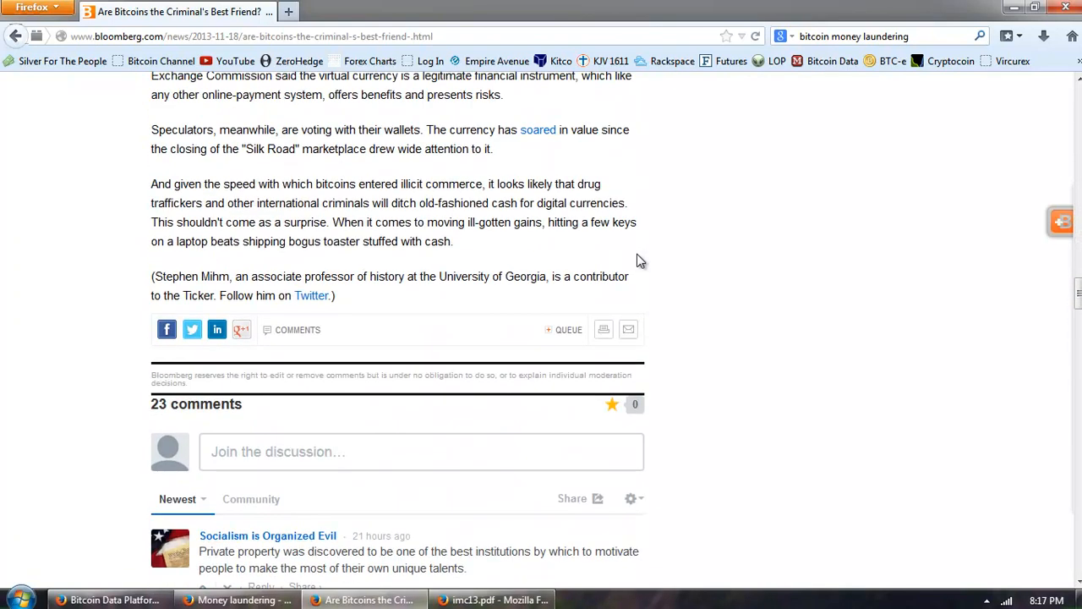
{"action": "scroll", "scroll_direction": "up", "scroll_amount": 3}
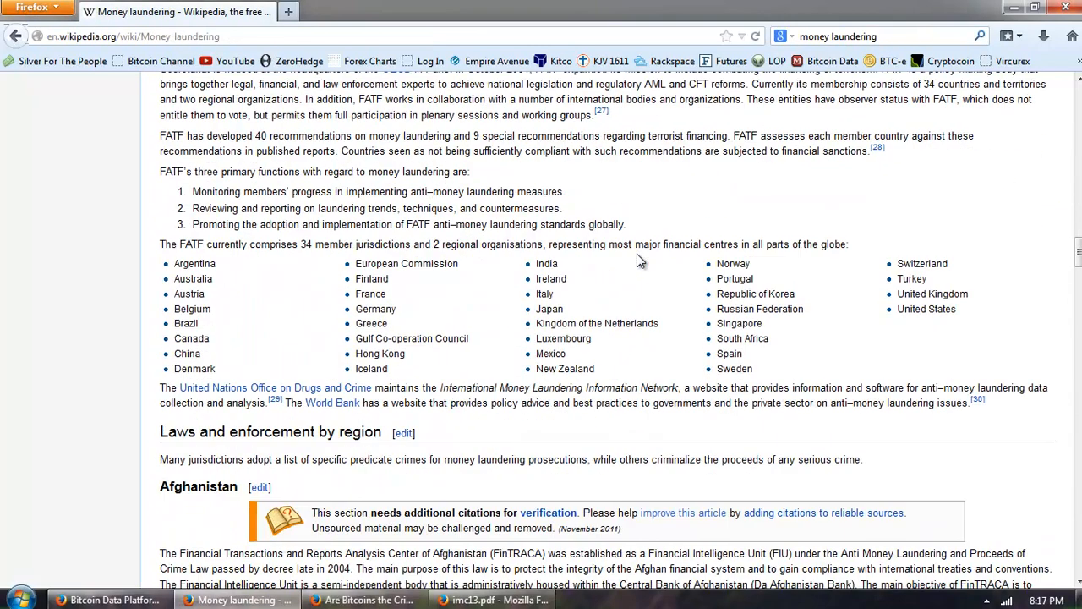
Step: Scroll Wikipedia's Money laundering article down to the Notable cases list and See also links
{"action": "scroll", "scroll_direction": "down", "scroll_amount": 3}
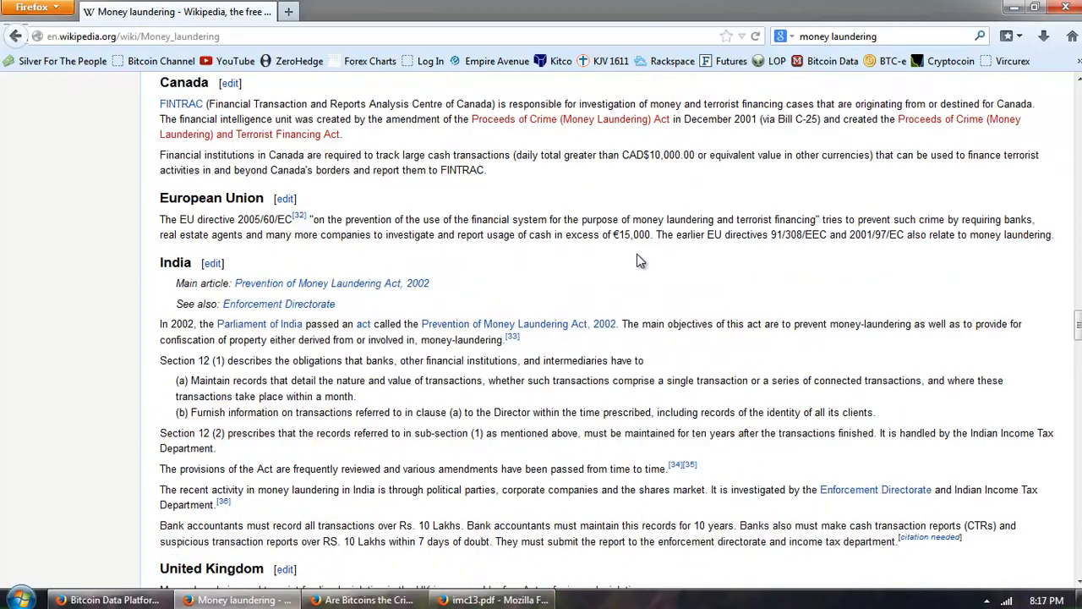
{"action": "scroll", "scroll_direction": "down", "scroll_amount": 3}
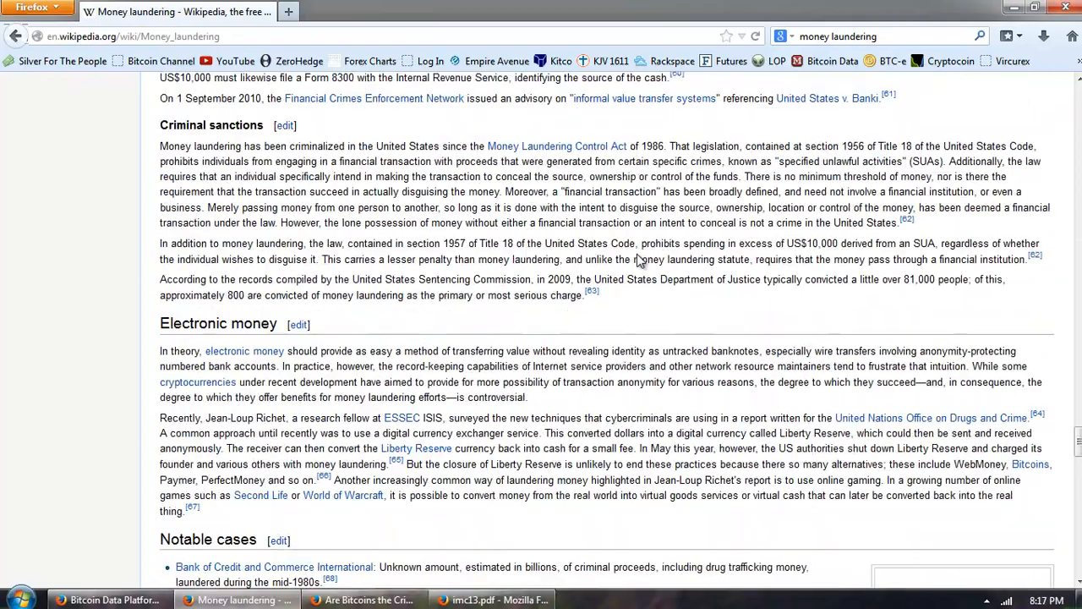
{"action": "scroll", "scroll_direction": "down", "scroll_amount": 3}
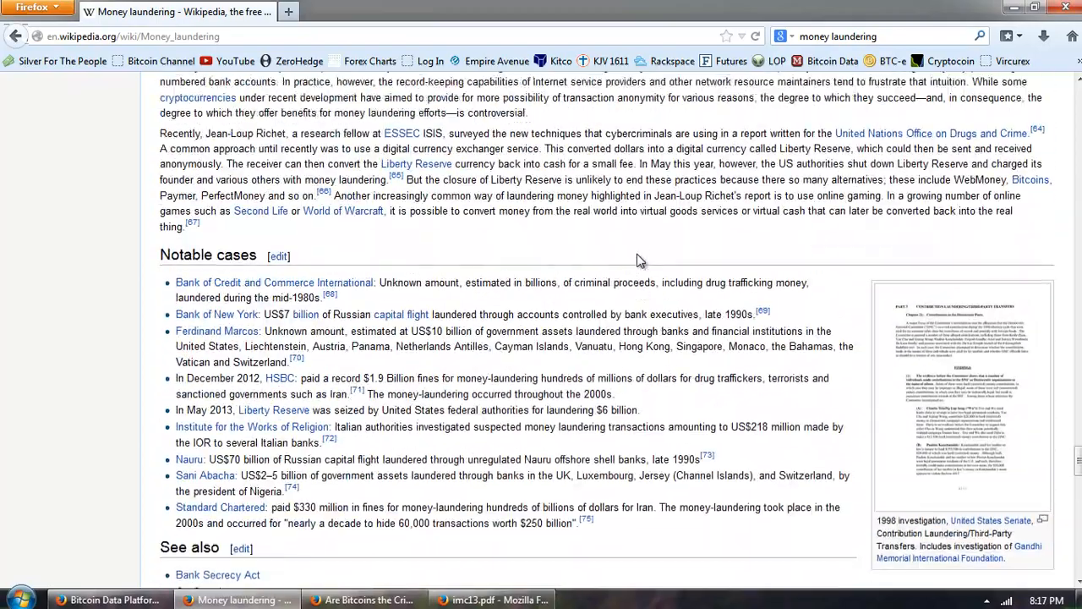
{"action": "scroll", "scroll_direction": "down", "scroll_amount": 3}
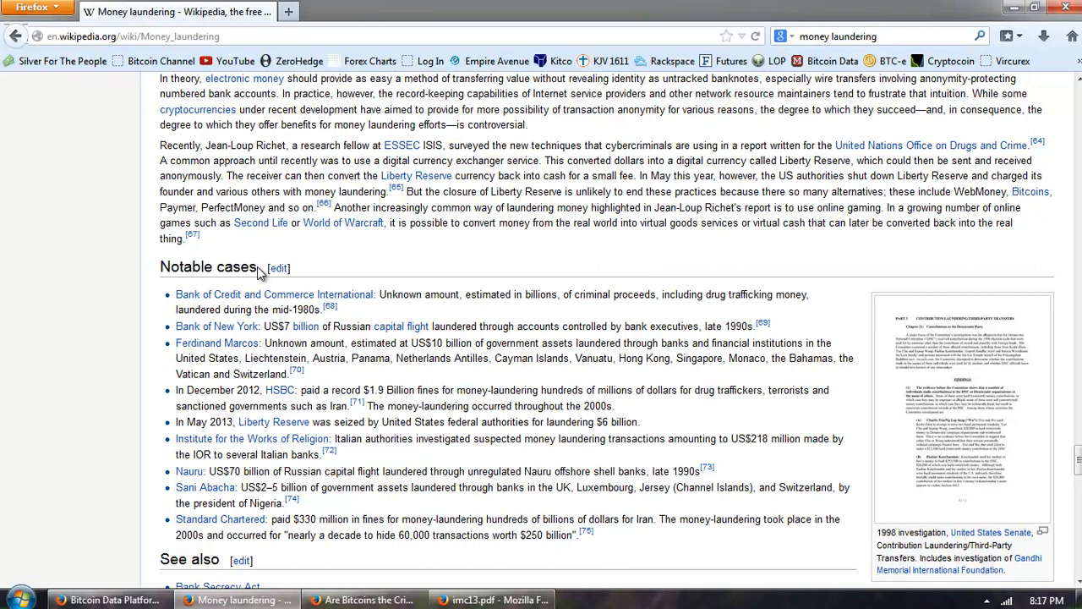
{"action": "double_click", "coordinate": [208, 267]}
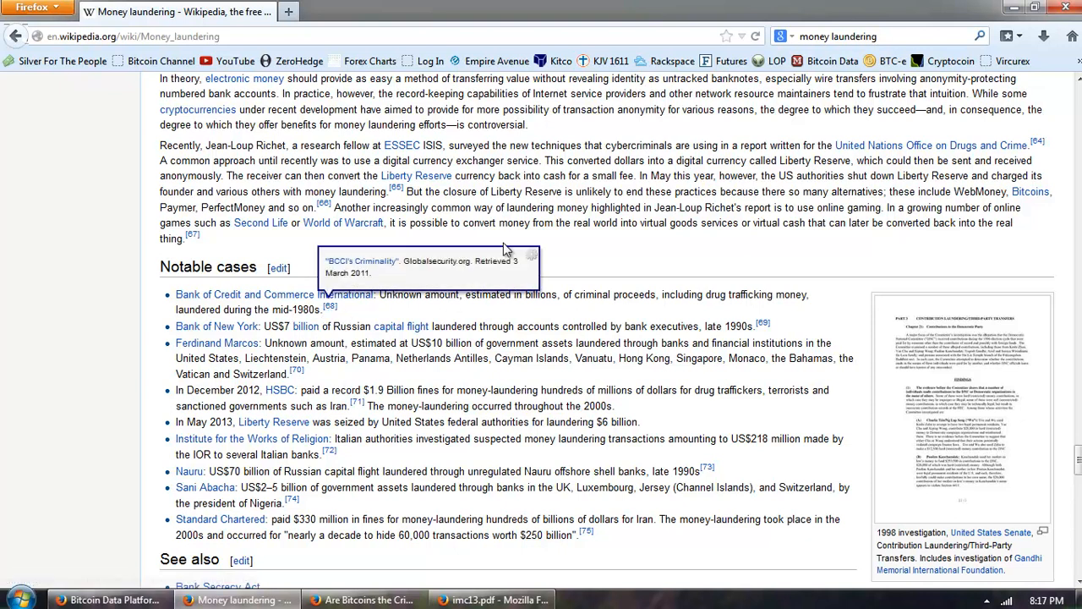
{"action": "mouse_move", "coordinate": [432, 224]}
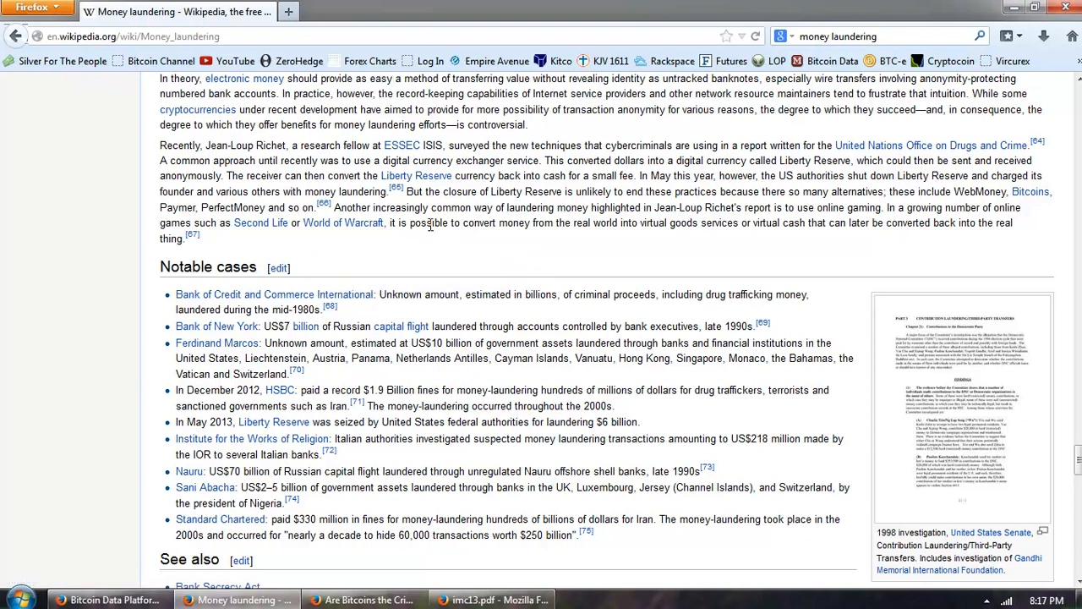
{"action": "mouse_move", "coordinate": [470, 238]}
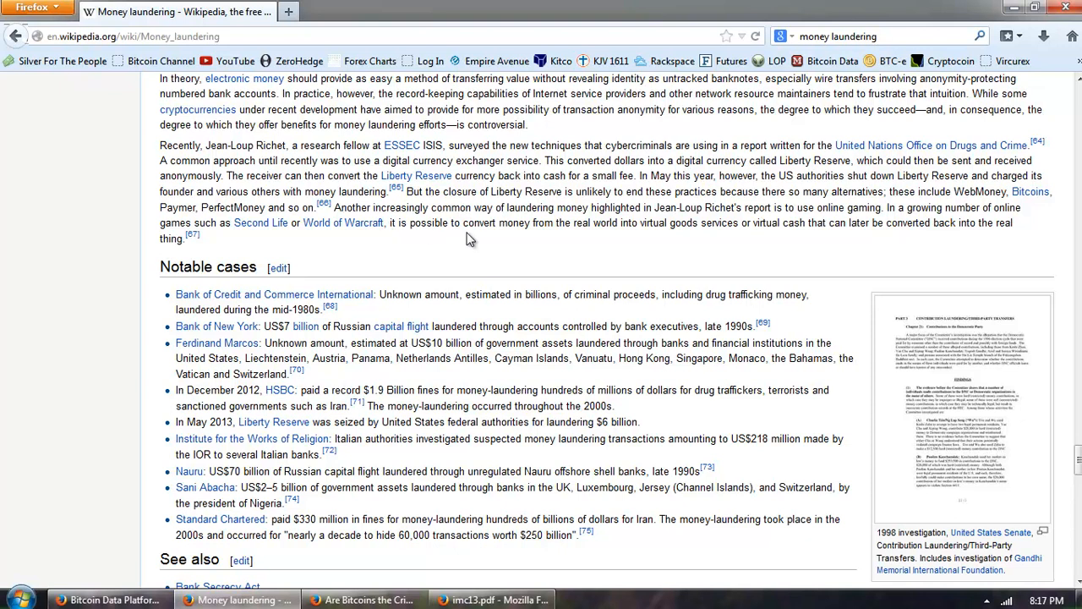
{"action": "mouse_move", "coordinate": [483, 314]}
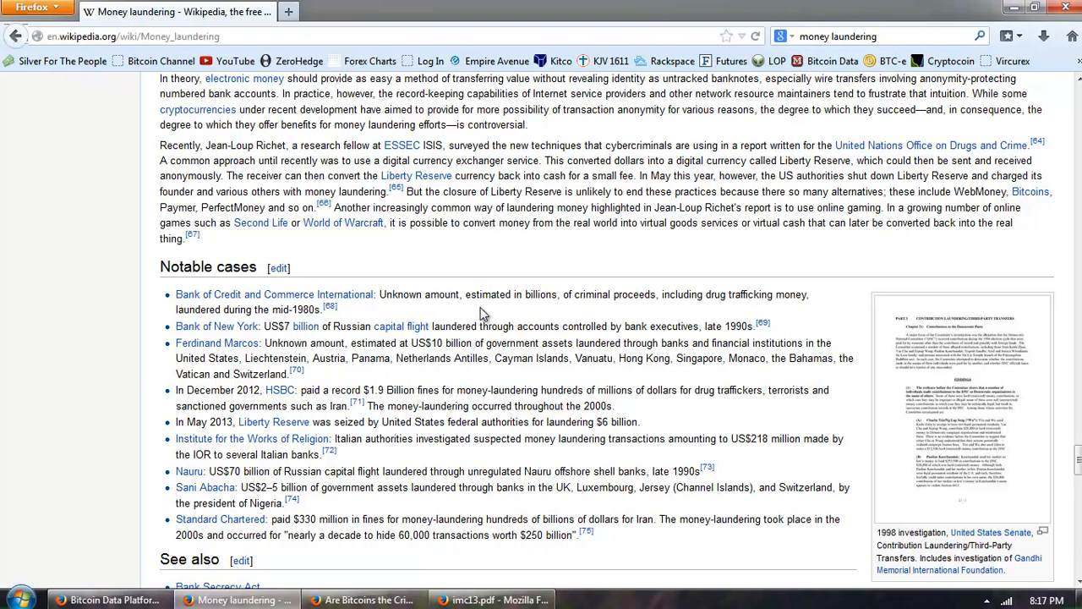
{"action": "mouse_move", "coordinate": [676, 323]}
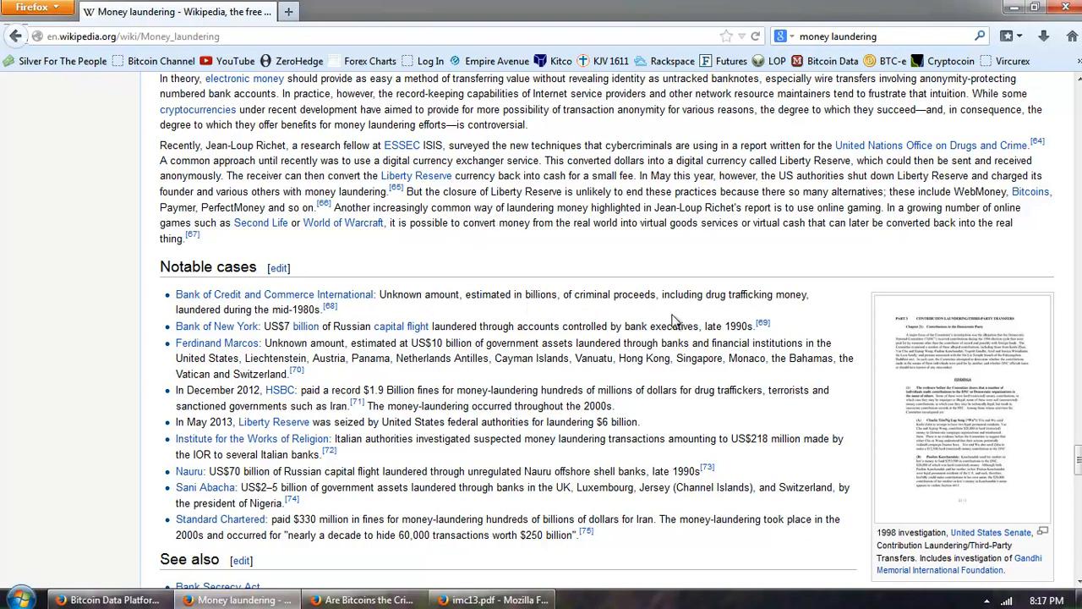
{"action": "mouse_move", "coordinate": [592, 292]}
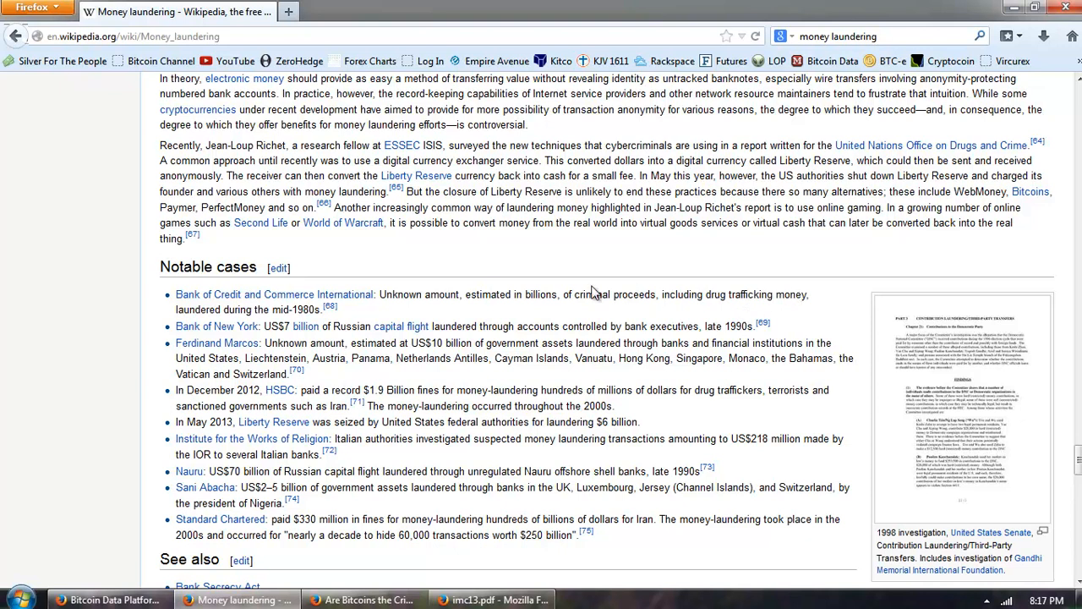
{"action": "scroll", "scroll_direction": "down", "scroll_amount": 3}
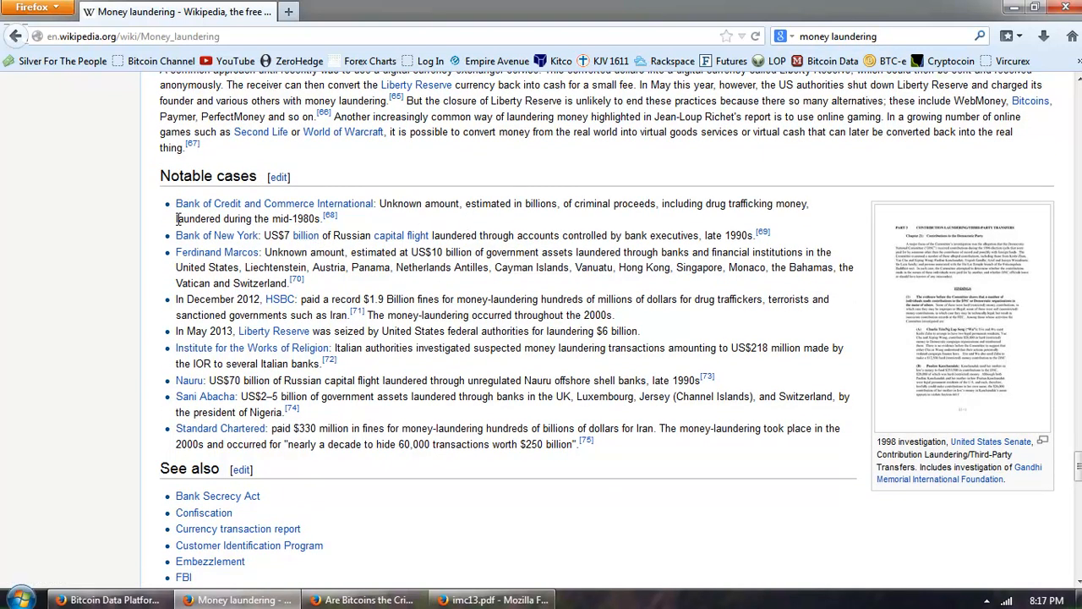
Step: Highlight the HSBC $1.9 billion fine sentence in Notable cases, up to 'hundreds of millions'
{"action": "left_click_drag", "start_coordinate": [175, 218], "coordinate": [320, 219]}
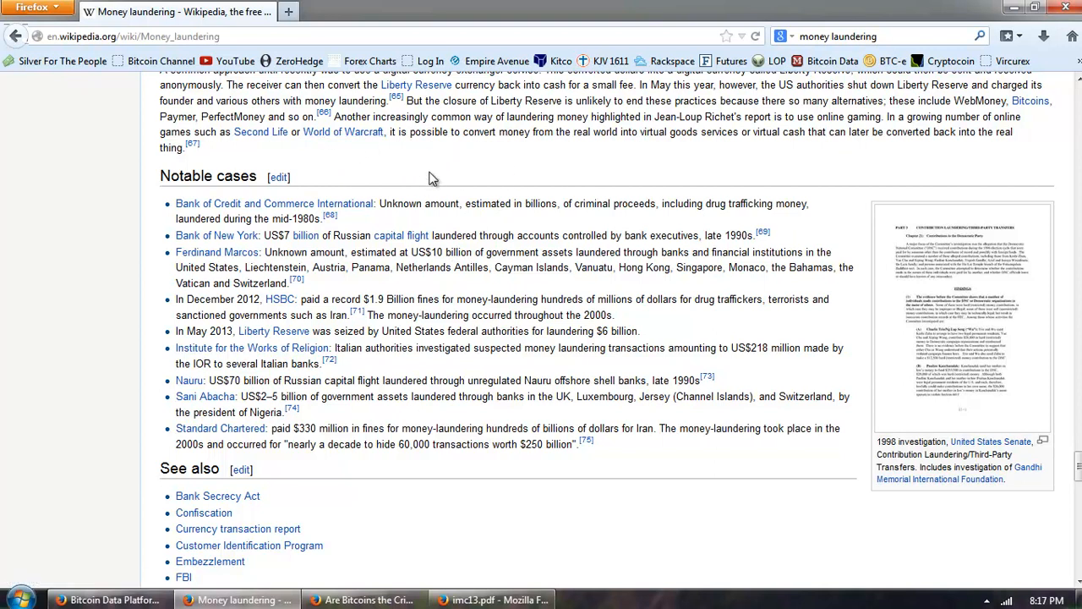
{"action": "mouse_move", "coordinate": [414, 268]}
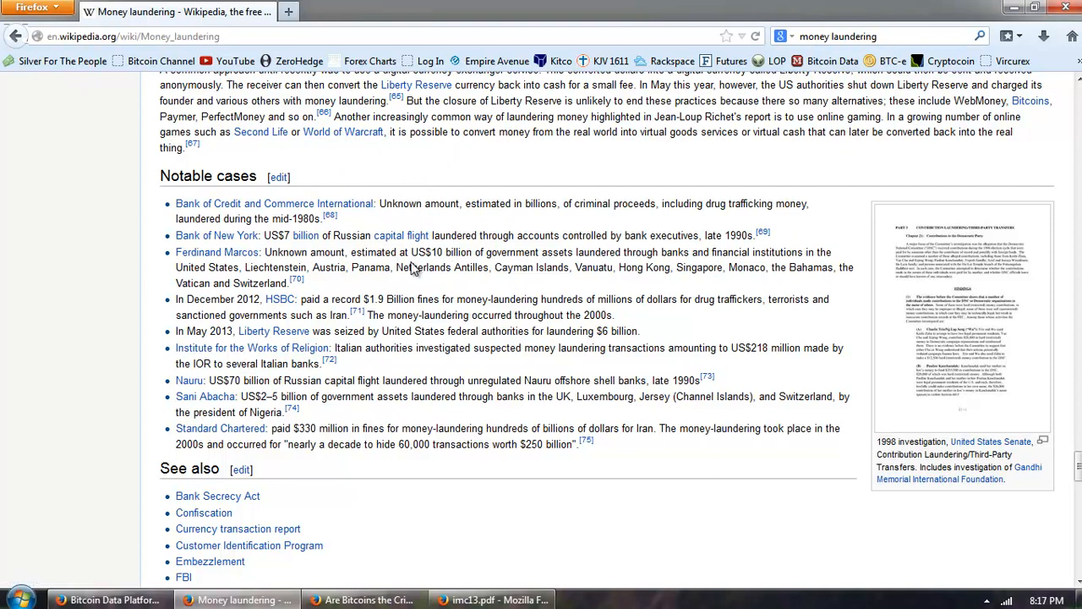
{"action": "mouse_move", "coordinate": [558, 252]}
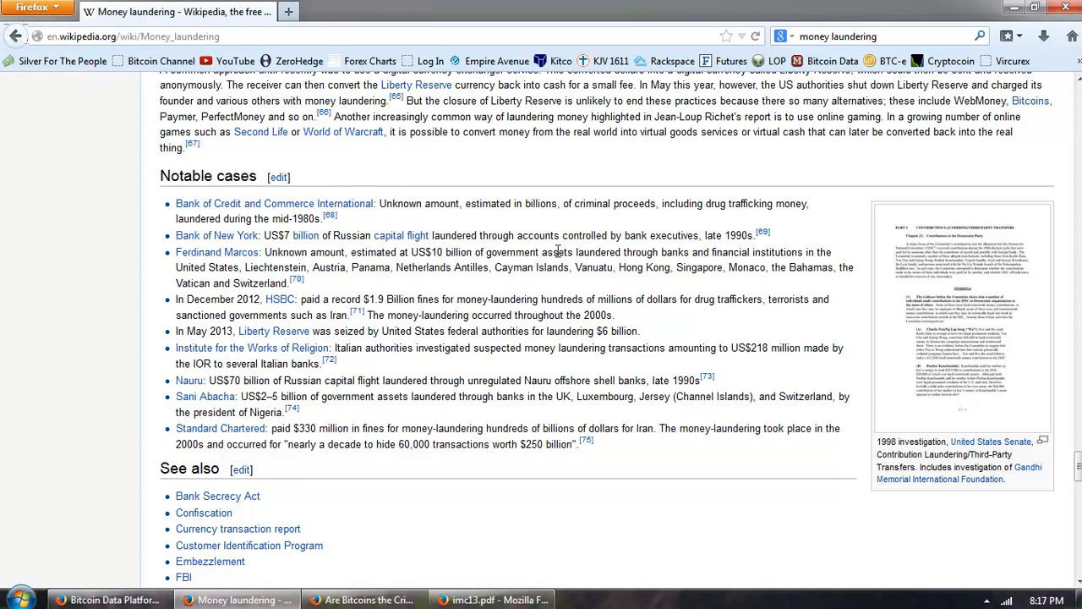
{"action": "mouse_move", "coordinate": [664, 236]}
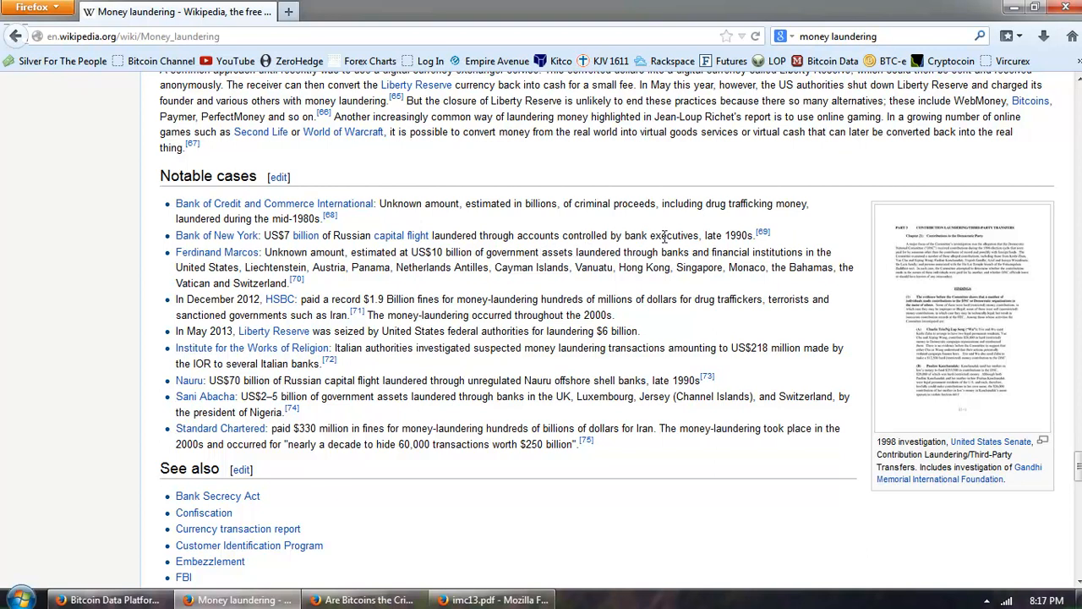
{"action": "double_click", "coordinate": [636, 236]}
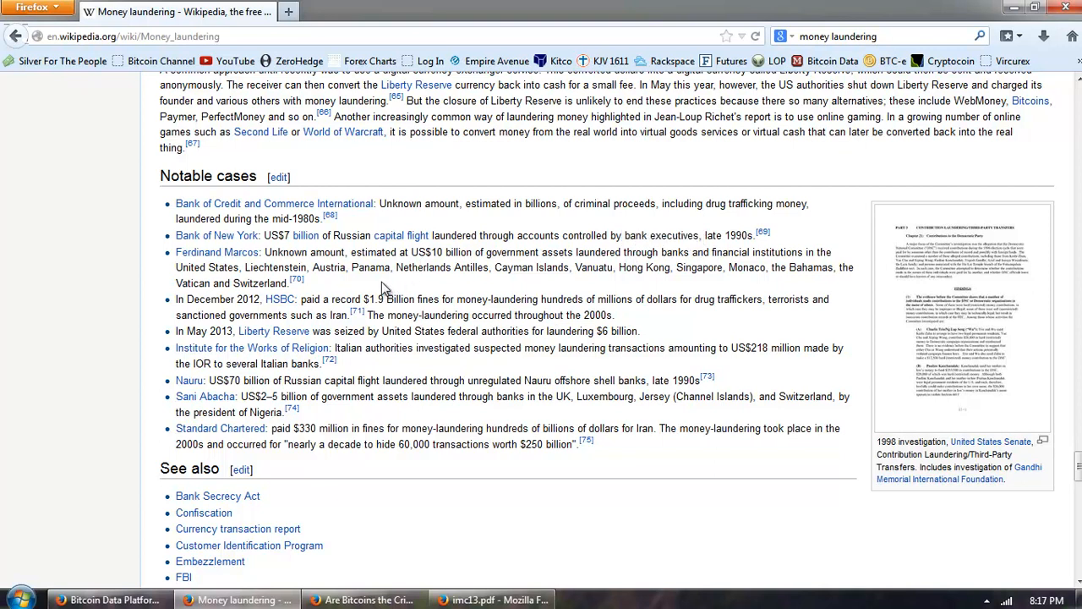
{"action": "scroll", "scroll_direction": "down", "scroll_amount": 3}
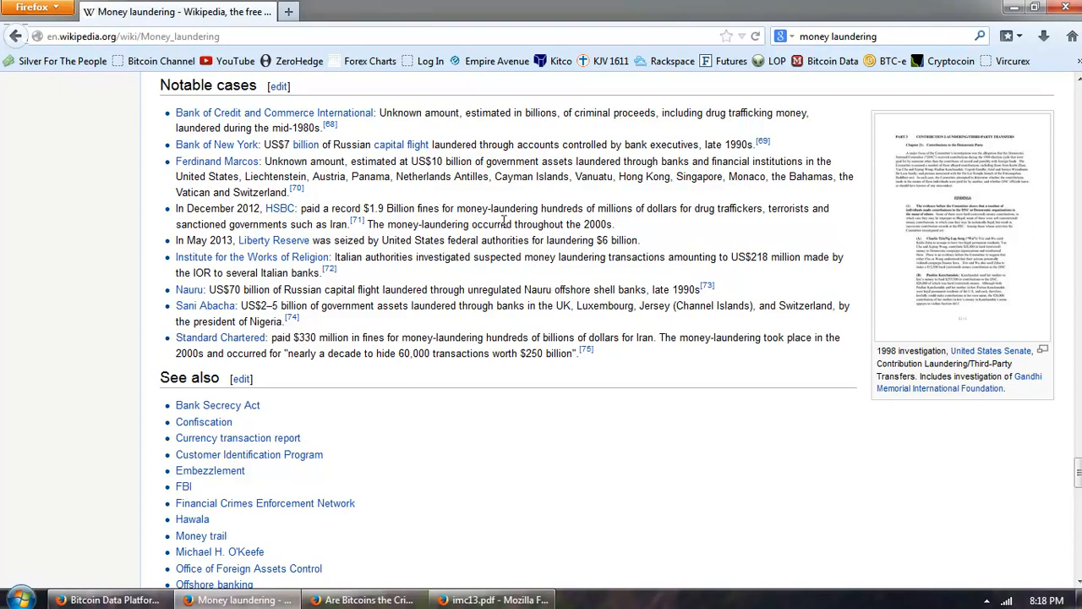
{"action": "mouse_move", "coordinate": [660, 235]}
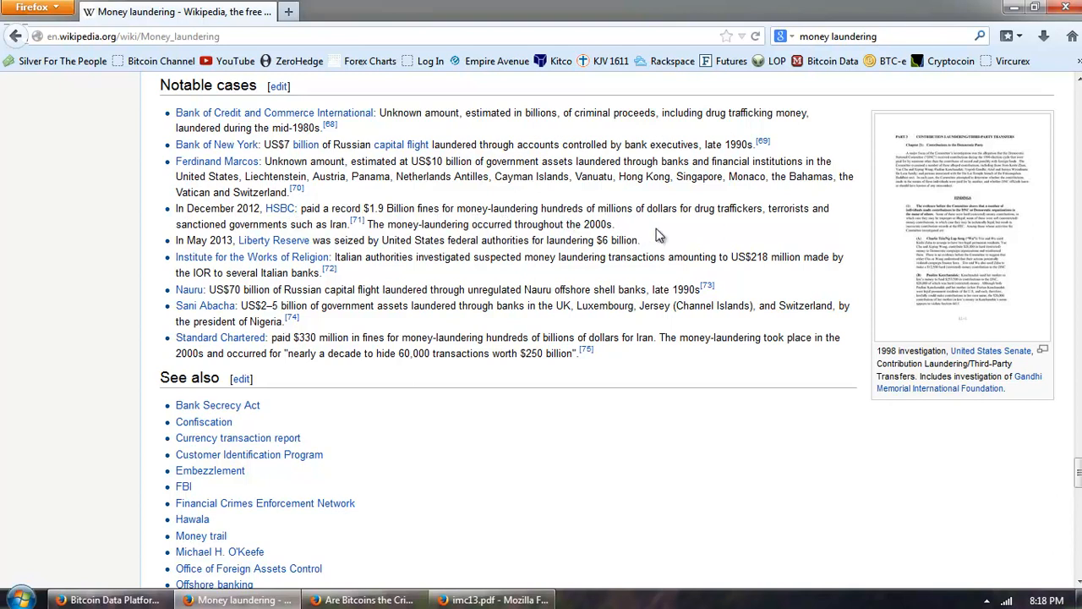
{"action": "mouse_move", "coordinate": [760, 223]}
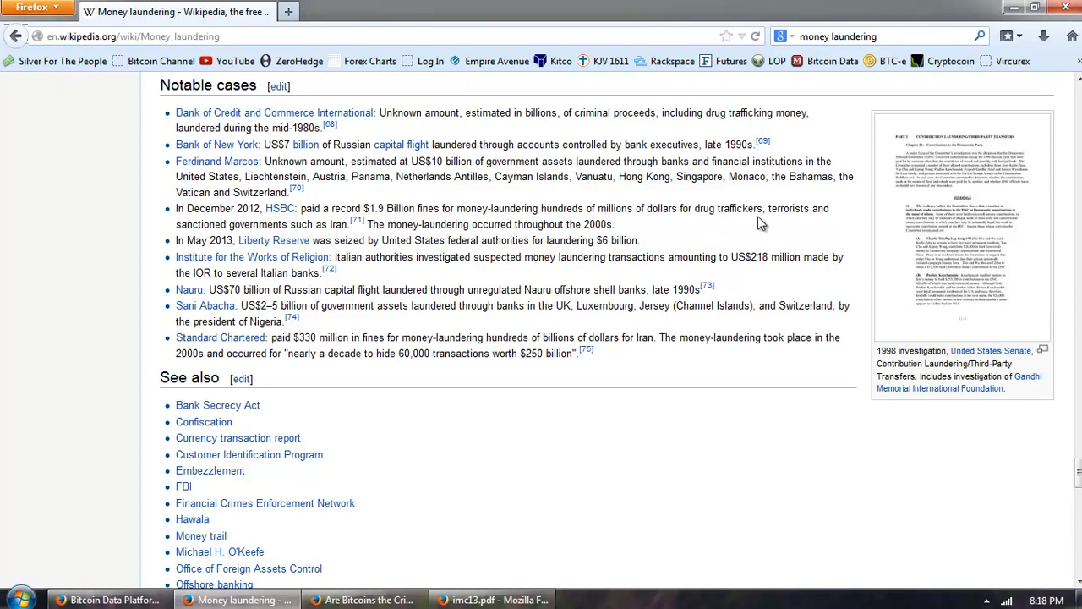
{"action": "mouse_move", "coordinate": [772, 227]}
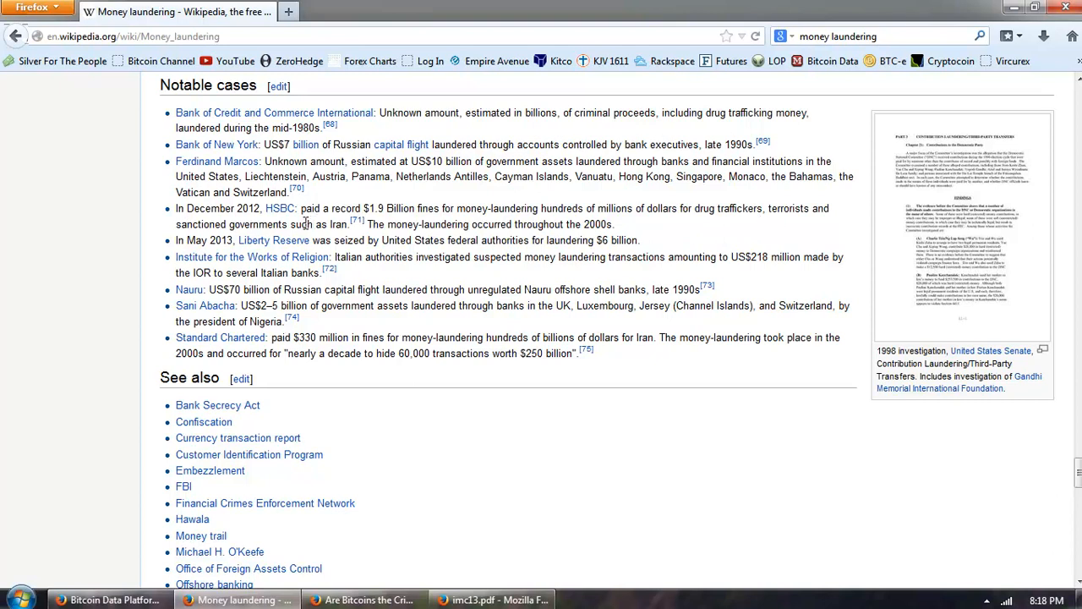
{"action": "mouse_move", "coordinate": [598, 226]}
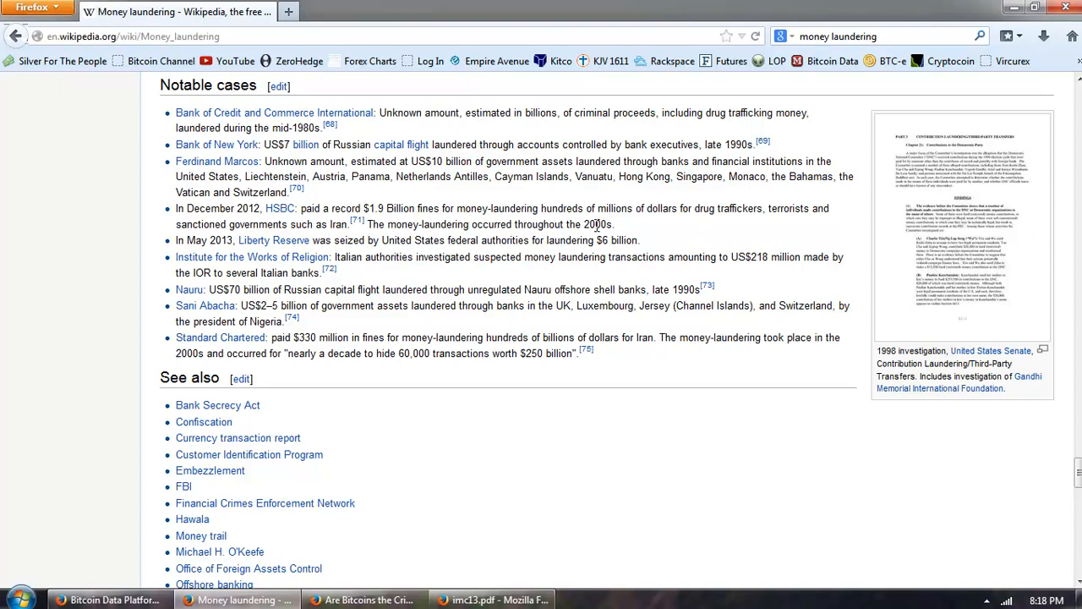
{"action": "mouse_move", "coordinate": [400, 195]}
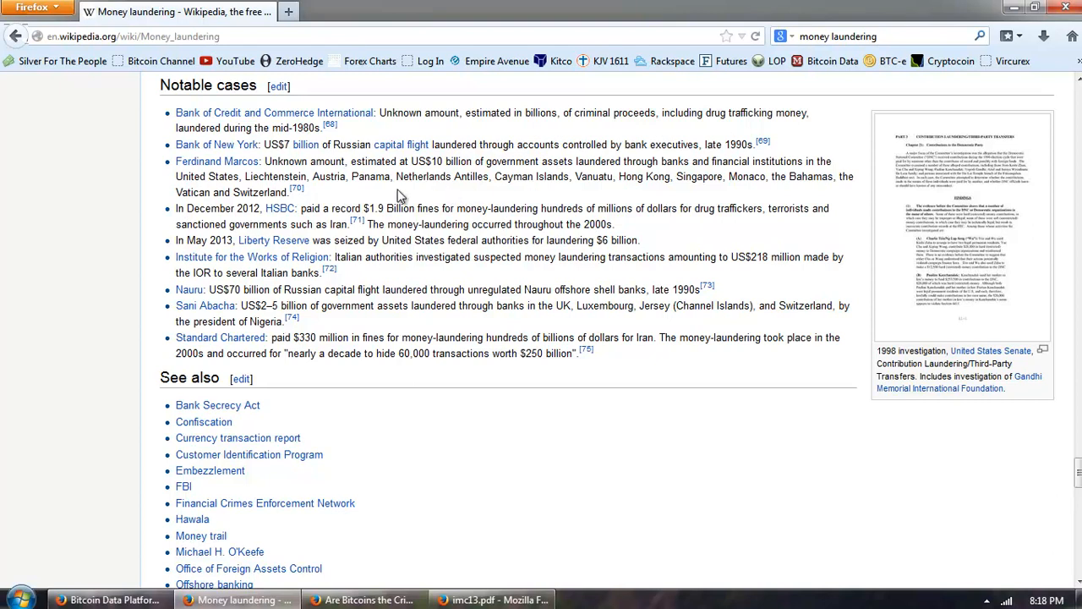
{"action": "mouse_move", "coordinate": [280, 206]}
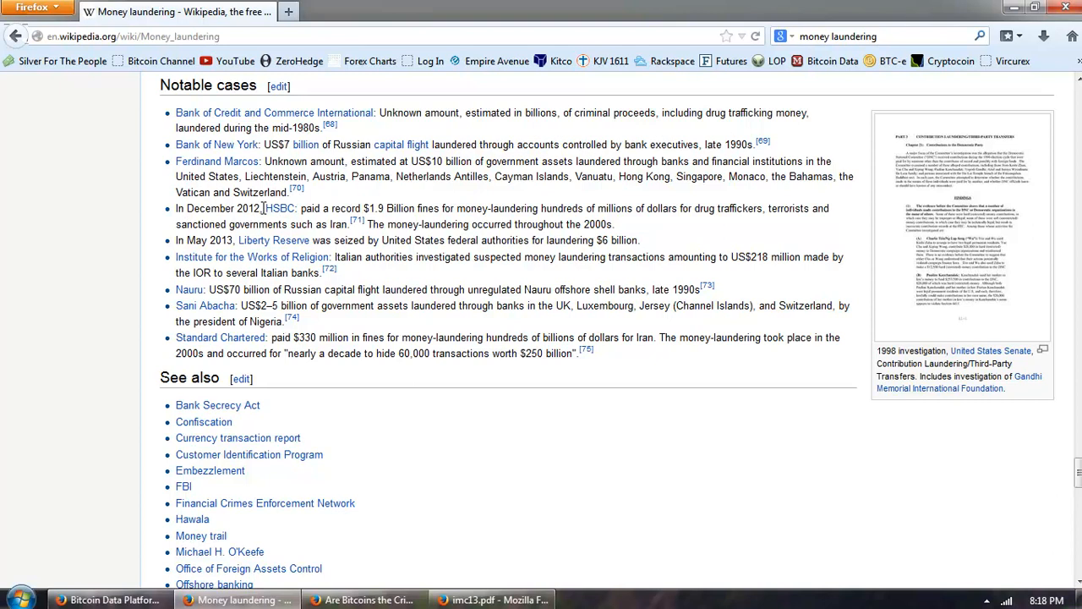
{"action": "left_click_drag", "start_coordinate": [264, 208], "coordinate": [359, 208]}
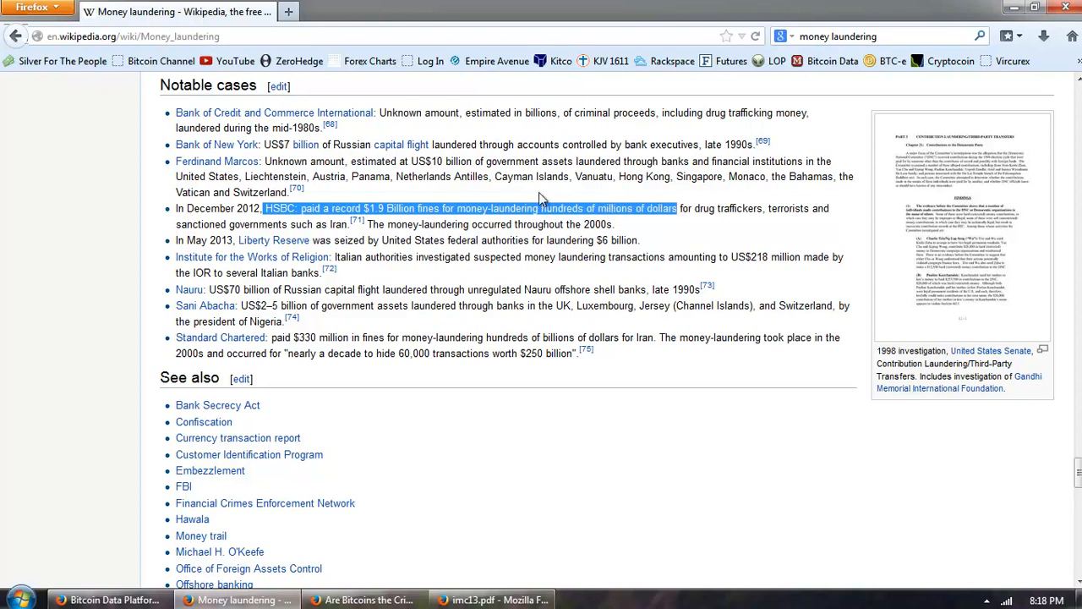
{"action": "mouse_move", "coordinate": [429, 222]}
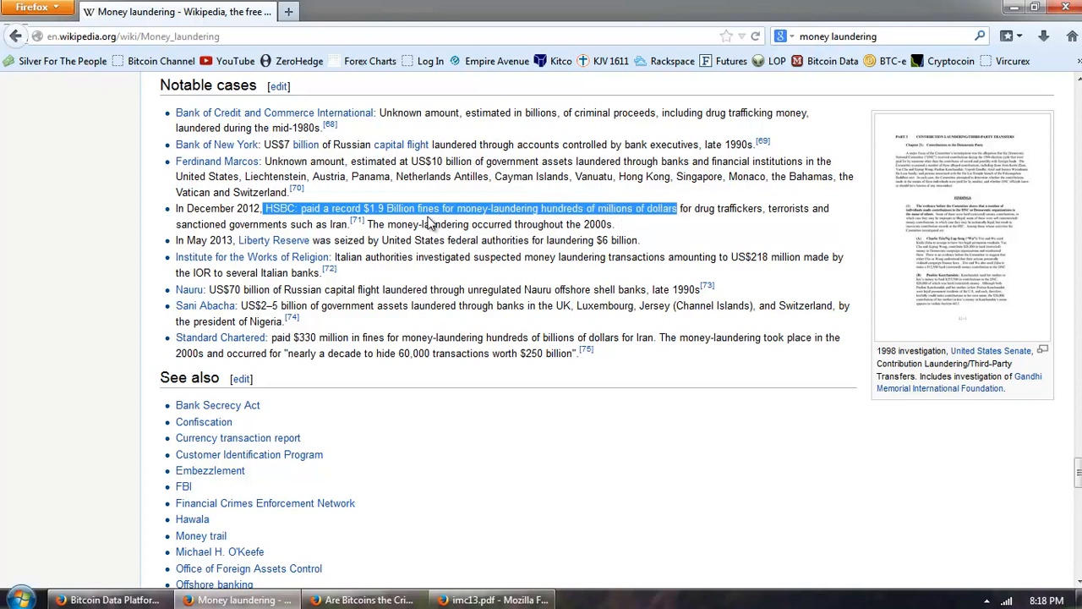
{"action": "mouse_move", "coordinate": [684, 231]}
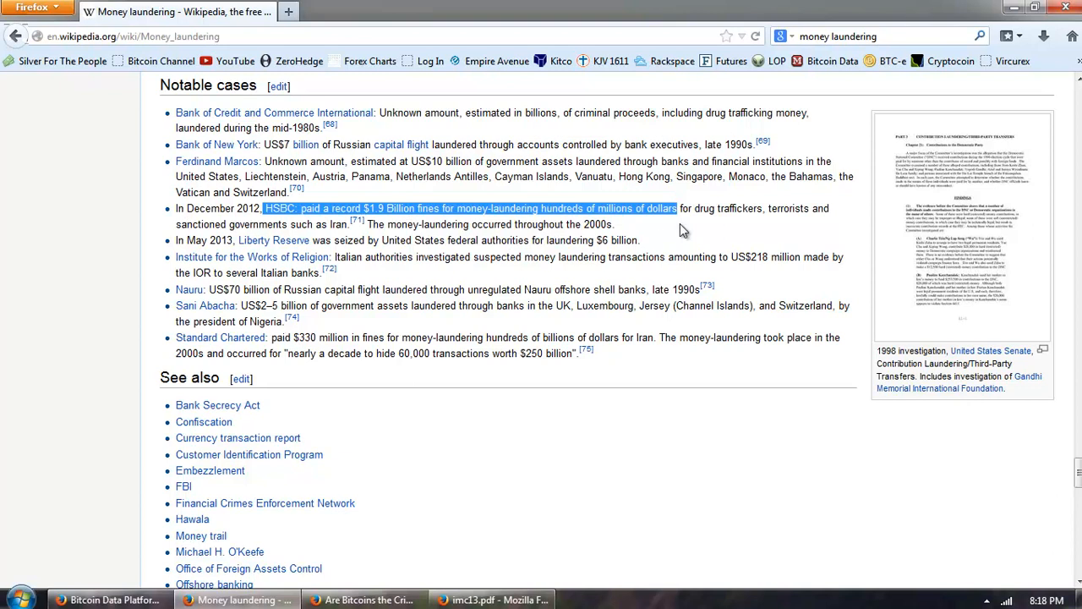
{"action": "mouse_move", "coordinate": [644, 226]}
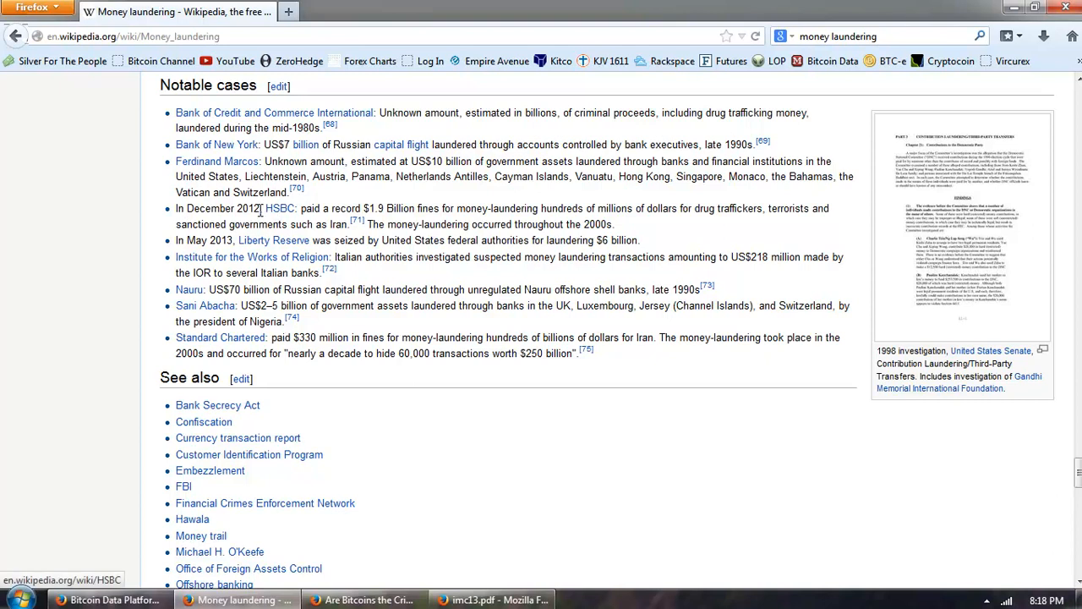
{"action": "left_click_drag", "start_coordinate": [264, 208], "coordinate": [440, 208]}
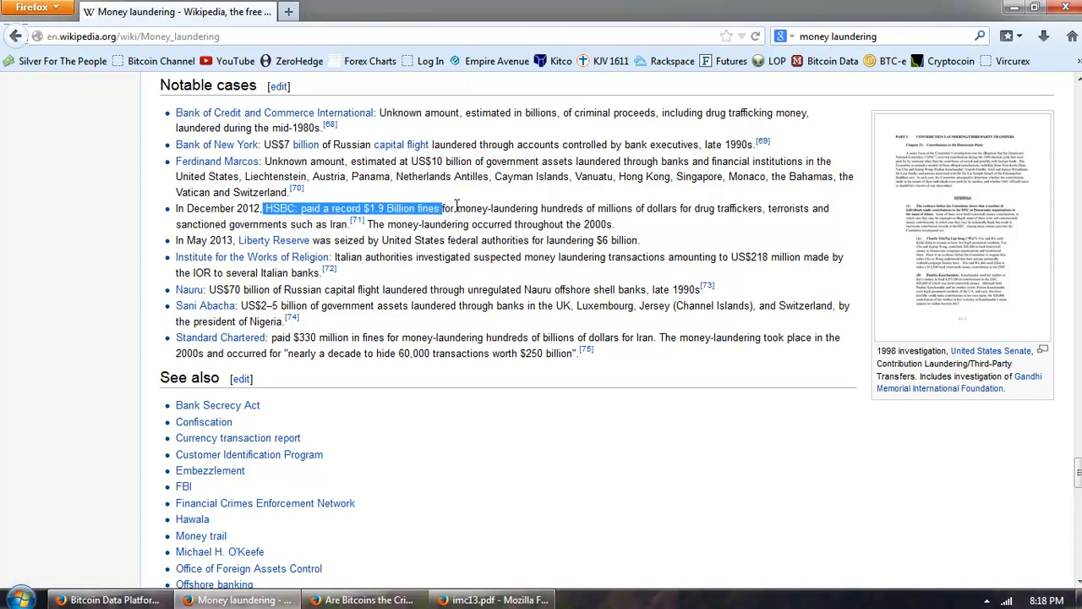
{"action": "left_click_drag", "start_coordinate": [440, 208], "coordinate": [625, 208]}
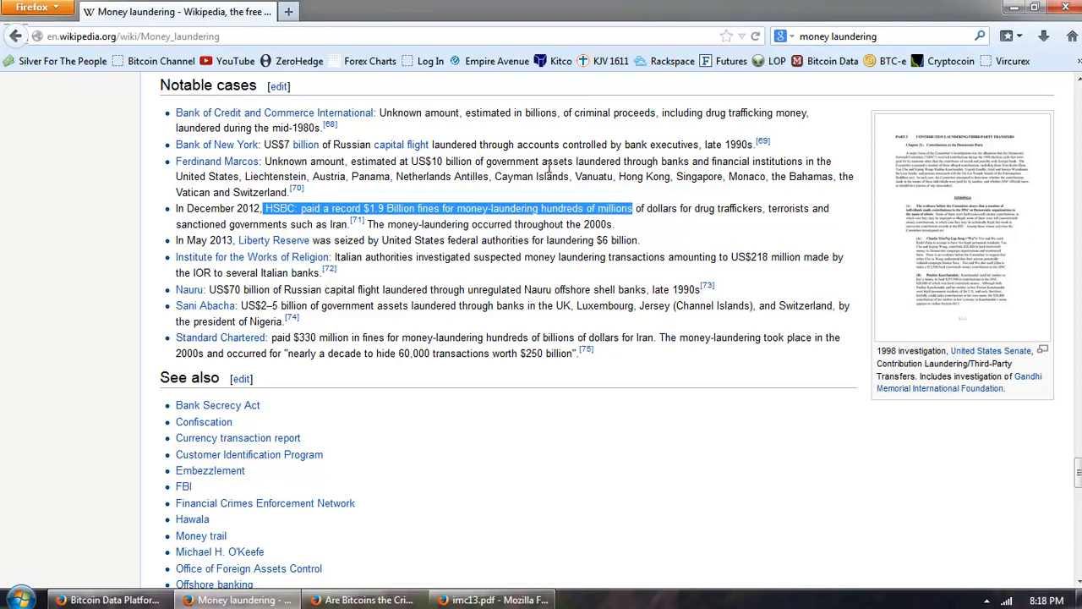
{"action": "left_click", "coordinate": [707, 238]}
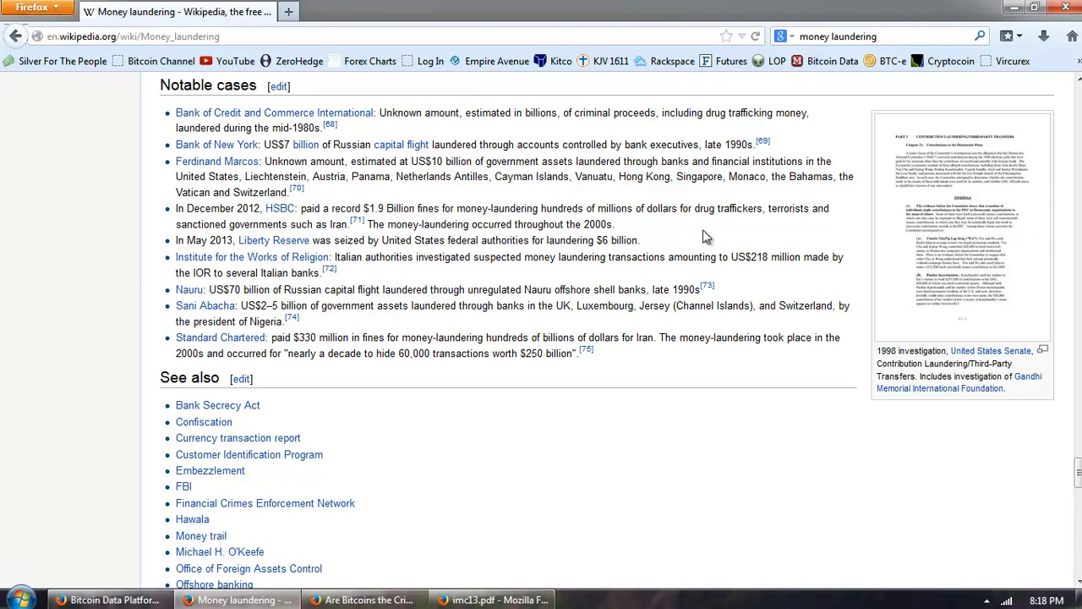
{"action": "mouse_move", "coordinate": [414, 286]}
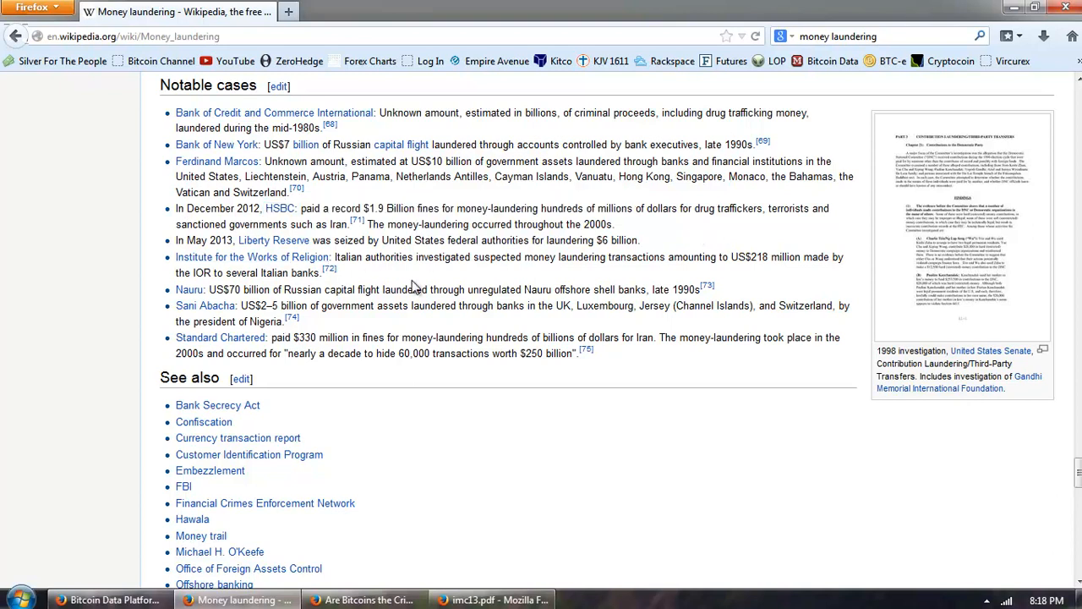
{"action": "mouse_move", "coordinate": [560, 311]}
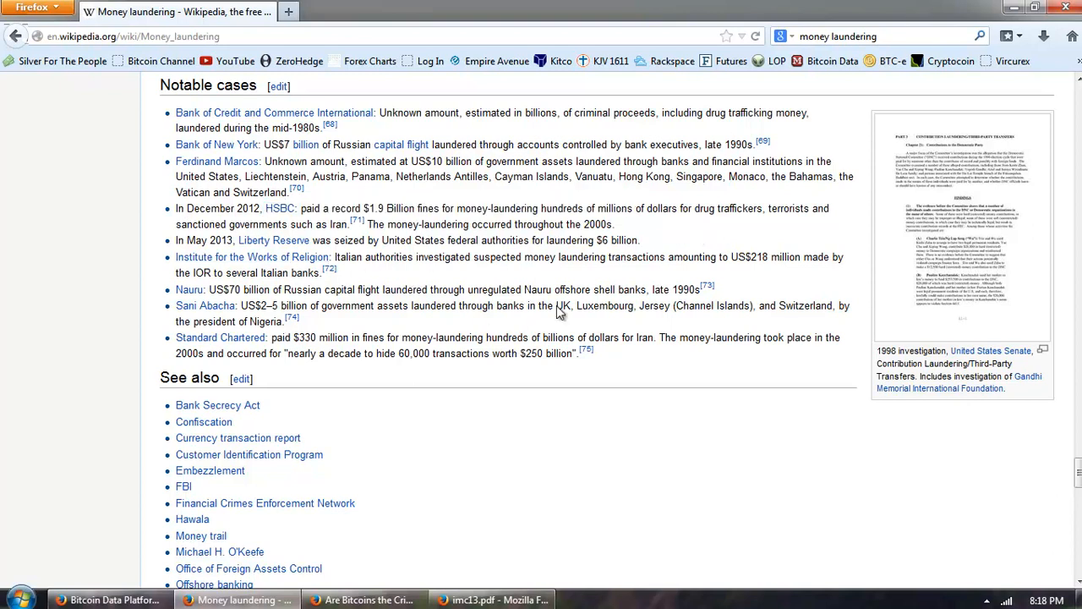
{"action": "mouse_move", "coordinate": [446, 294]}
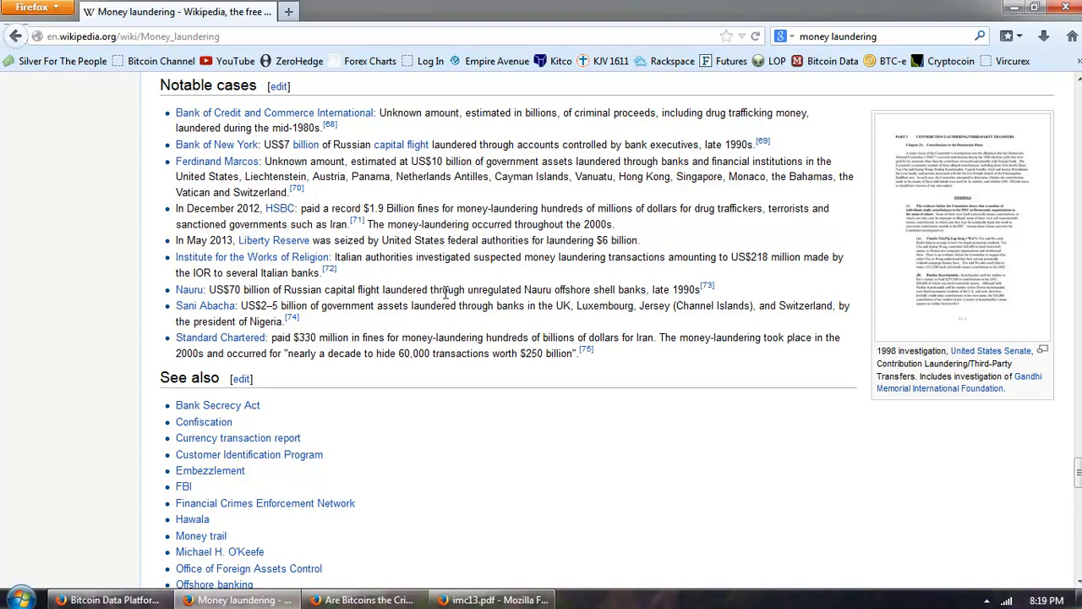
{"action": "mouse_move", "coordinate": [702, 228]}
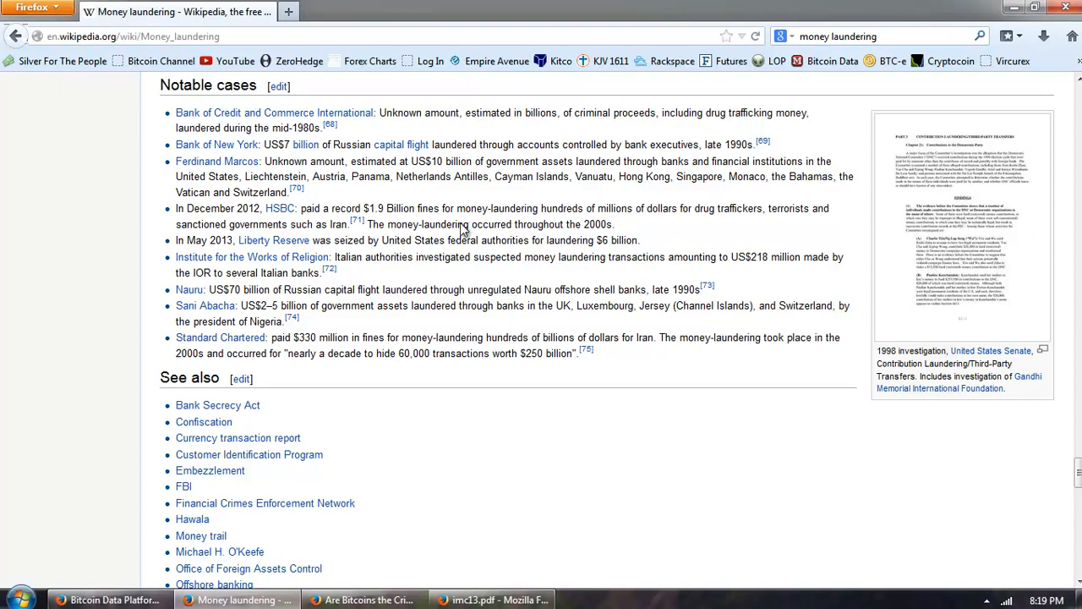
{"action": "mouse_move", "coordinate": [423, 285]}
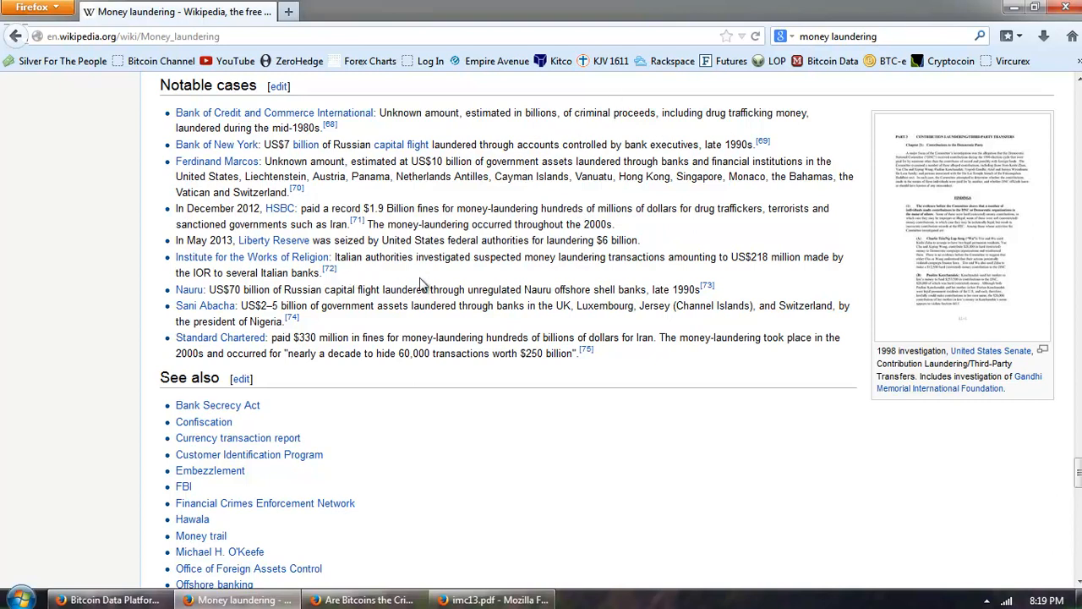
{"action": "mouse_move", "coordinate": [662, 276]}
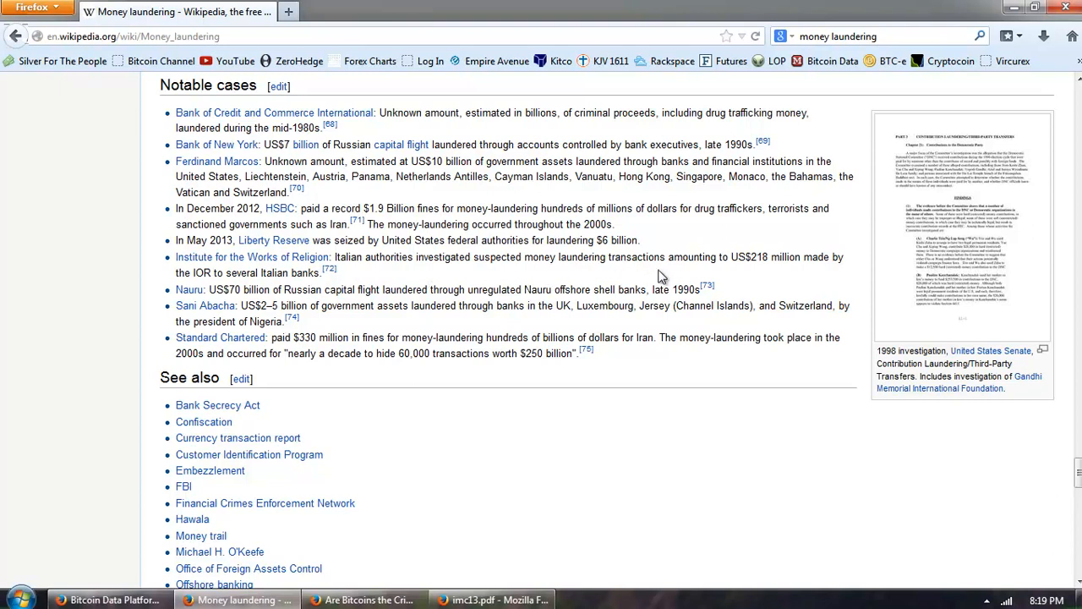
{"action": "mouse_move", "coordinate": [759, 272]}
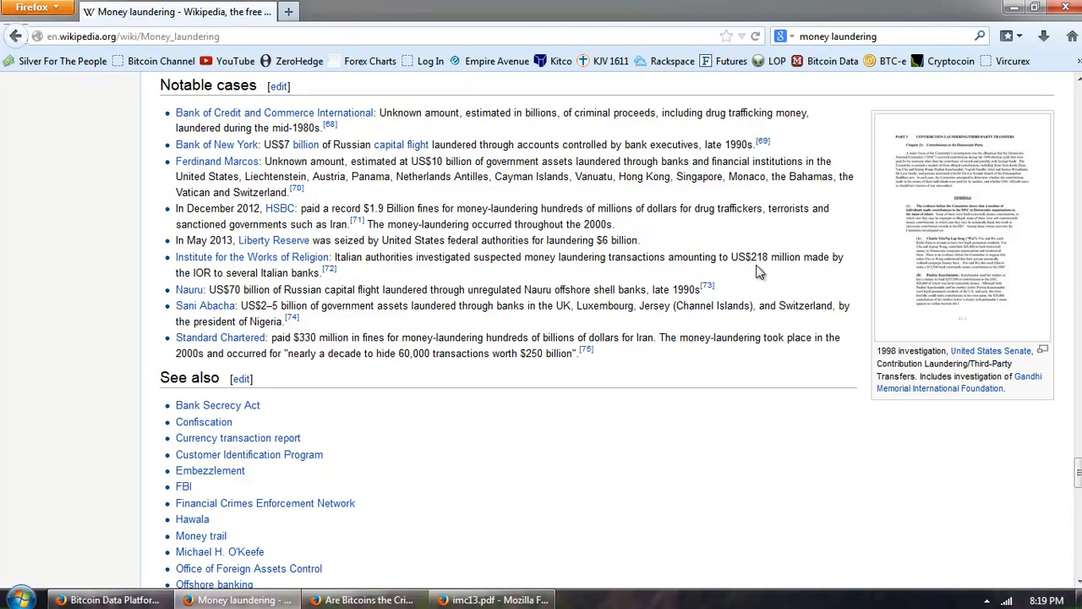
{"action": "mouse_move", "coordinate": [452, 276]}
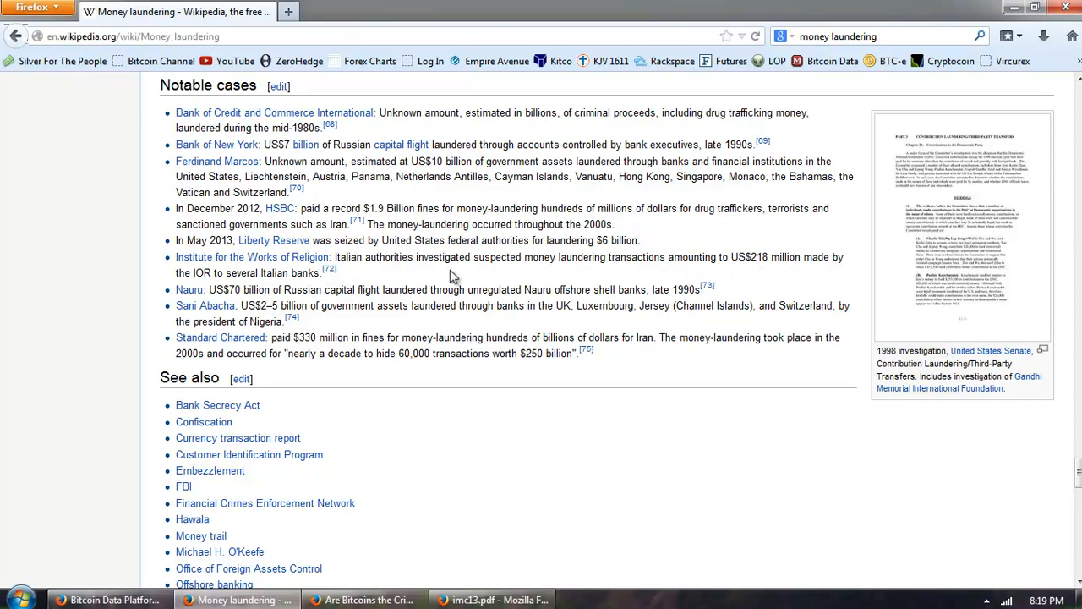
{"action": "mouse_move", "coordinate": [457, 256]}
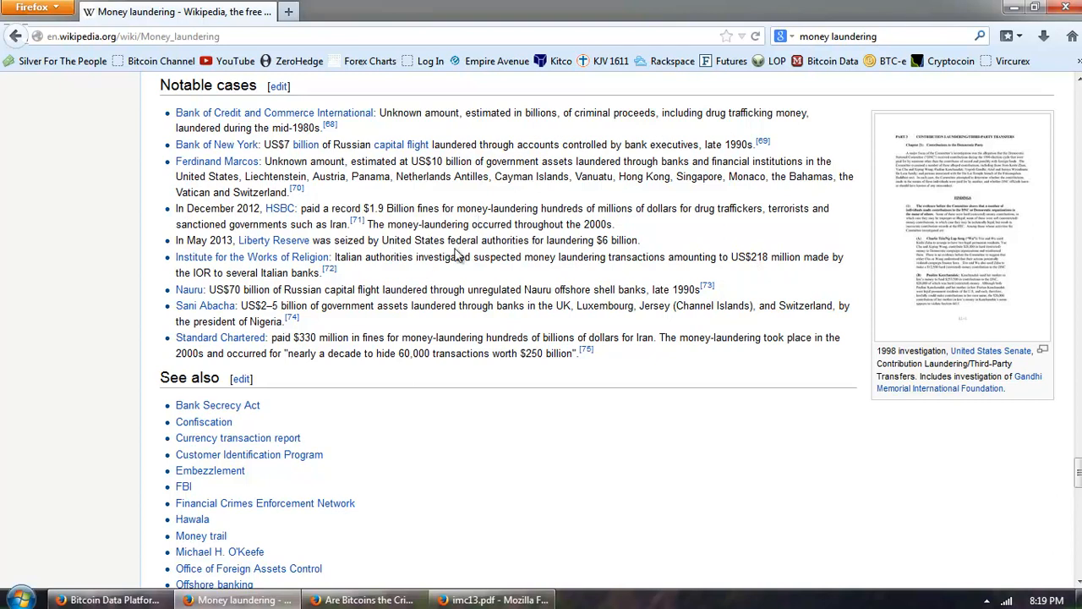
Step: Scroll the Money laundering article to its Criminal sanctions and Electronic money sections
{"action": "scroll", "scroll_direction": "down", "scroll_amount": 3}
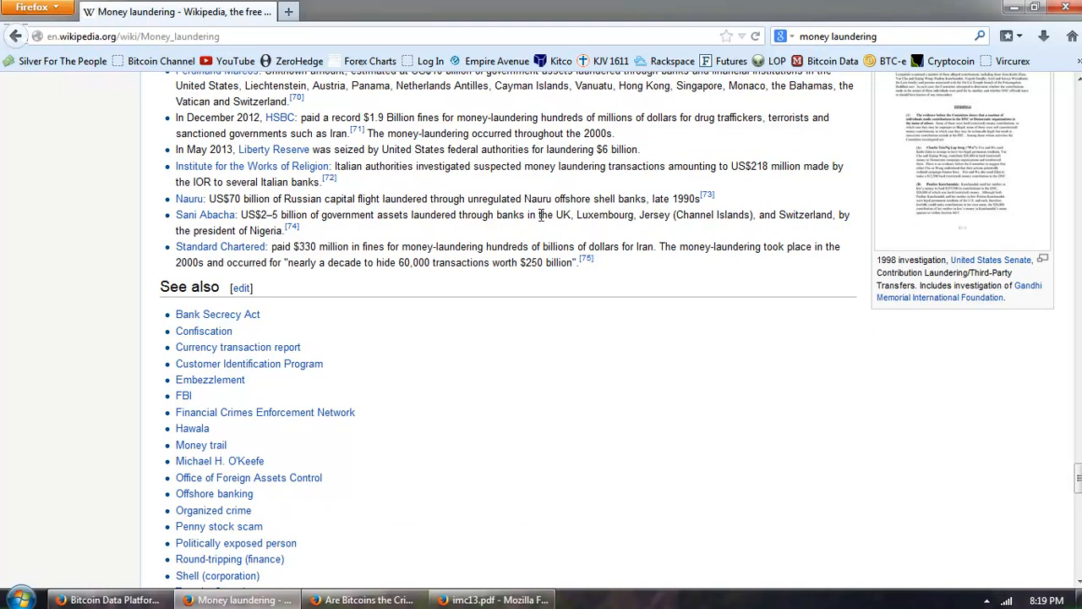
{"action": "mouse_move", "coordinate": [478, 230]}
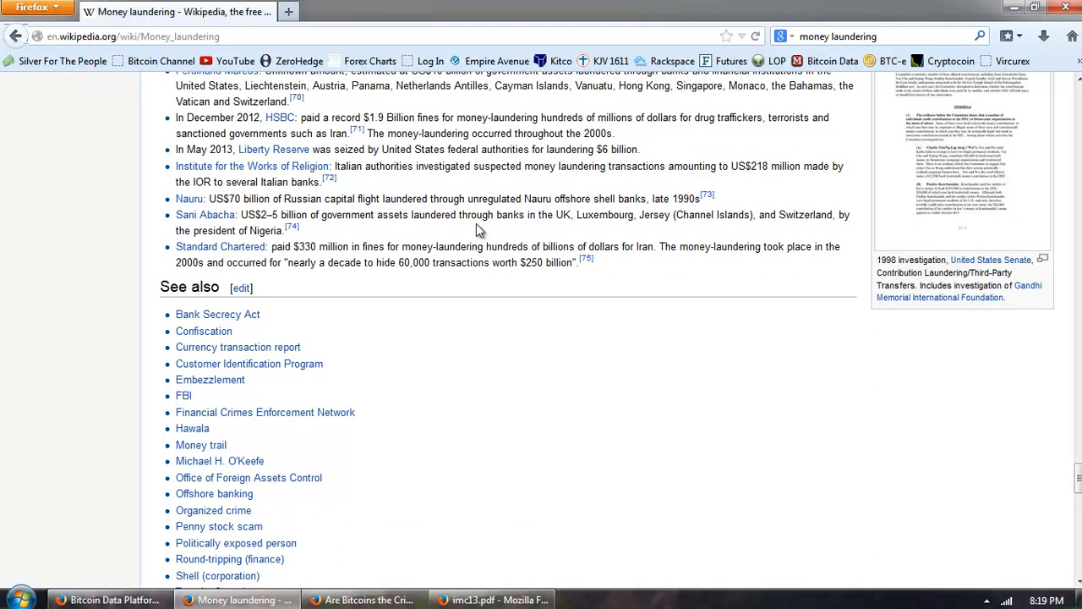
{"action": "mouse_move", "coordinate": [350, 234]}
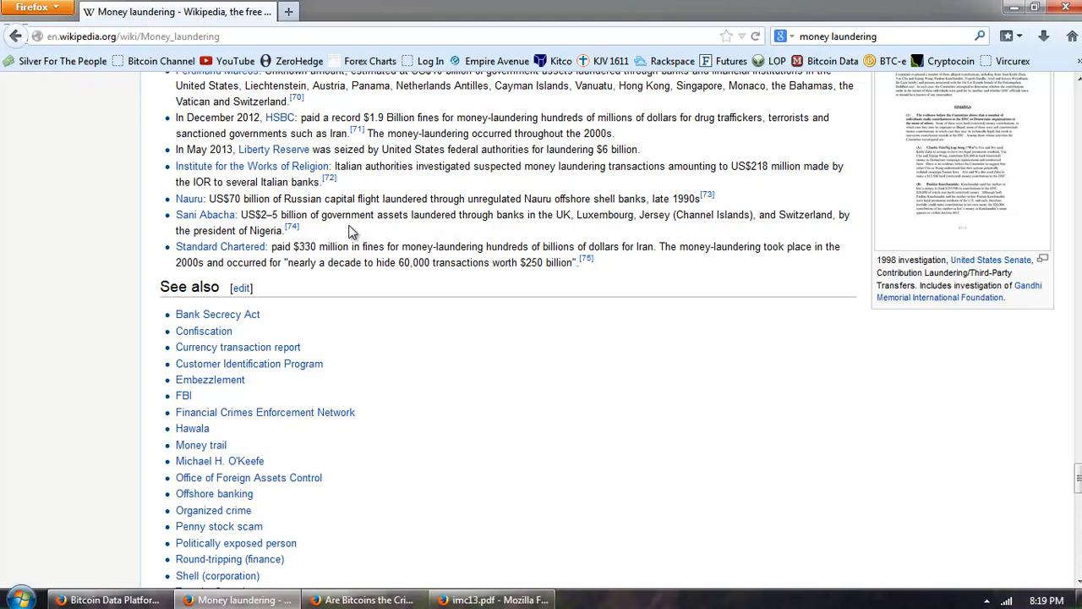
{"action": "mouse_move", "coordinate": [516, 234]}
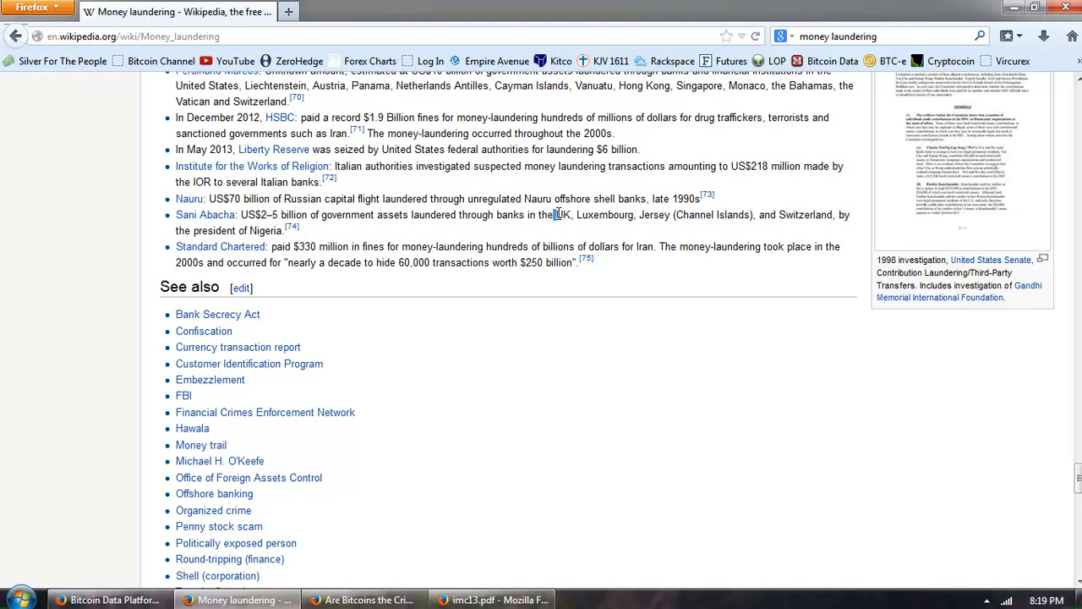
{"action": "left_click_drag", "start_coordinate": [556, 213], "coordinate": [666, 214]}
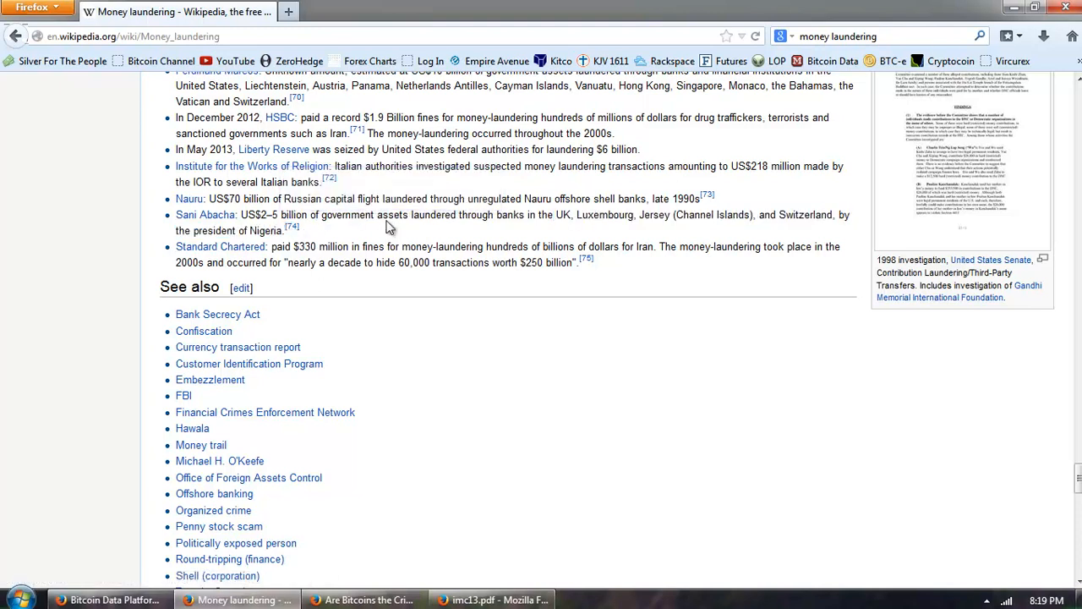
{"action": "mouse_move", "coordinate": [510, 308]}
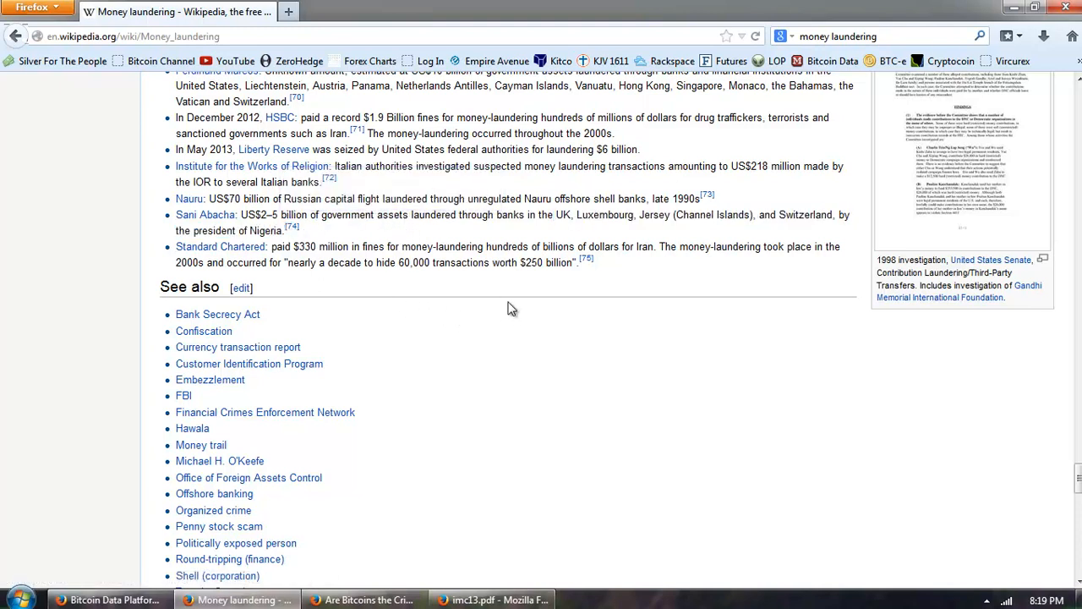
{"action": "mouse_move", "coordinate": [567, 296]}
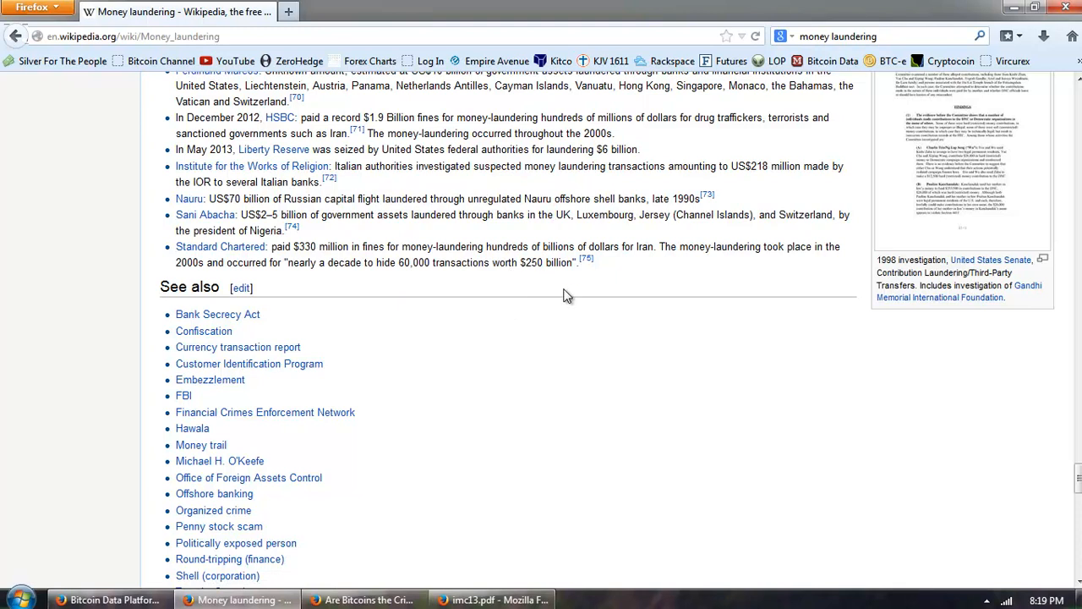
{"action": "mouse_move", "coordinate": [641, 268]}
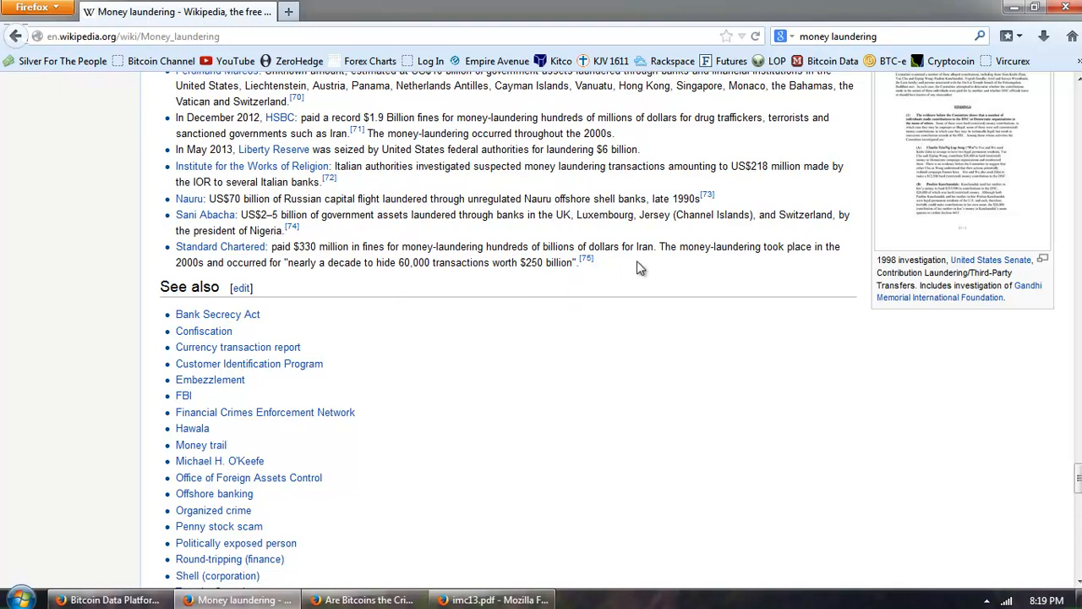
{"action": "mouse_move", "coordinate": [770, 276]}
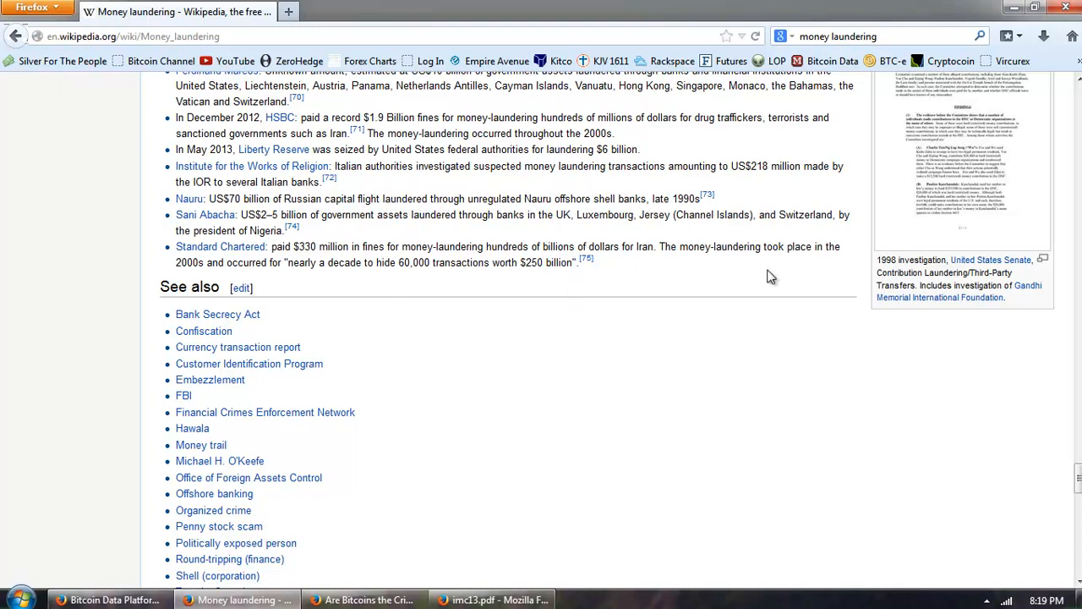
{"action": "mouse_move", "coordinate": [355, 283]}
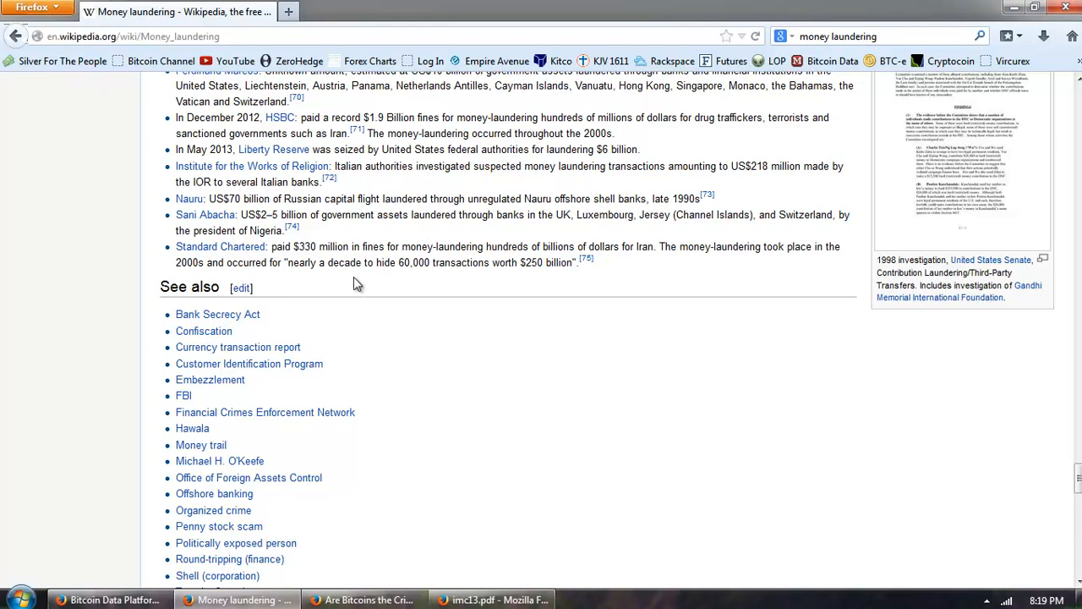
{"action": "mouse_move", "coordinate": [337, 284]}
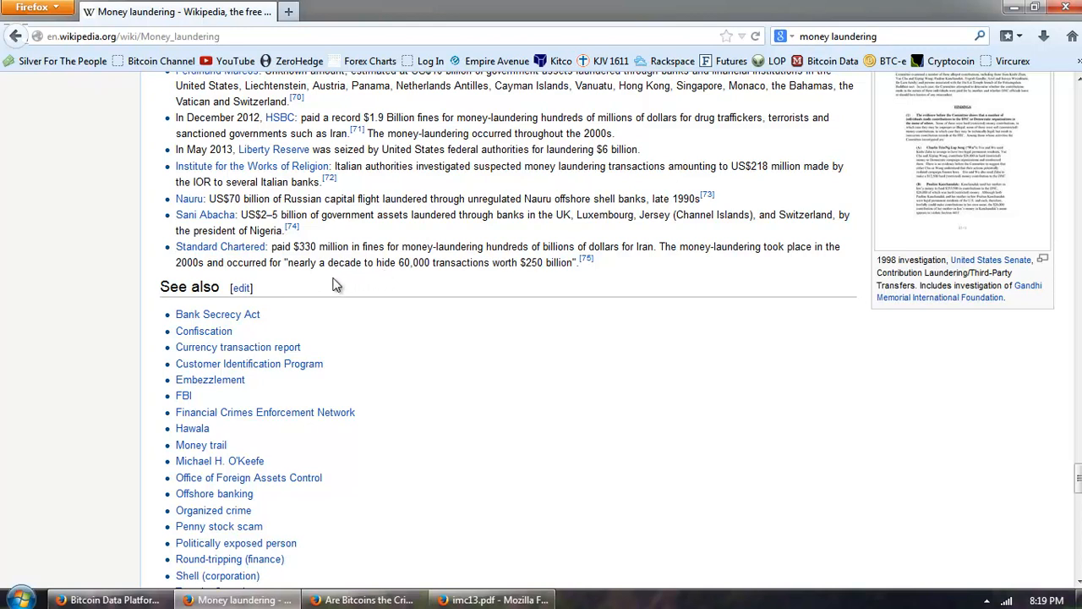
{"action": "mouse_move", "coordinate": [527, 280]}
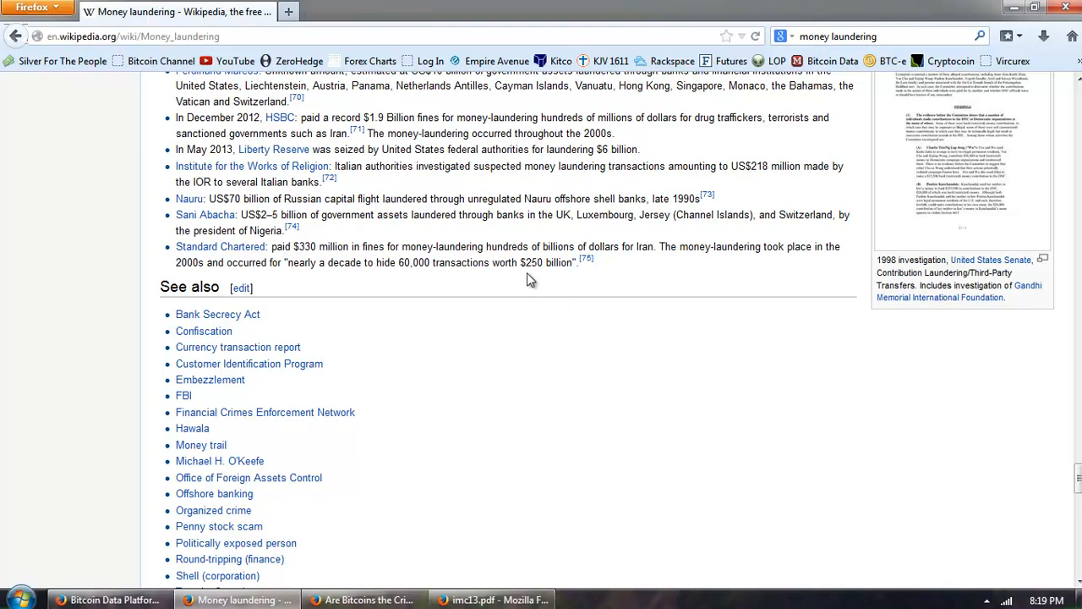
{"action": "double_click", "coordinate": [548, 263]}
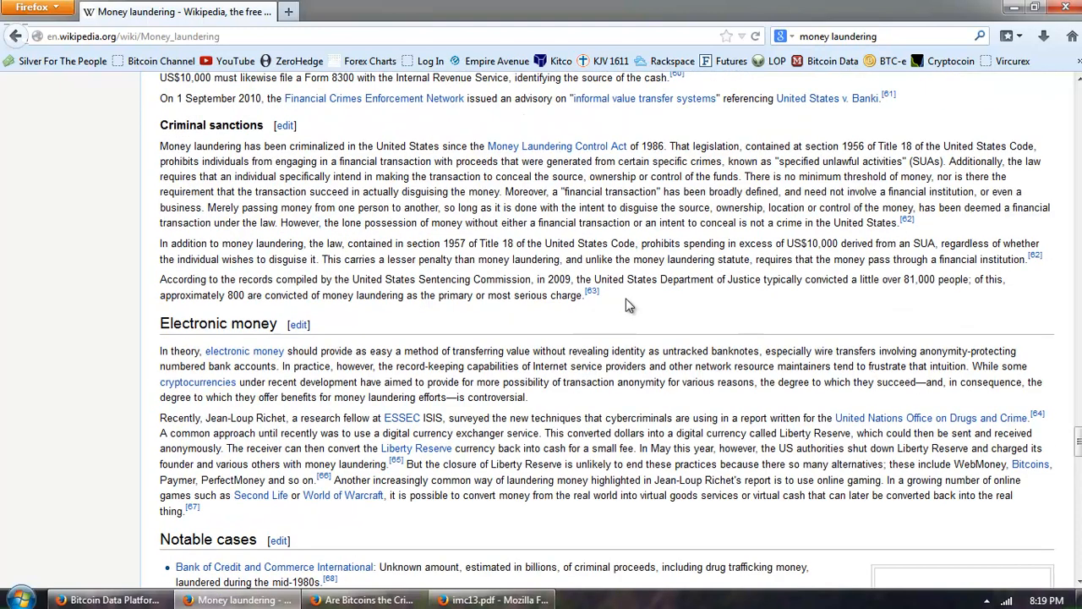
{"action": "scroll", "scroll_direction": "down", "scroll_amount": 3}
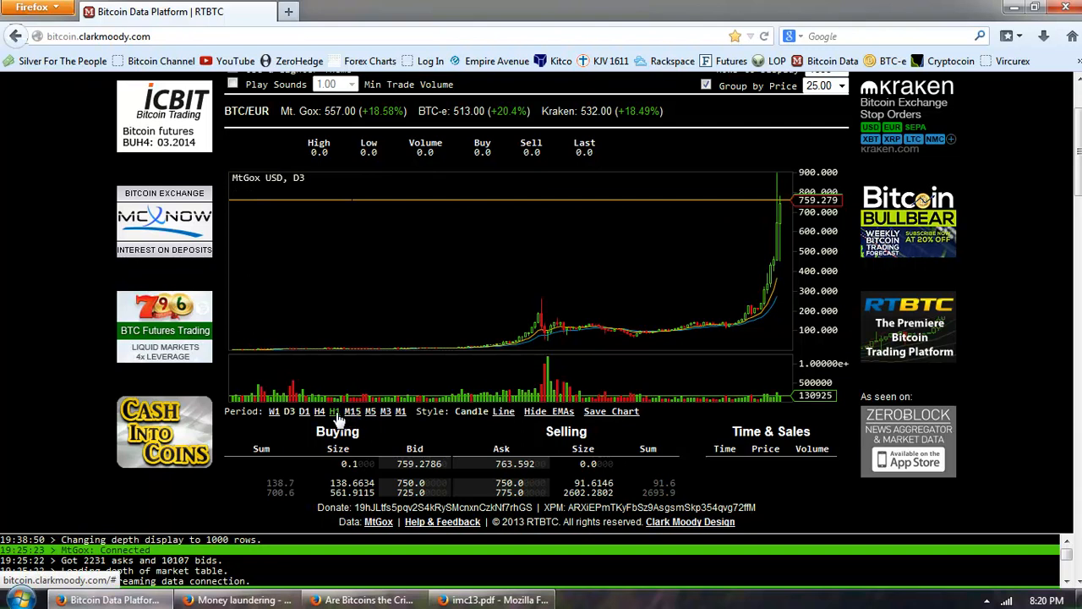
Step: Switch the MtGox USD chart from D3 to H1 hourly candles
{"action": "left_click", "coordinate": [335, 411]}
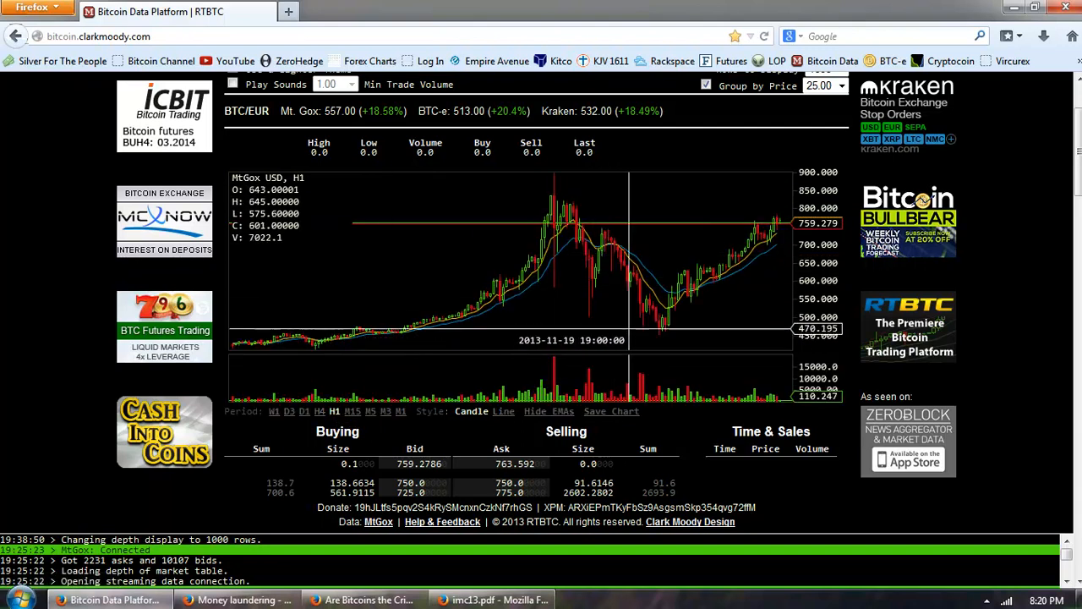
{"action": "mouse_move", "coordinate": [622, 254]}
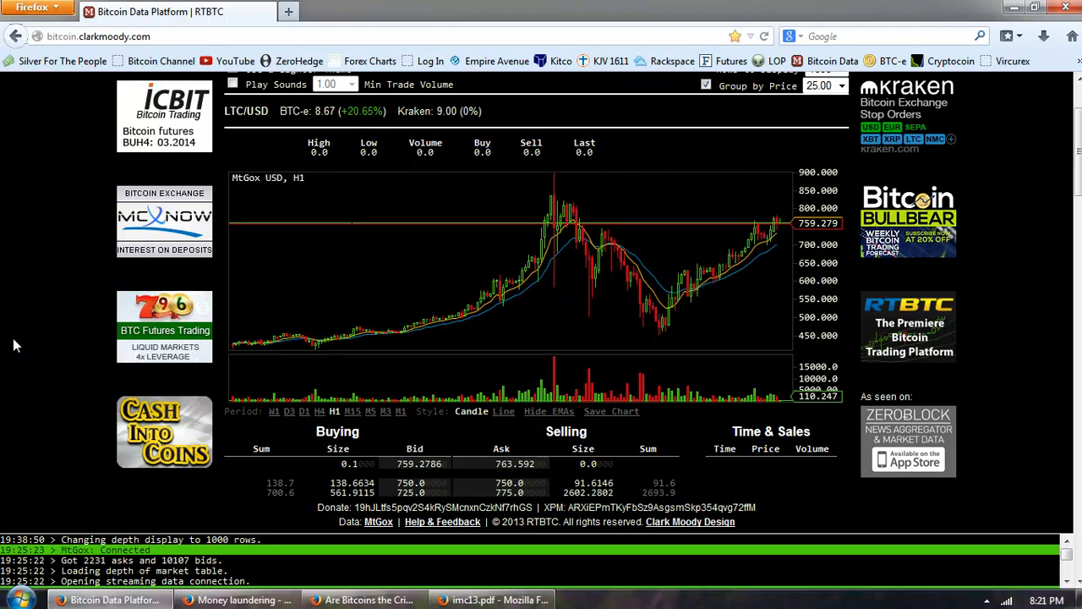
{"action": "mouse_move", "coordinate": [134, 304]}
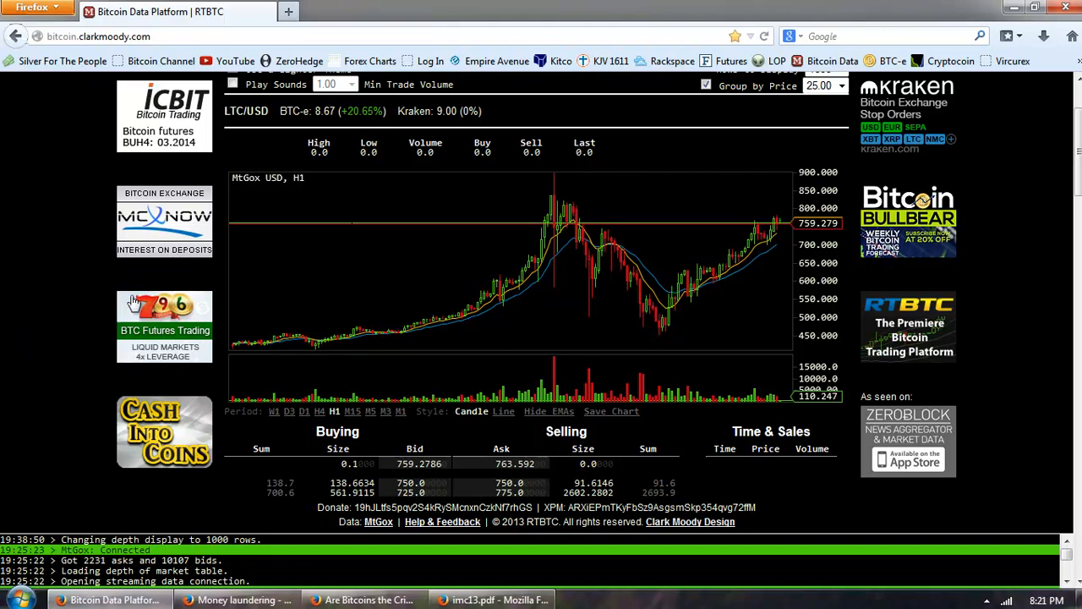
{"action": "mouse_move", "coordinate": [53, 366]}
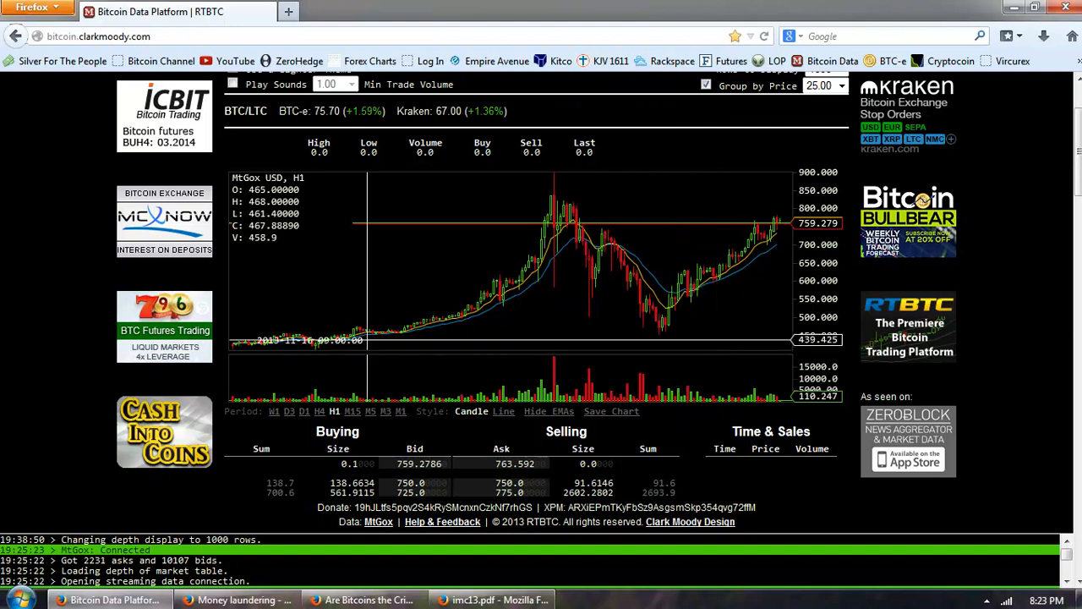
{"action": "mouse_move", "coordinate": [83, 285]}
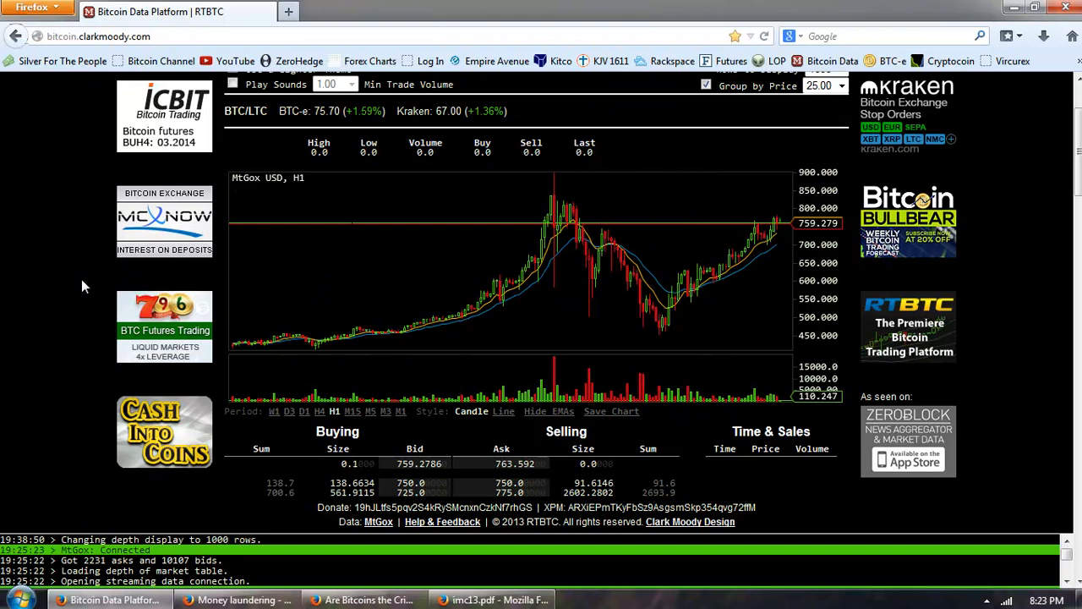